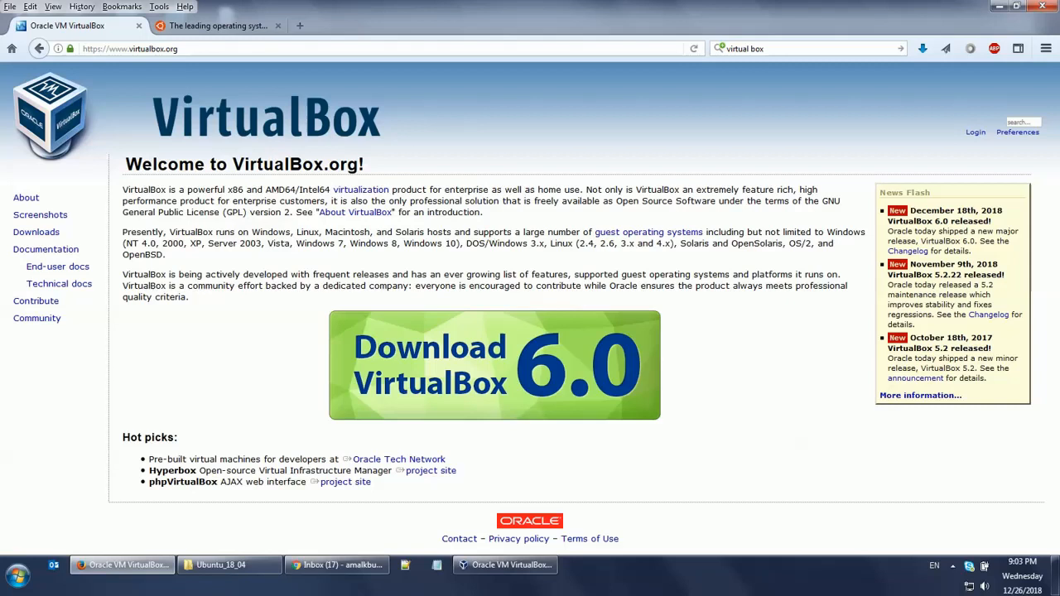
pyautogui.moveTo(497, 222)
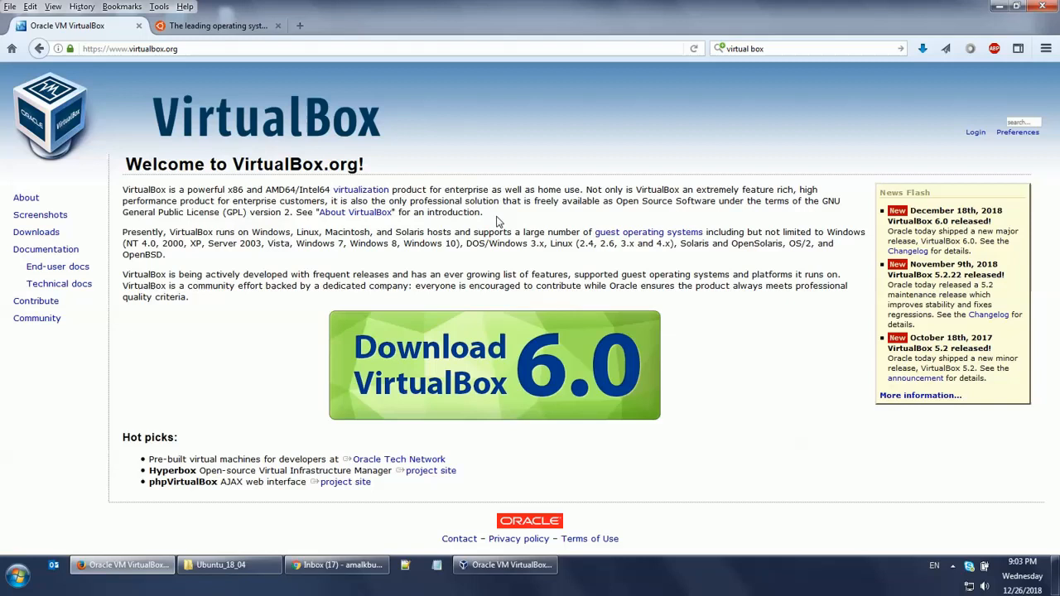
pyautogui.moveTo(103, 132)
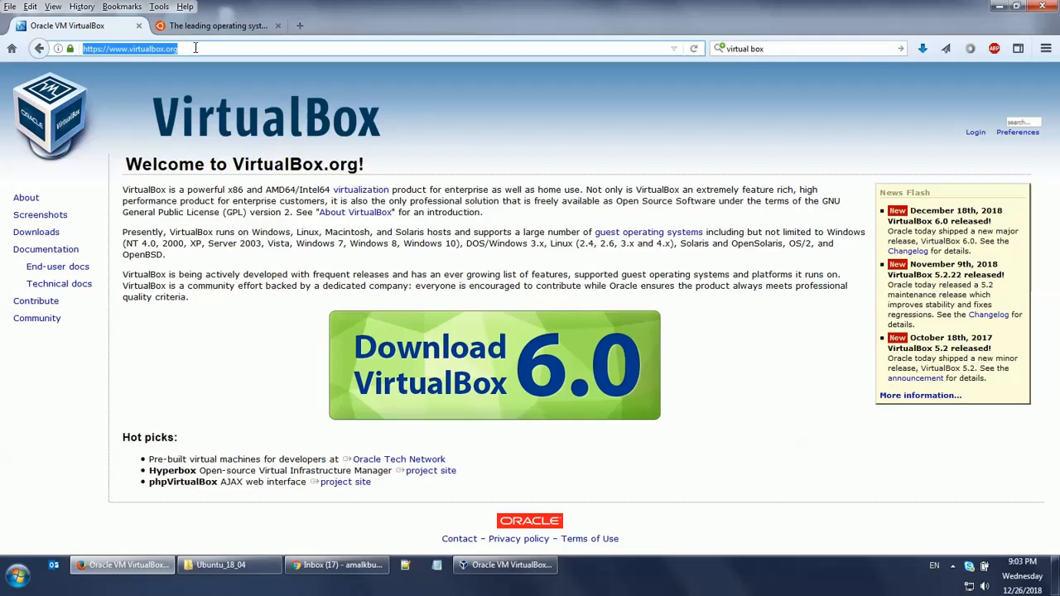
pyautogui.moveTo(367, 340)
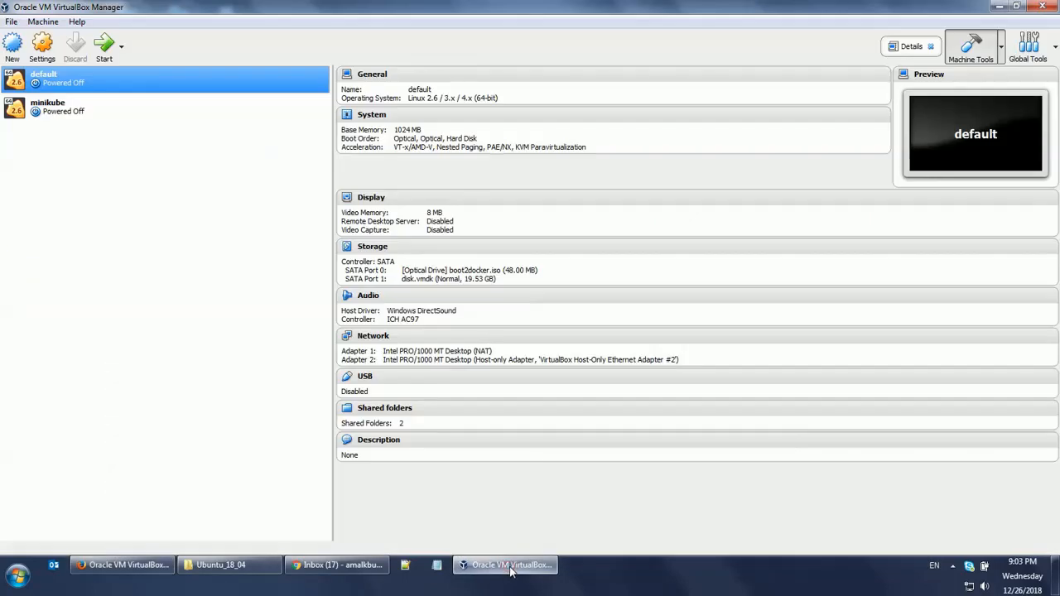
pyautogui.moveTo(368, 528)
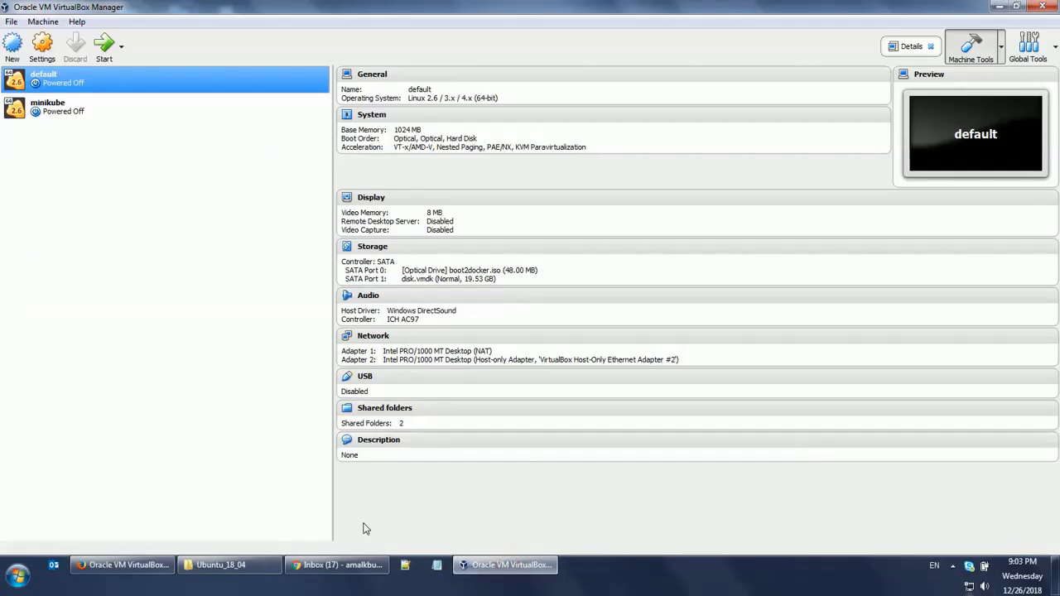
# - Look over the default and minikube machines, then return to the VirtualBox.org page in Firefox
pyautogui.click(66, 113)
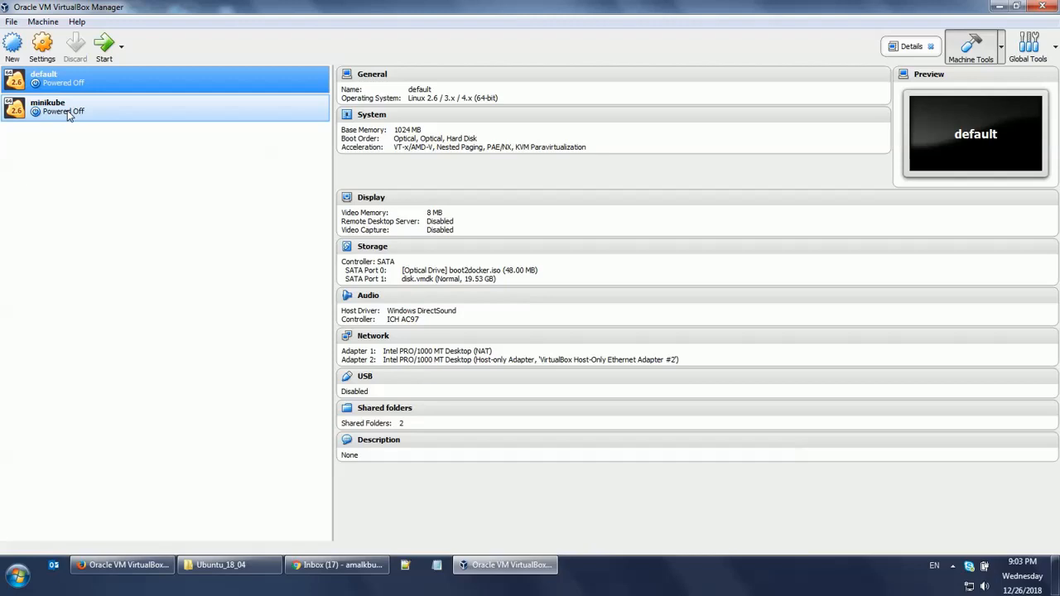
pyautogui.click(43, 80)
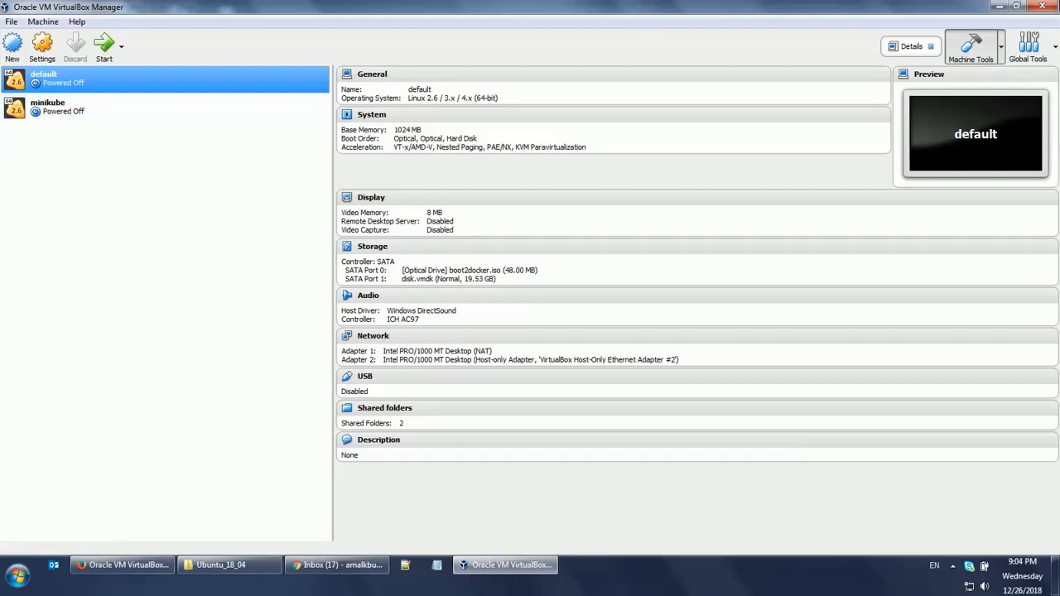
pyautogui.moveTo(124, 141)
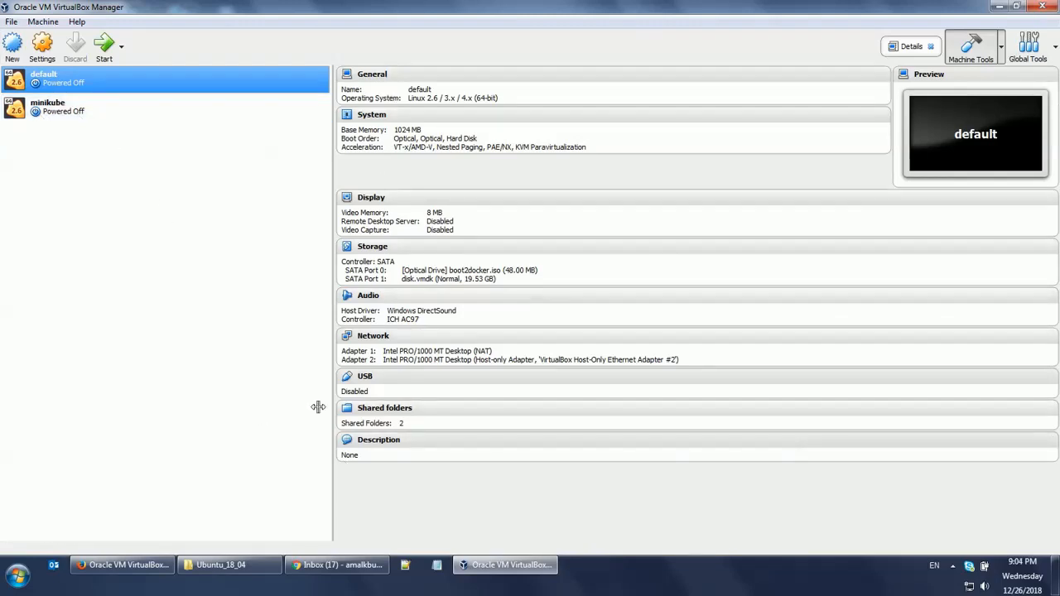
pyautogui.click(123, 564)
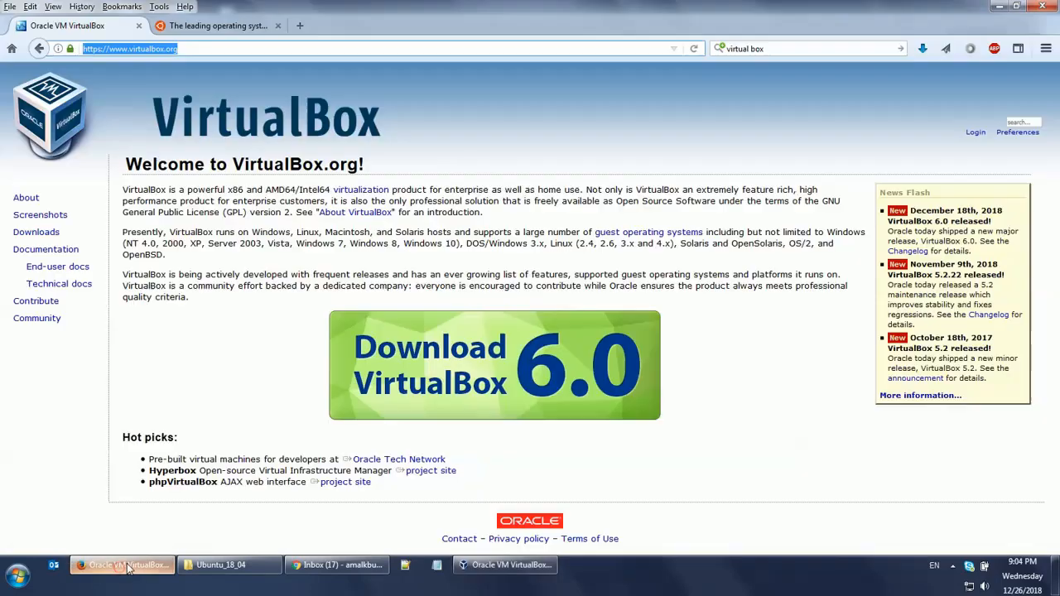
# - Request the Ubuntu Desktop 18.04 LTS download on ubuntu.com and dismiss the ISO save prompt
pyautogui.click(216, 27)
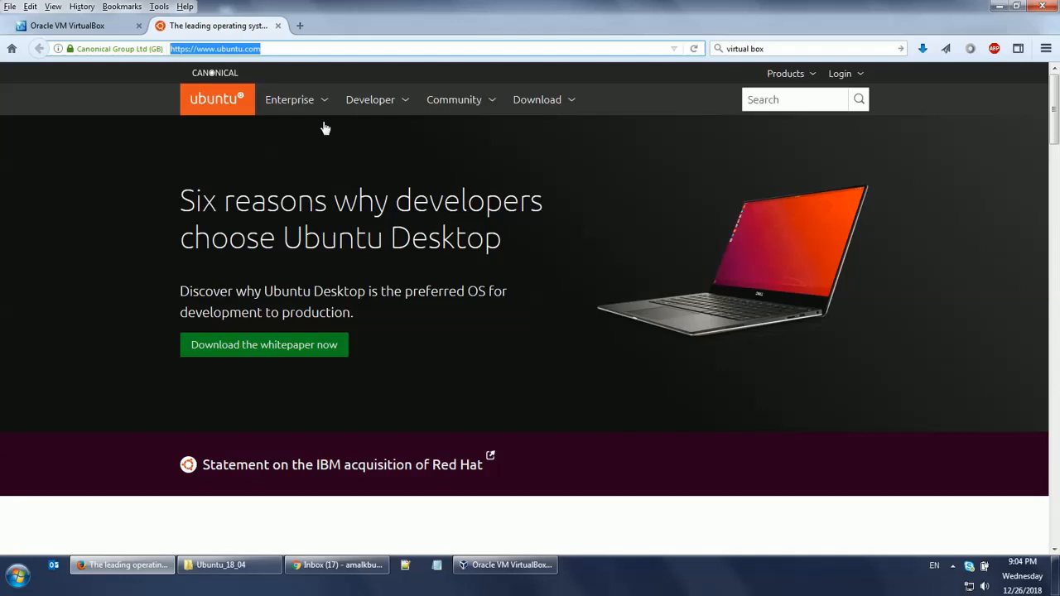
pyautogui.click(536, 100)
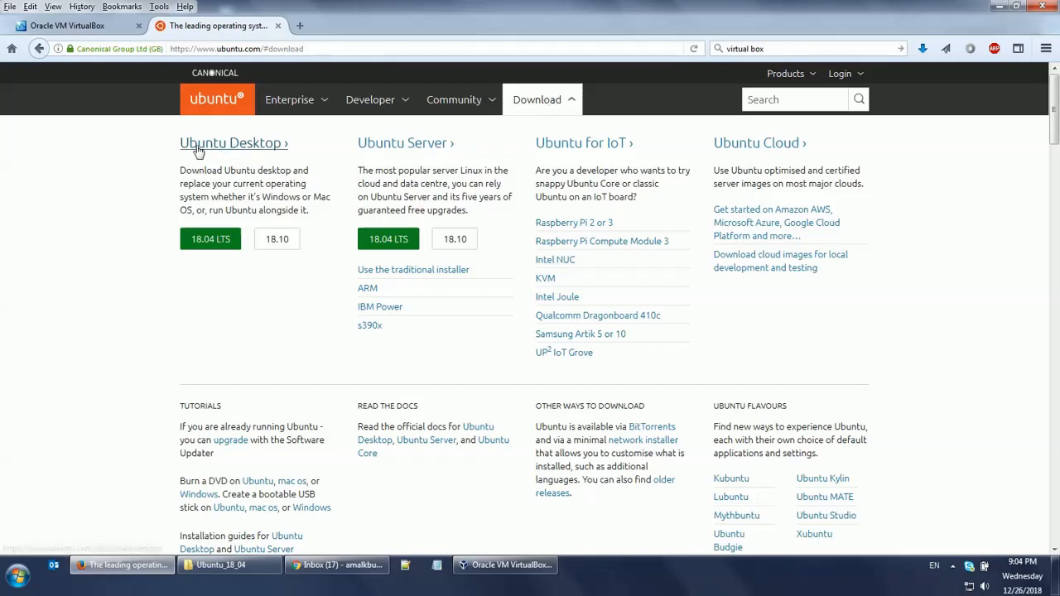
pyautogui.moveTo(211, 238)
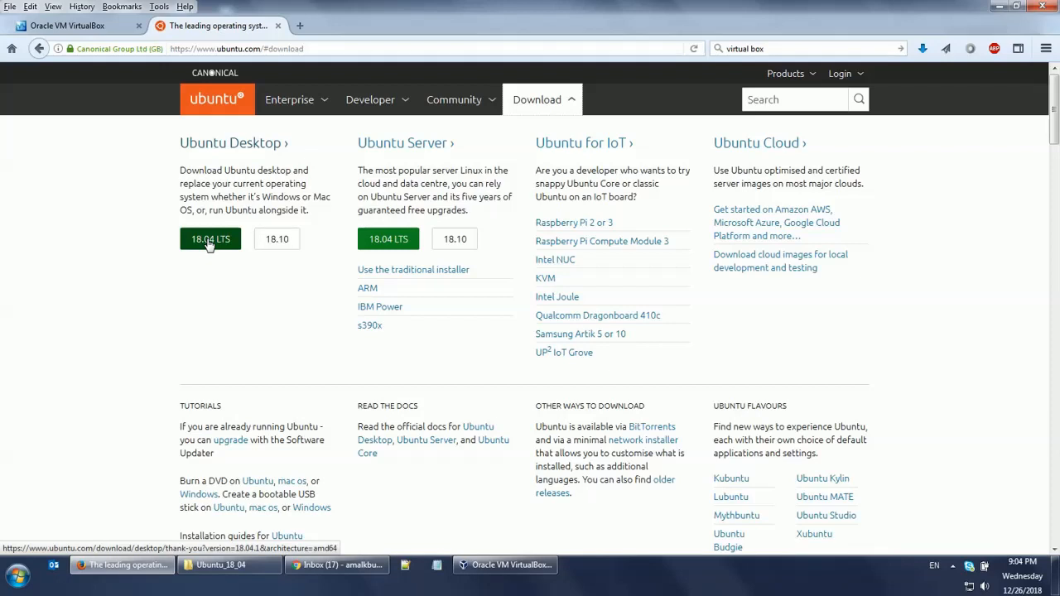
pyautogui.click(208, 238)
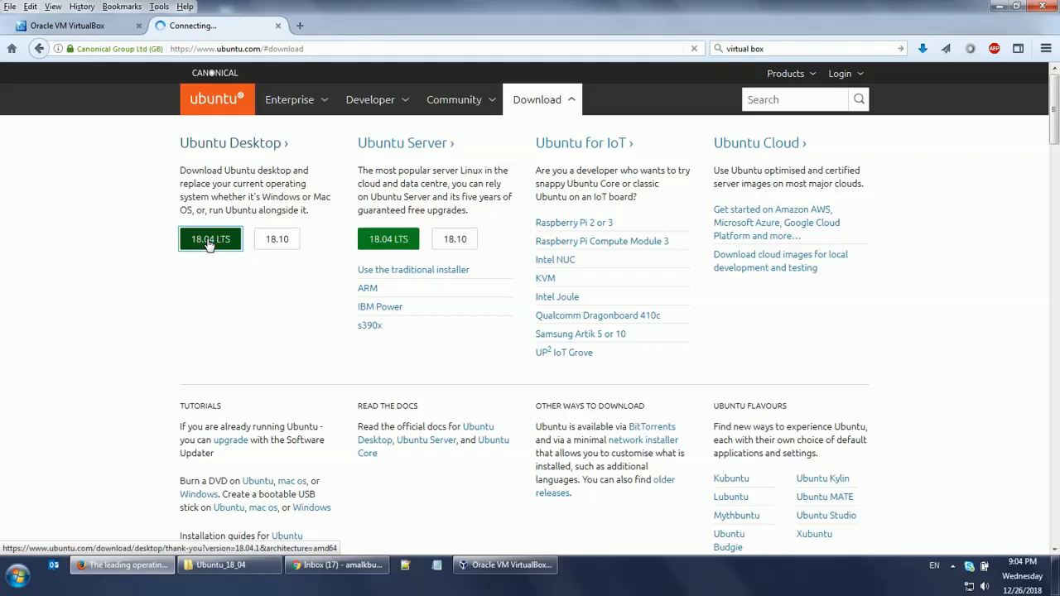
pyautogui.click(211, 239)
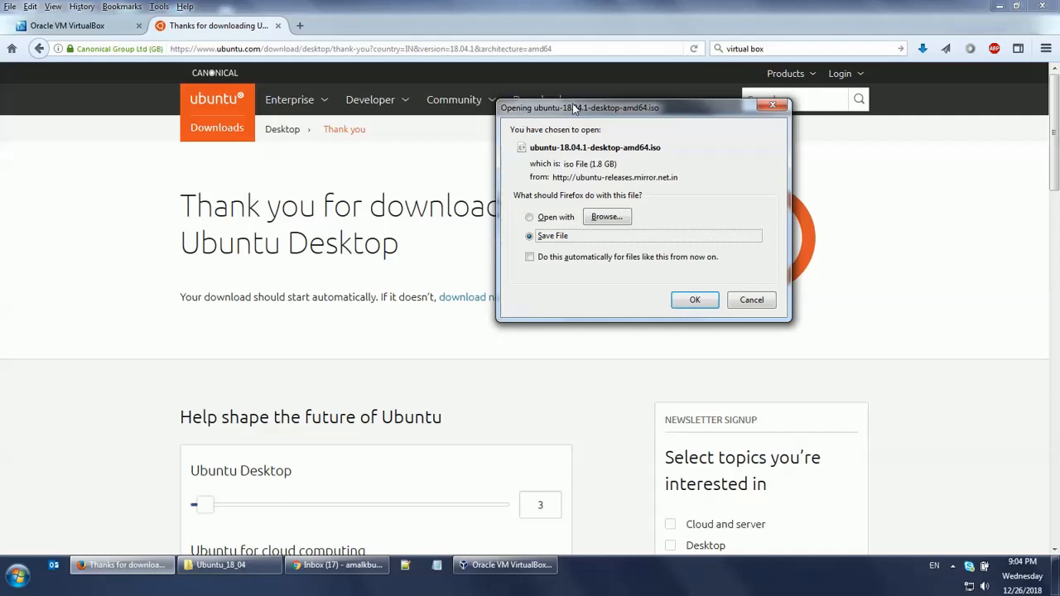
pyautogui.moveTo(652, 172)
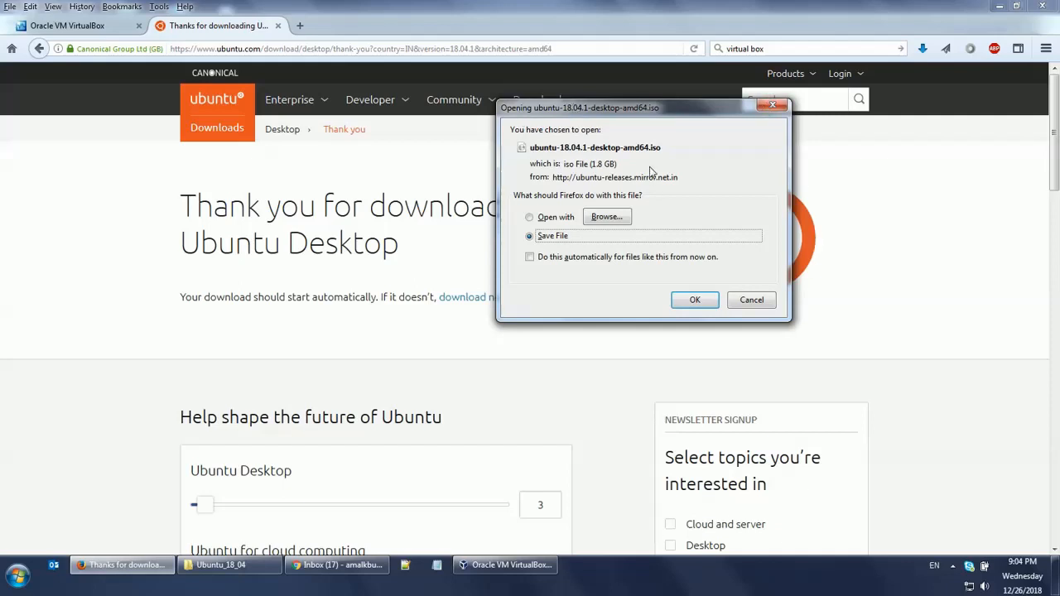
pyautogui.moveTo(630, 148)
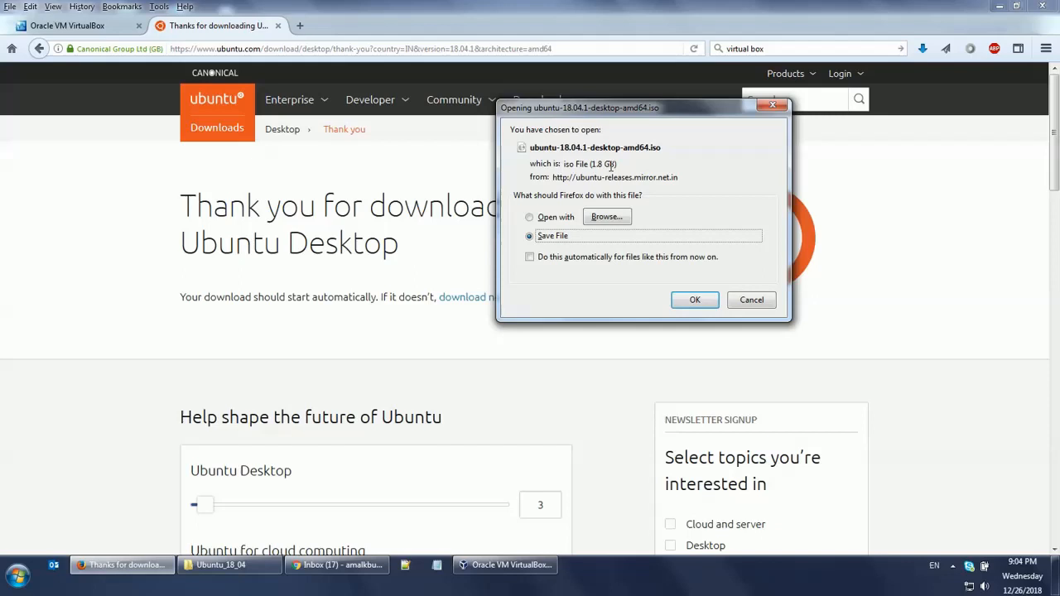
pyautogui.click(750, 299)
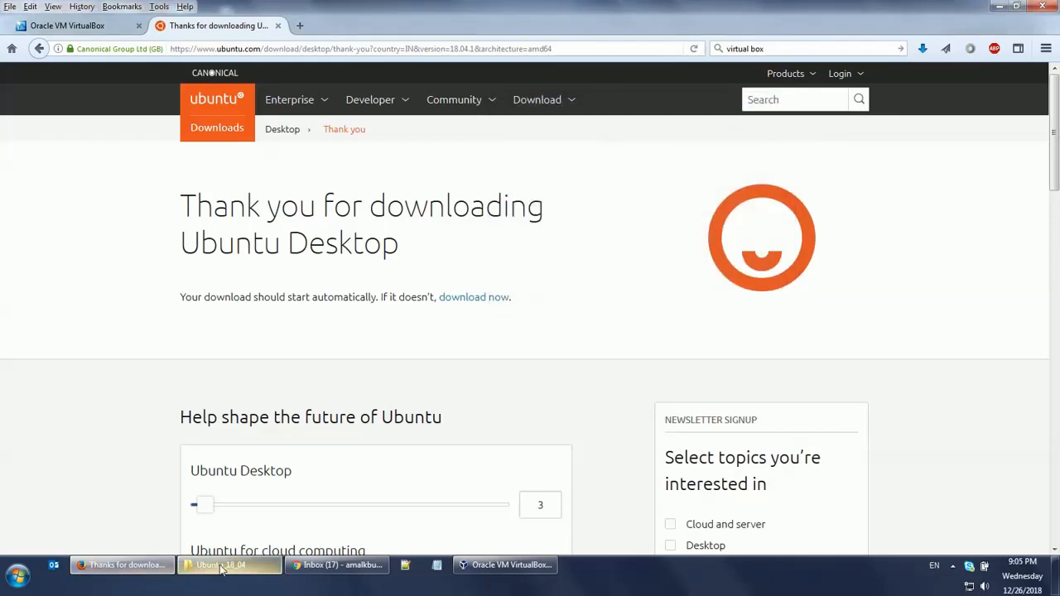
# - Check the Ubuntu_18_04 folder holds ubuntu-18.04.1-desktop-amd64.iso, then return to VirtualBox Manager
pyautogui.click(229, 564)
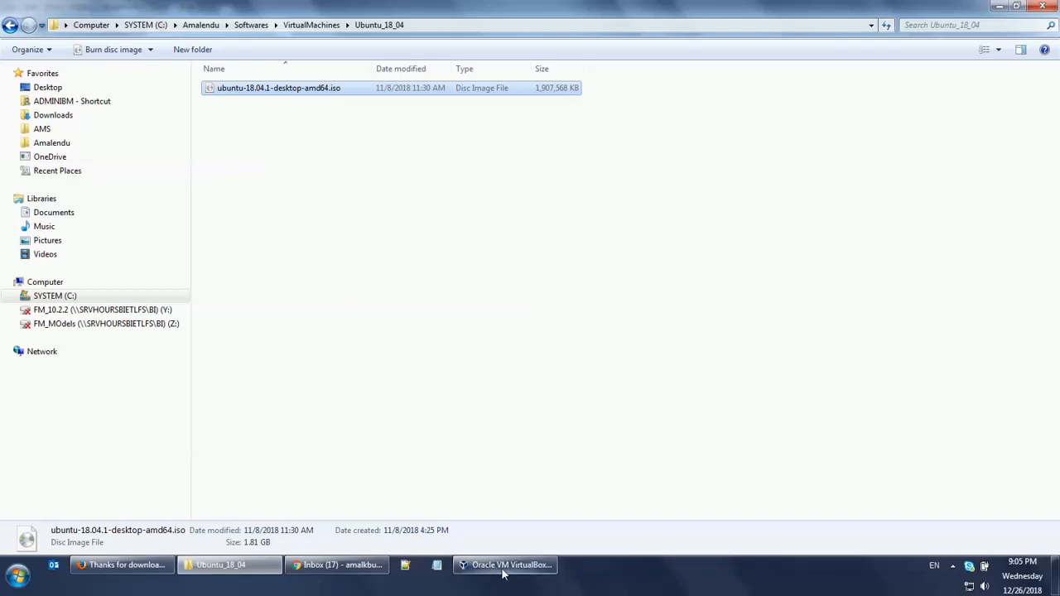
pyautogui.click(505, 565)
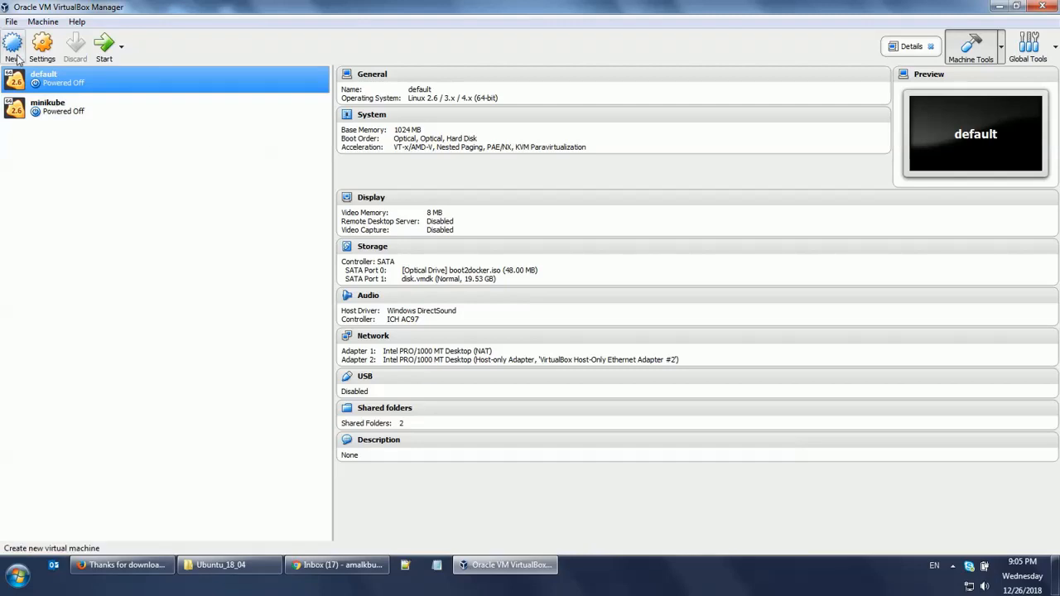
pyautogui.moveTo(13, 46)
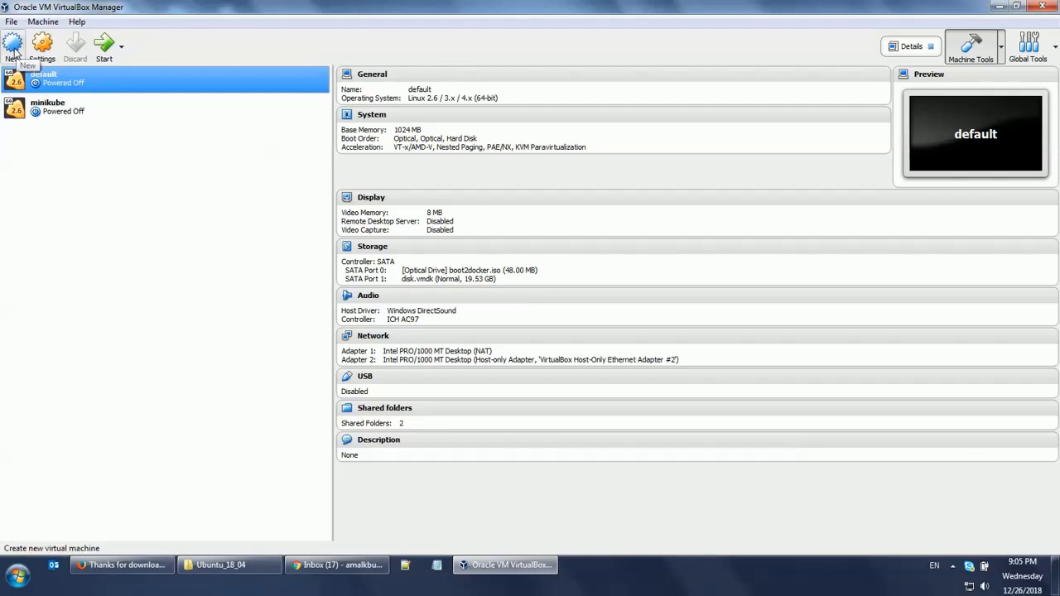
# - Create a new machine named Ubuntu 64Bit with type Linux and version Ubuntu (64-bit)
pyautogui.click(13, 46)
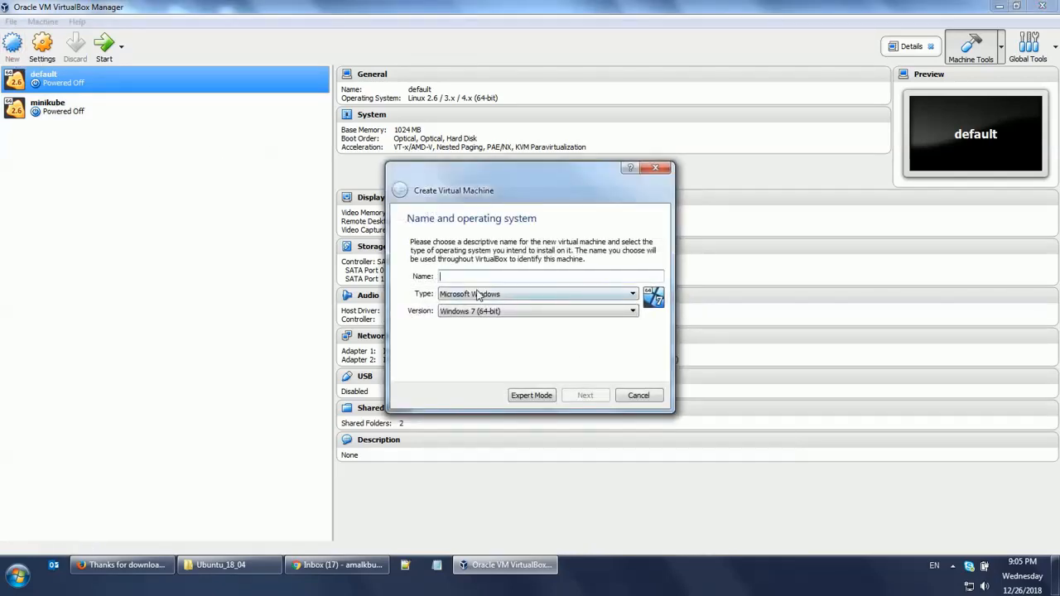
pyautogui.write('U')
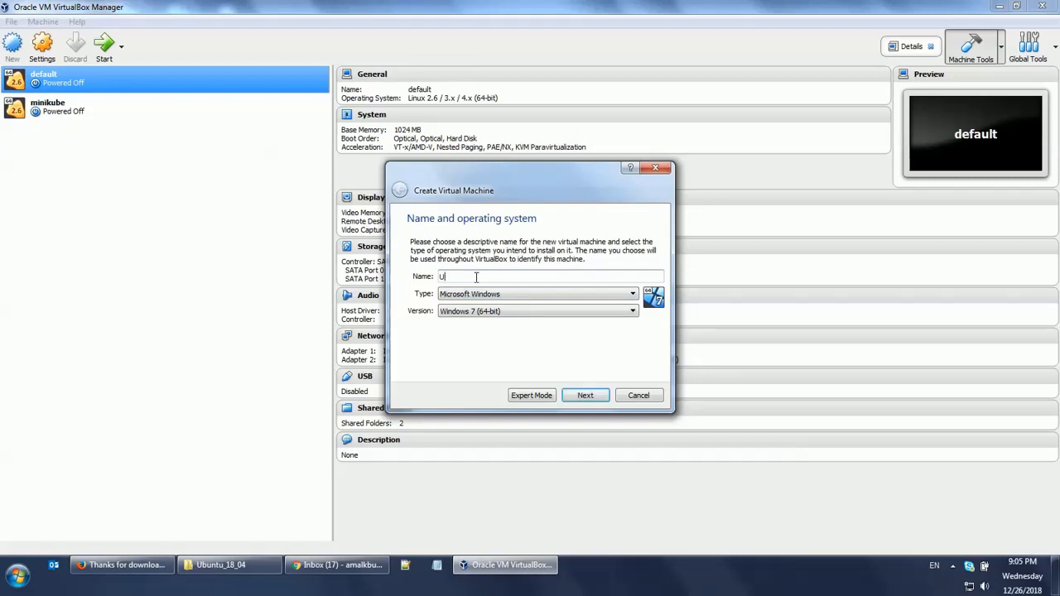
pyautogui.write('buntu 64Bit')
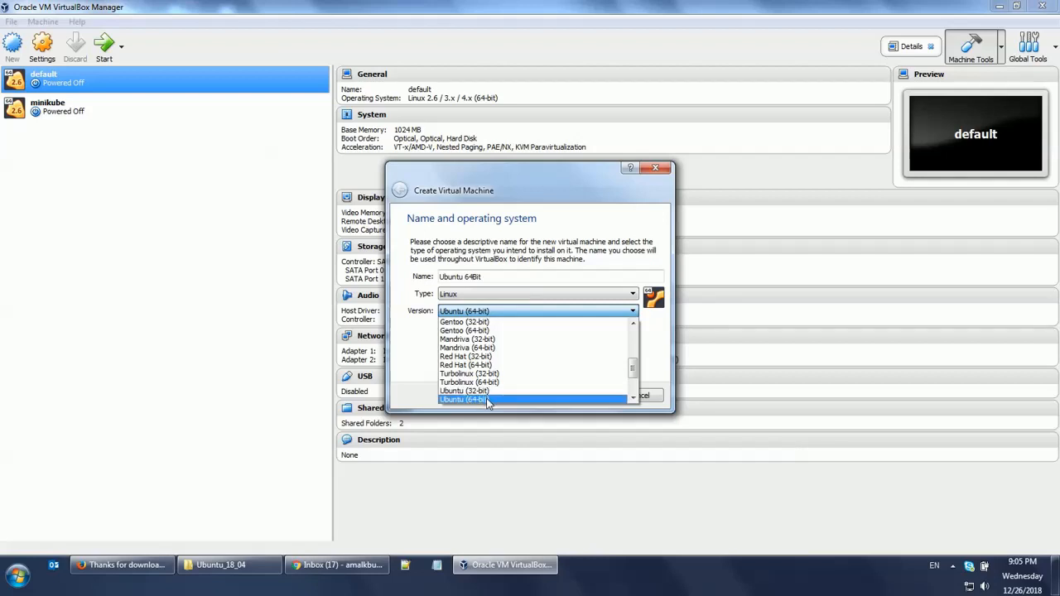
pyautogui.click(463, 399)
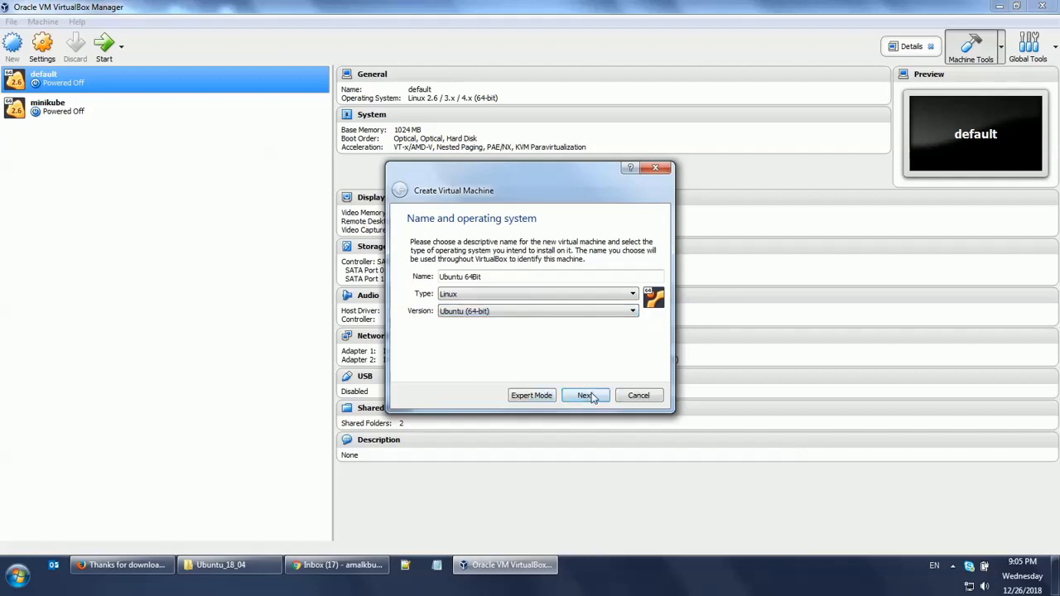
# - Allocate 3072 MB of memory to Ubuntu 64Bit and continue to the hard disk step
pyautogui.click(586, 394)
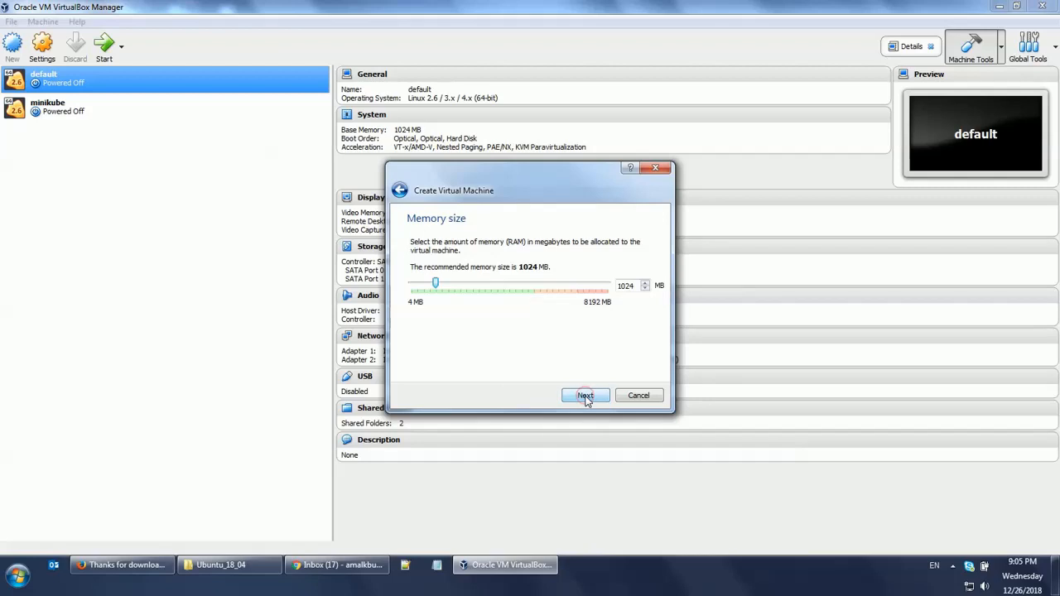
pyautogui.moveTo(489, 288)
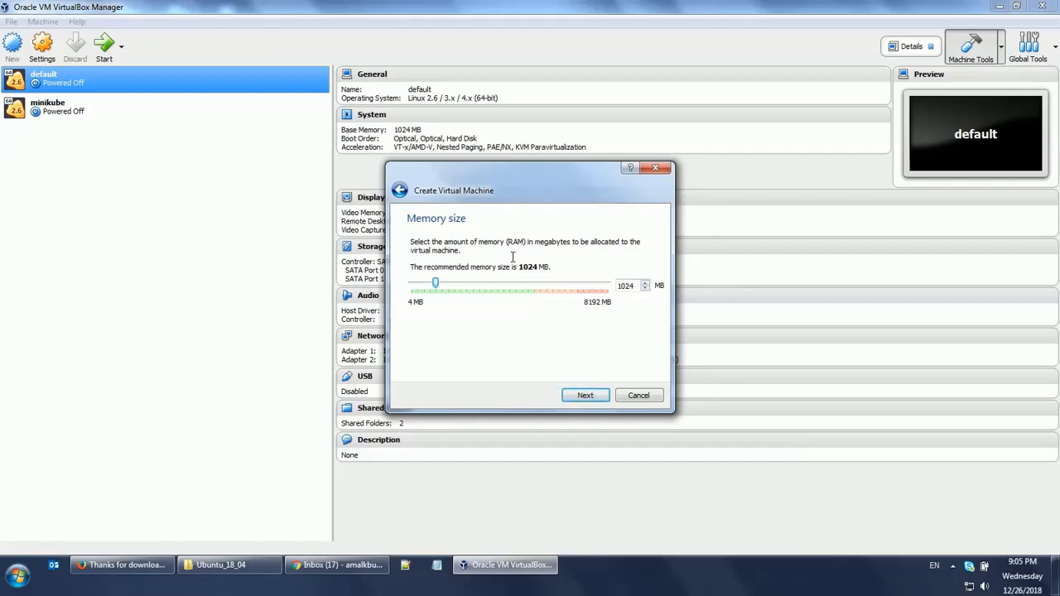
pyautogui.moveTo(435, 285); pyautogui.dragTo(450, 285)
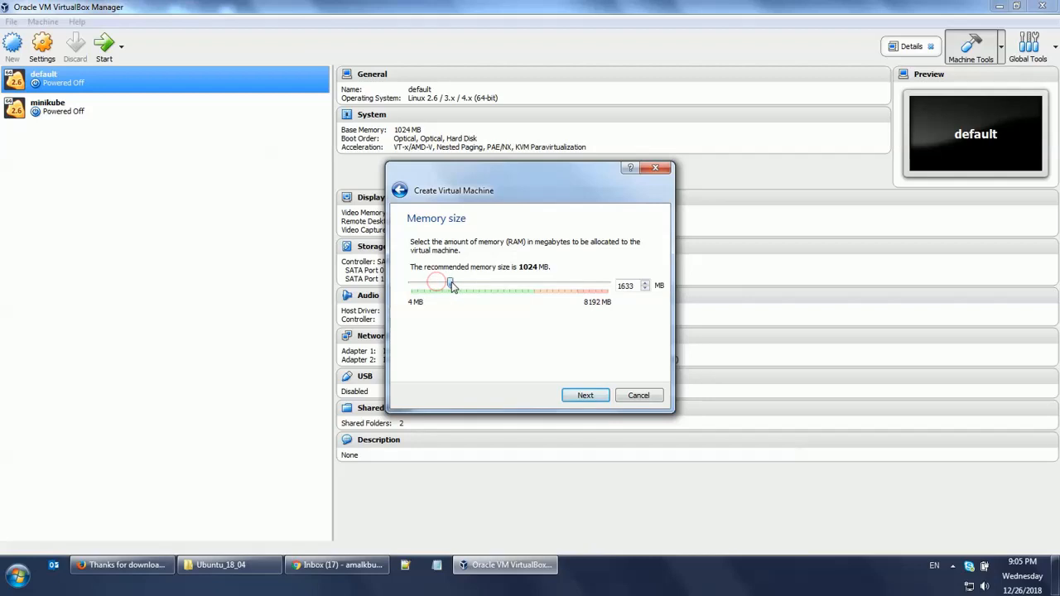
pyautogui.moveTo(447, 285); pyautogui.dragTo(494, 284)
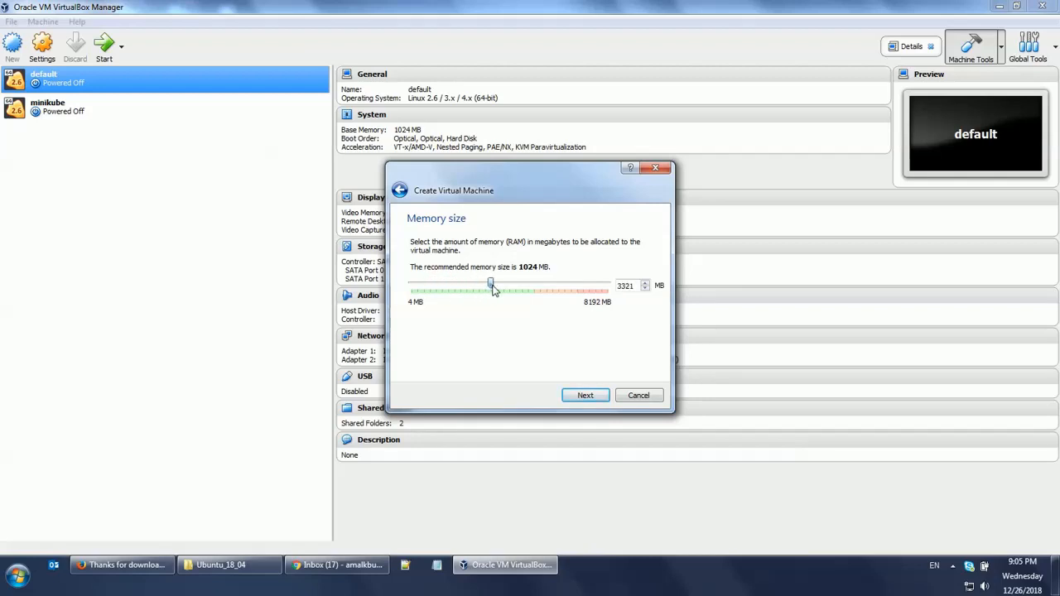
pyautogui.moveTo(490, 285); pyautogui.dragTo(484, 284)
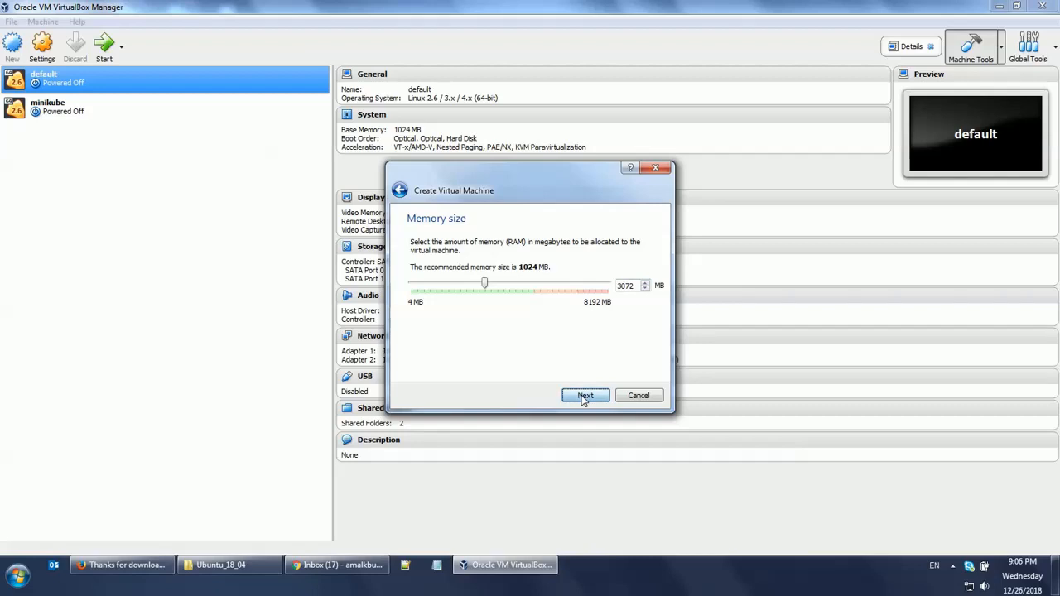
pyautogui.click(586, 394)
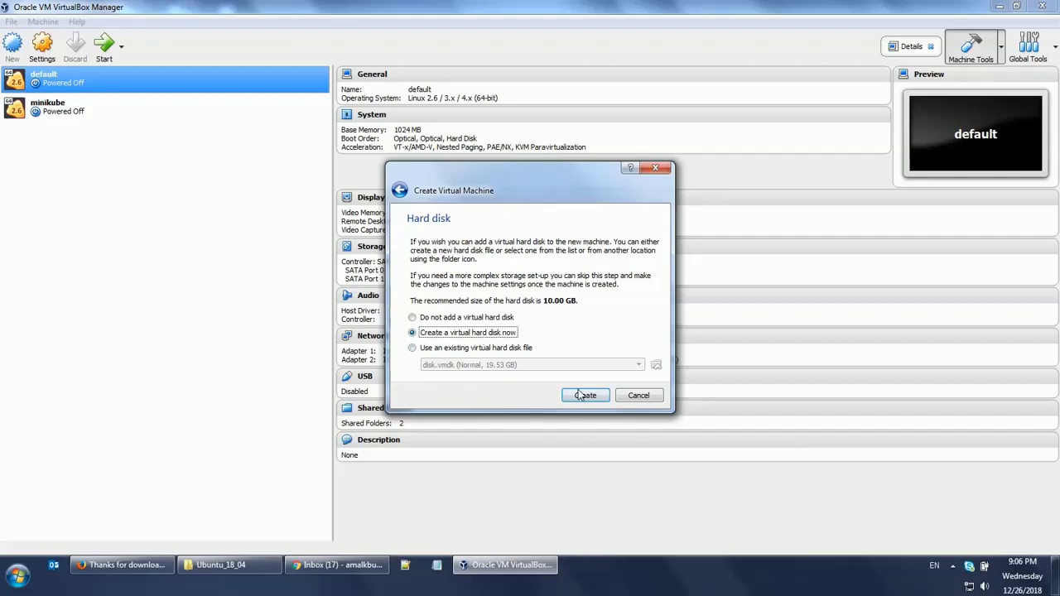
# - Create a 30 GB dynamically allocated VDI disk and finish creating the Ubuntu 64Bit machine
pyautogui.click(585, 394)
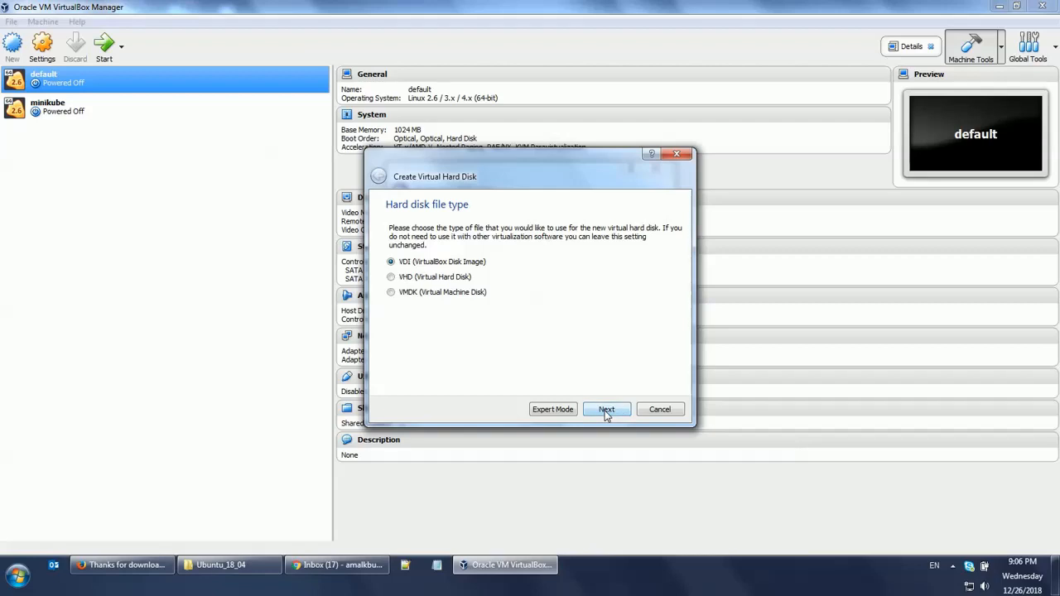
pyautogui.click(606, 409)
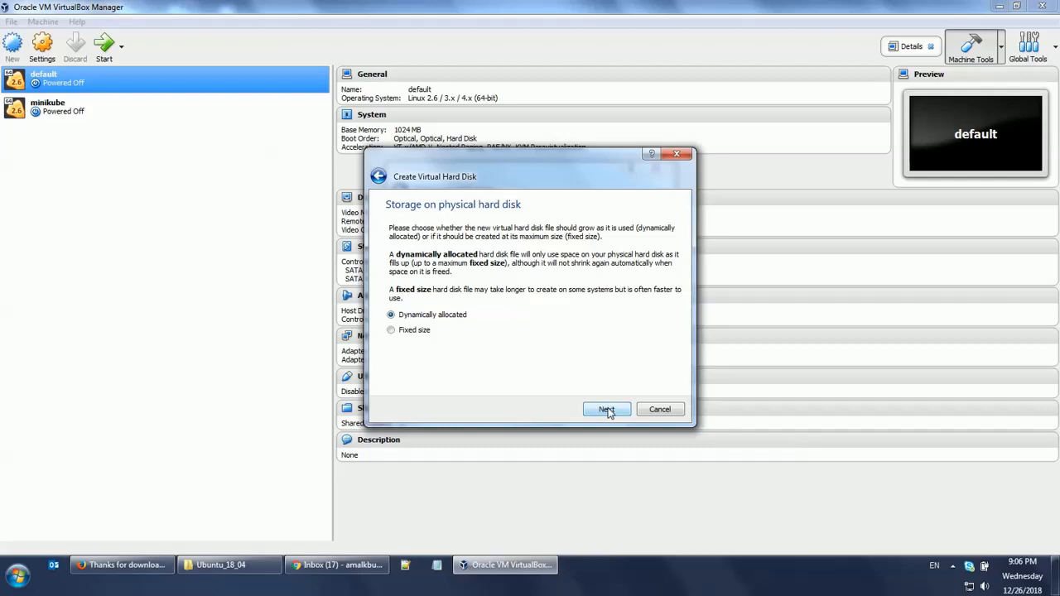
pyautogui.click(606, 409)
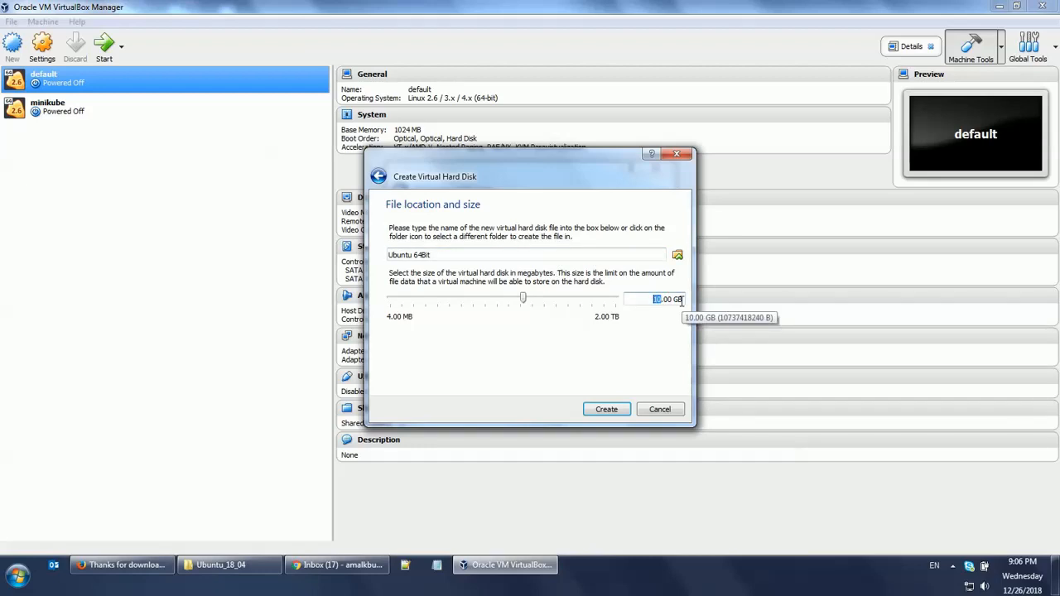
pyautogui.moveTo(523, 298); pyautogui.dragTo(541, 298)
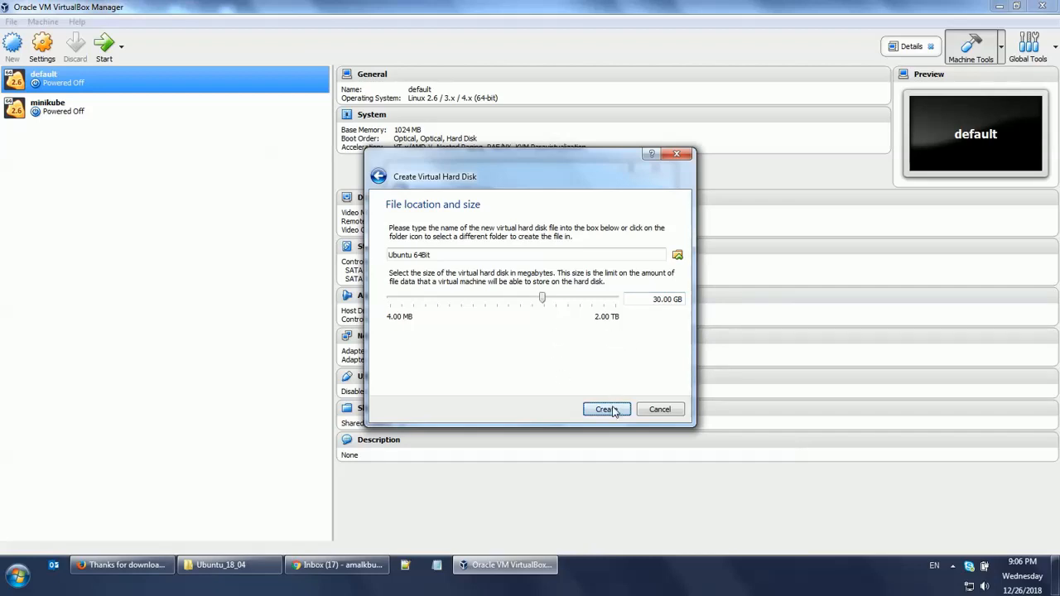
pyautogui.click(606, 409)
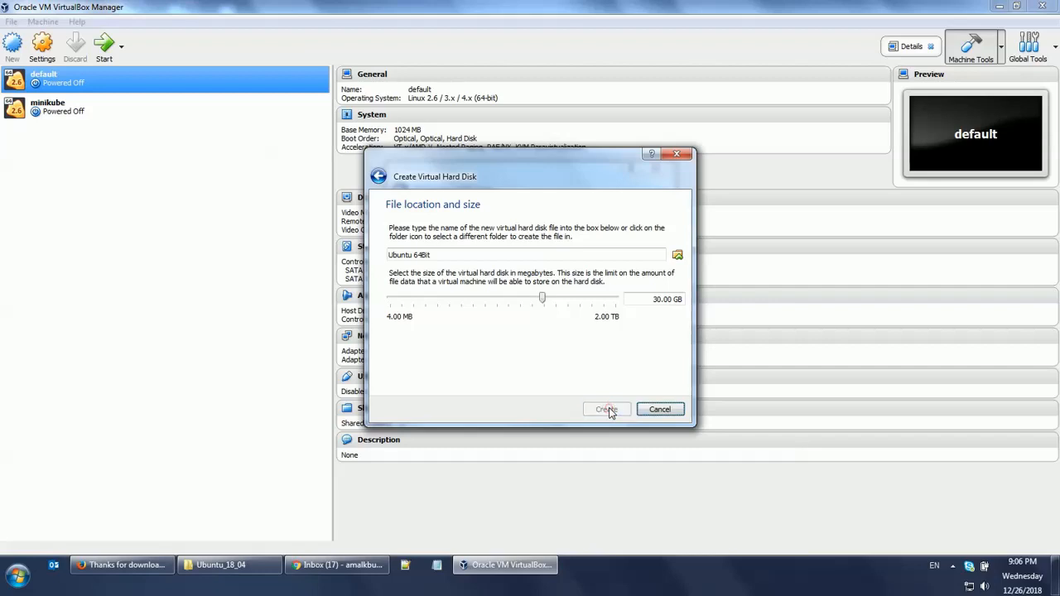
pyautogui.click(606, 409)
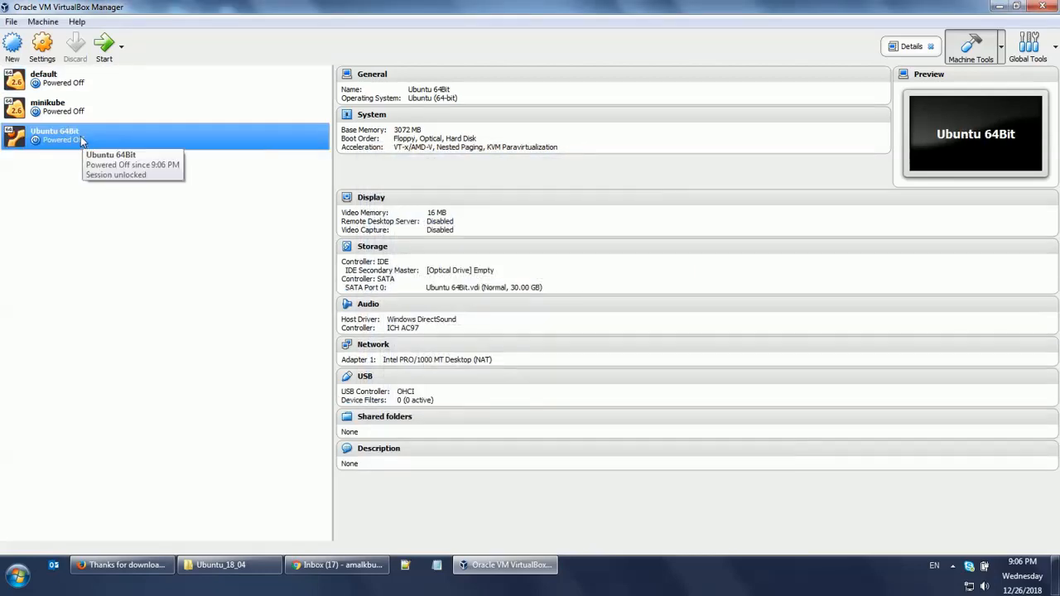
pyautogui.moveTo(68, 139)
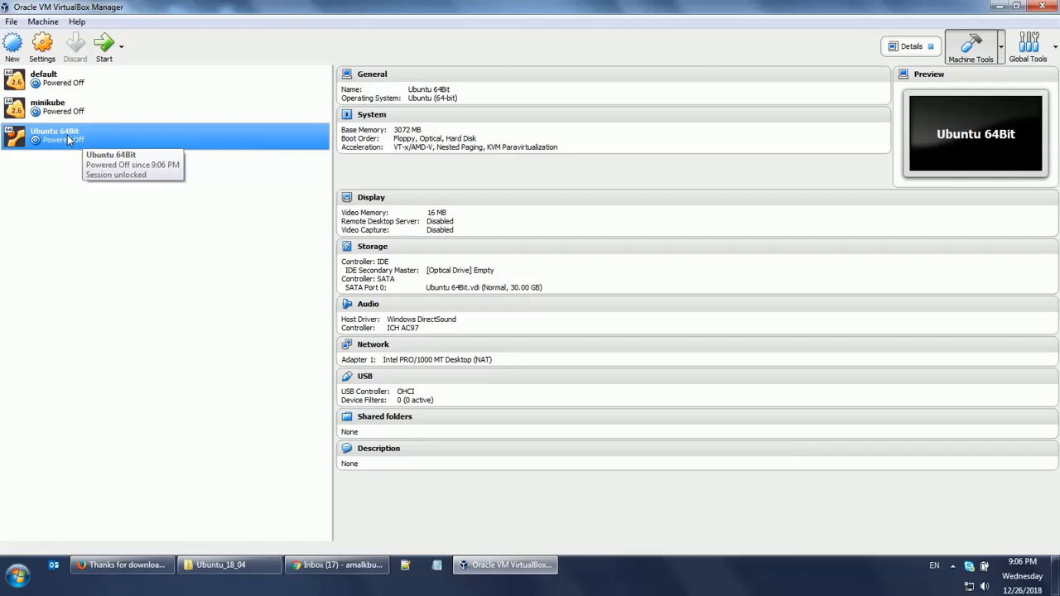
# - Open the Ubuntu 64Bit machine's settings from its right-click menu
pyautogui.rightClick(66, 135)
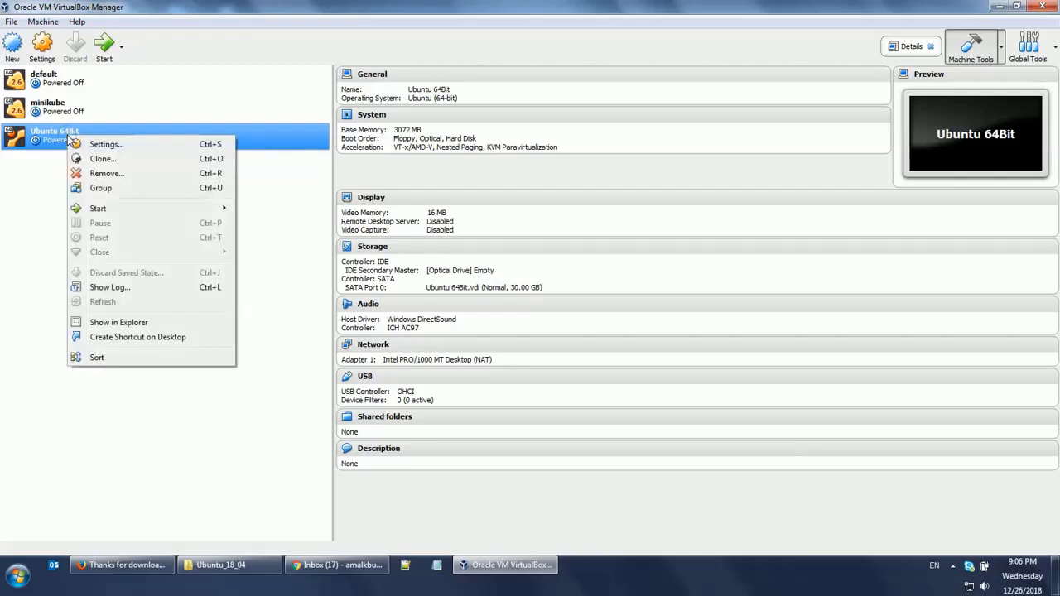
pyautogui.moveTo(137, 338)
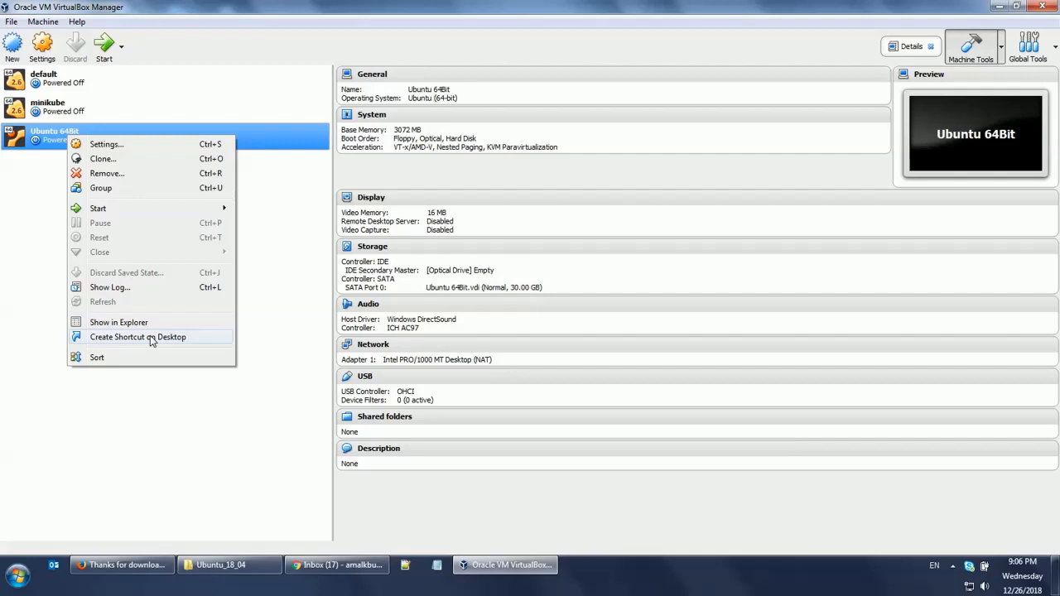
pyautogui.click(105, 143)
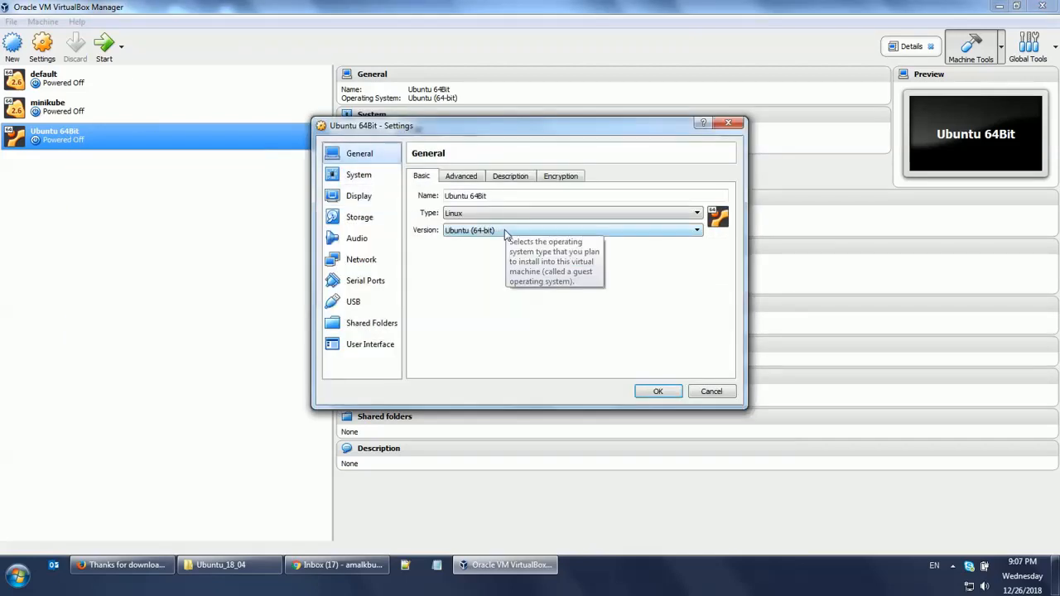
pyautogui.moveTo(500, 239)
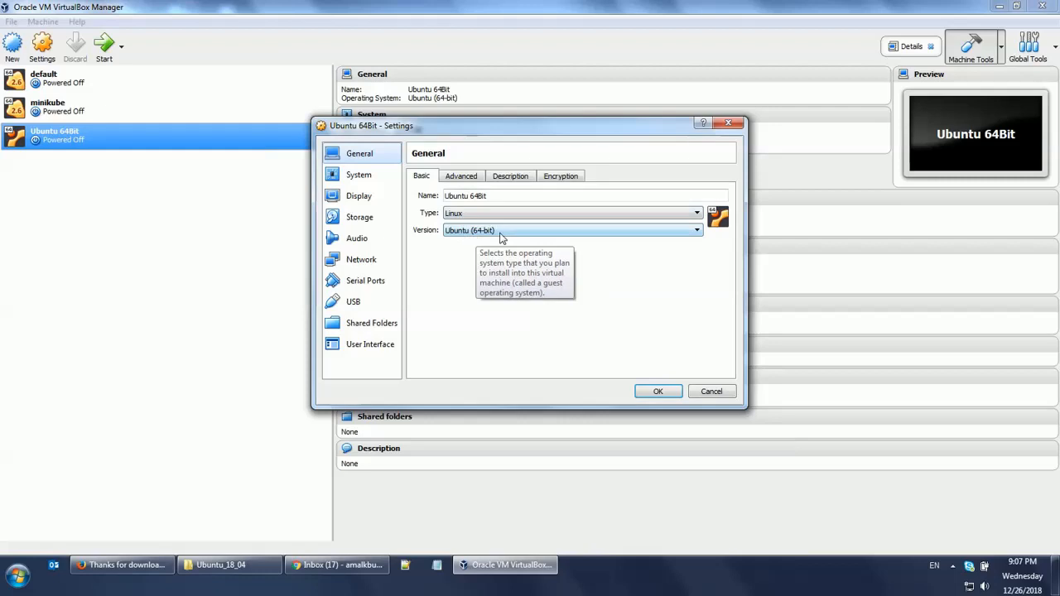
# - Set Shared Clipboard and Drag'n'Drop to Bidirectional under General > Advanced
pyautogui.click(461, 176)
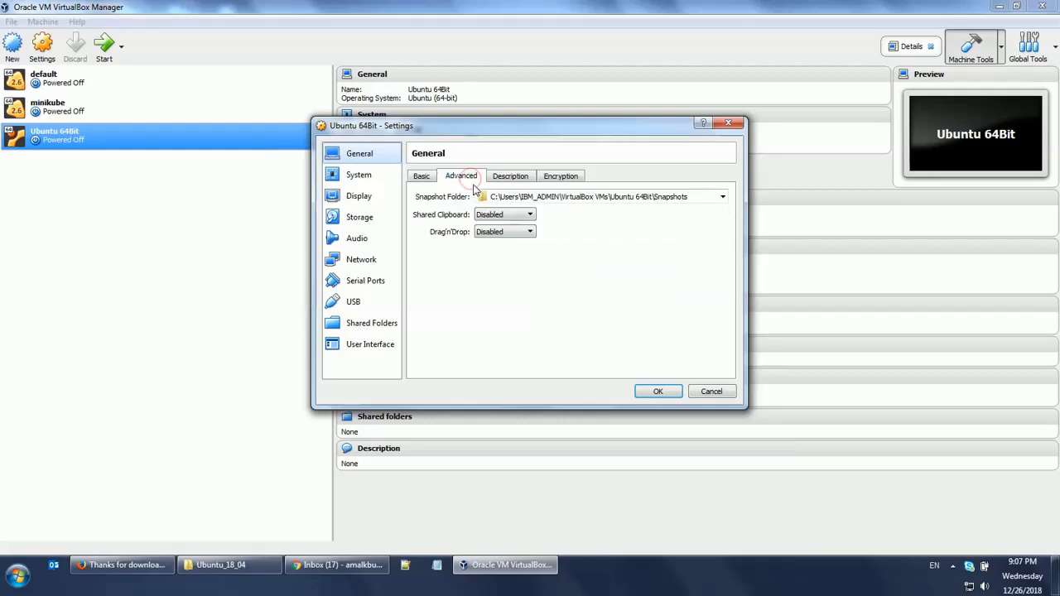
pyautogui.click(530, 215)
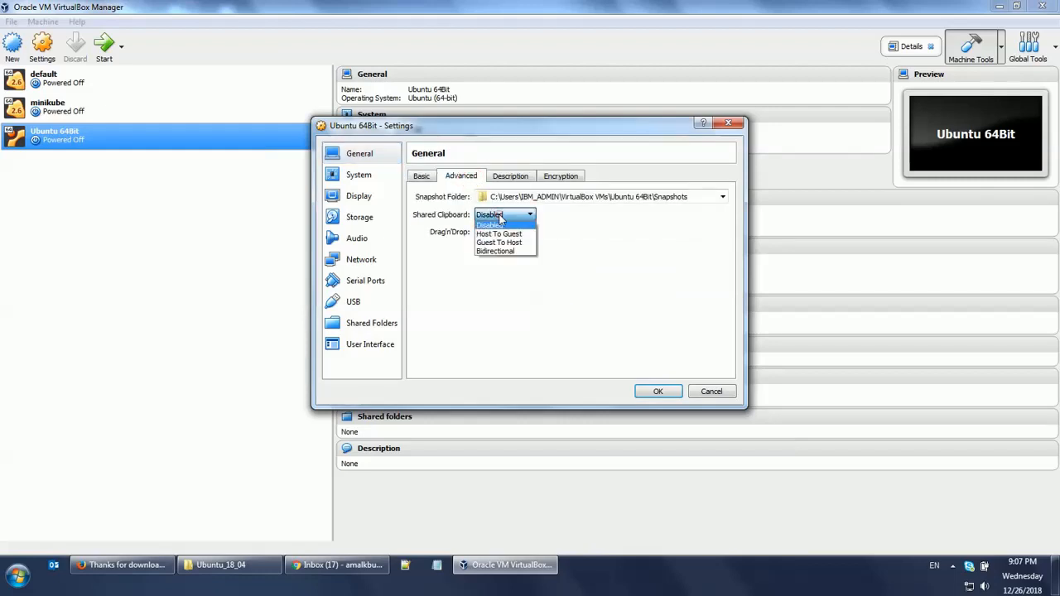
pyautogui.click(493, 251)
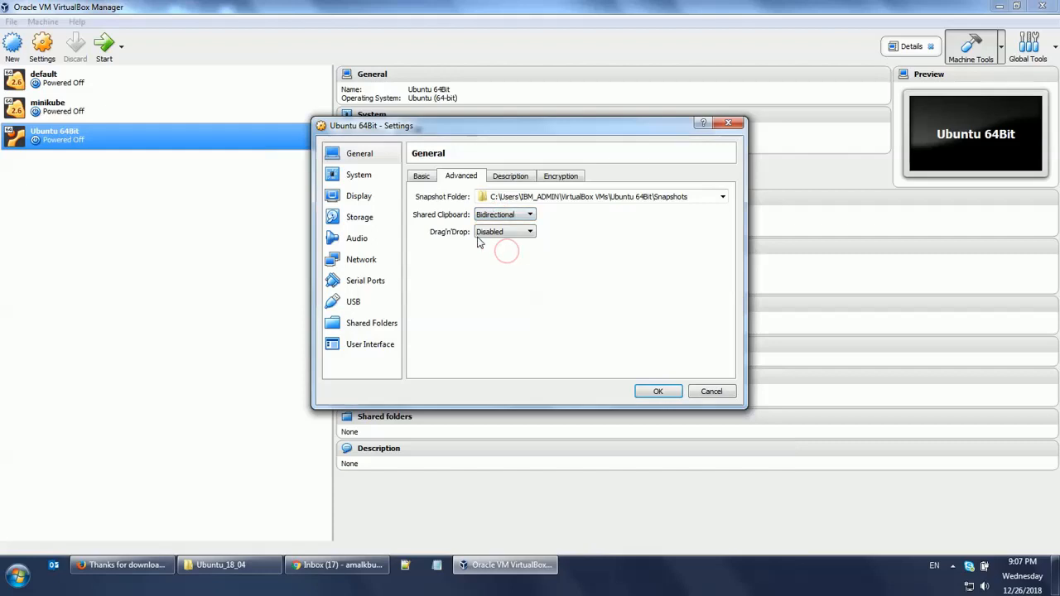
pyautogui.click(530, 232)
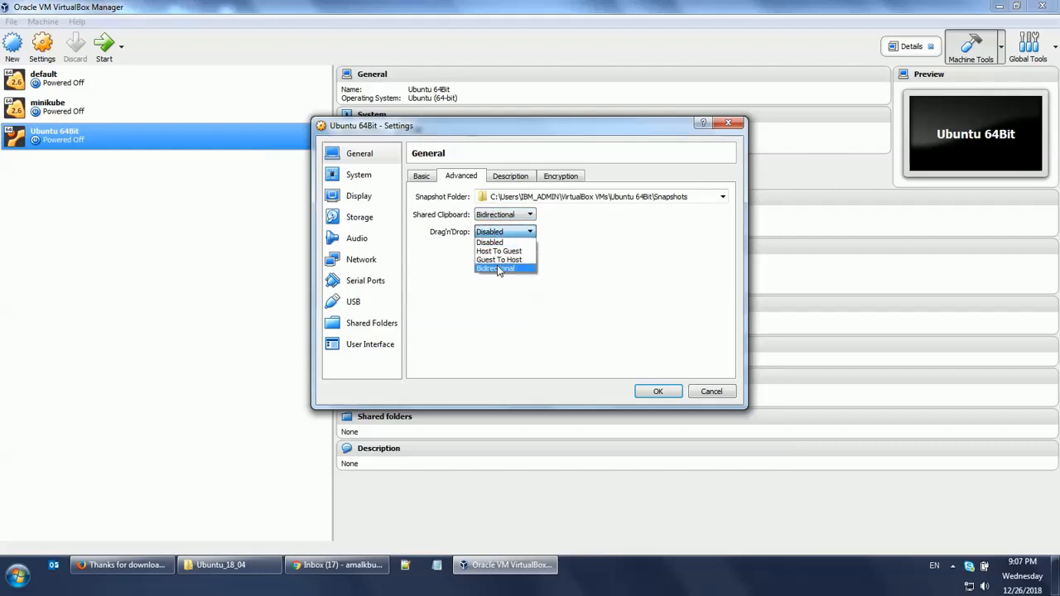
pyautogui.click(495, 268)
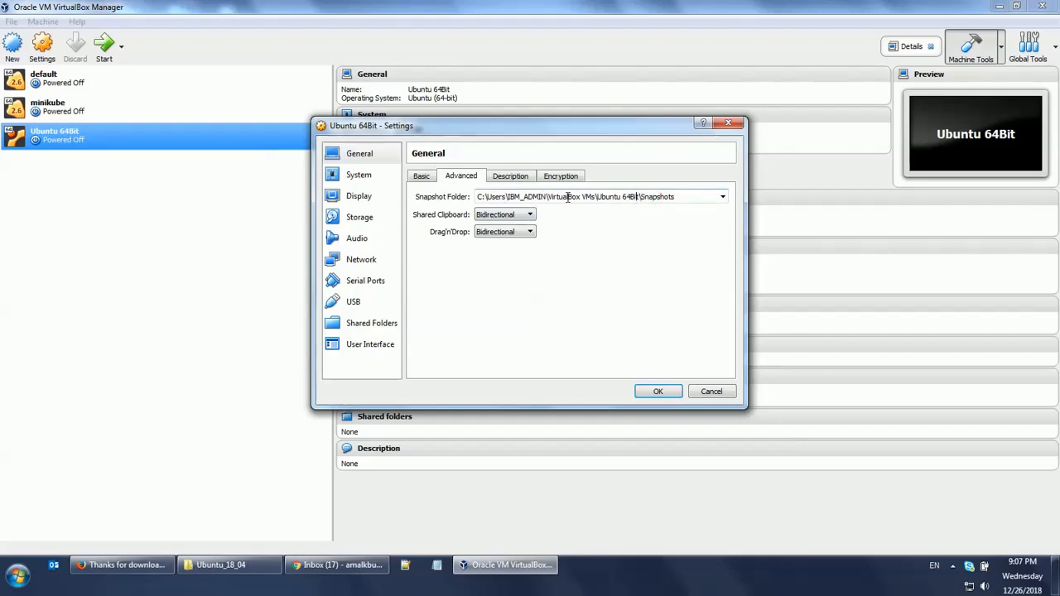
pyautogui.moveTo(616, 196)
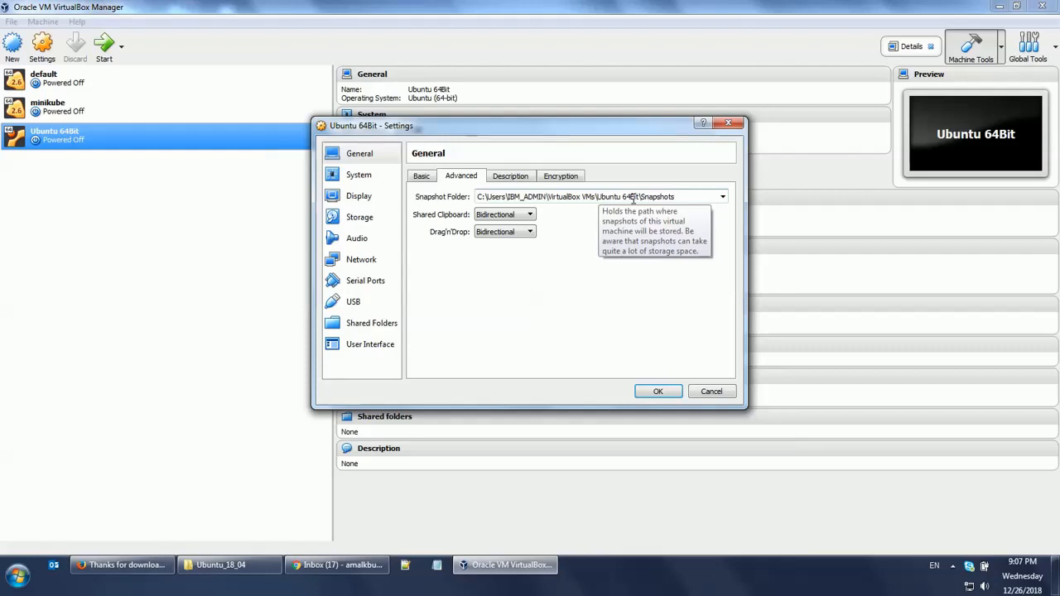
pyautogui.moveTo(511, 182)
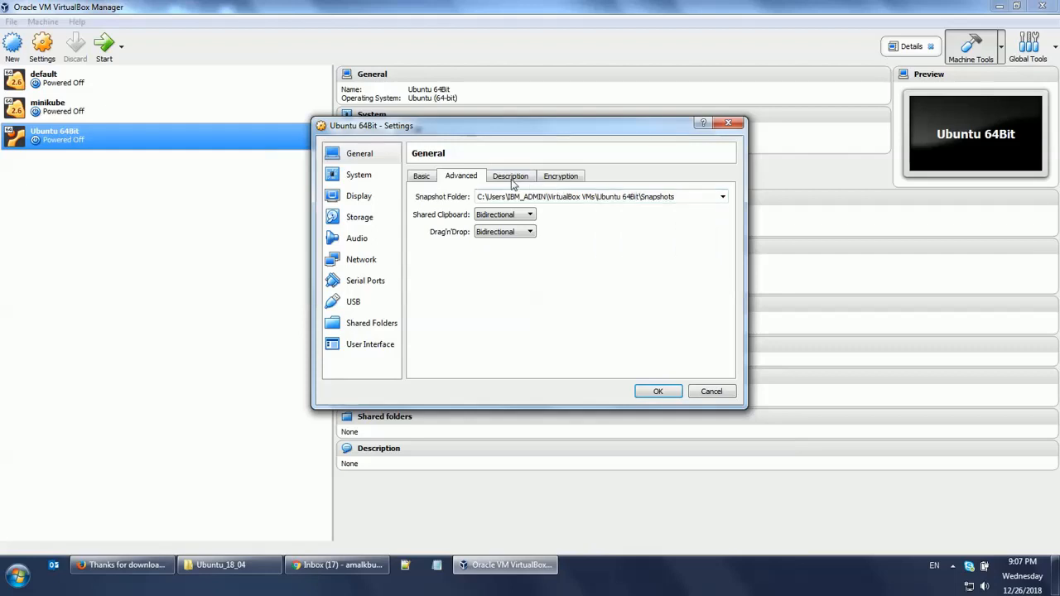
# - Look through the Description and Display pages and land on the Storage page
pyautogui.click(357, 176)
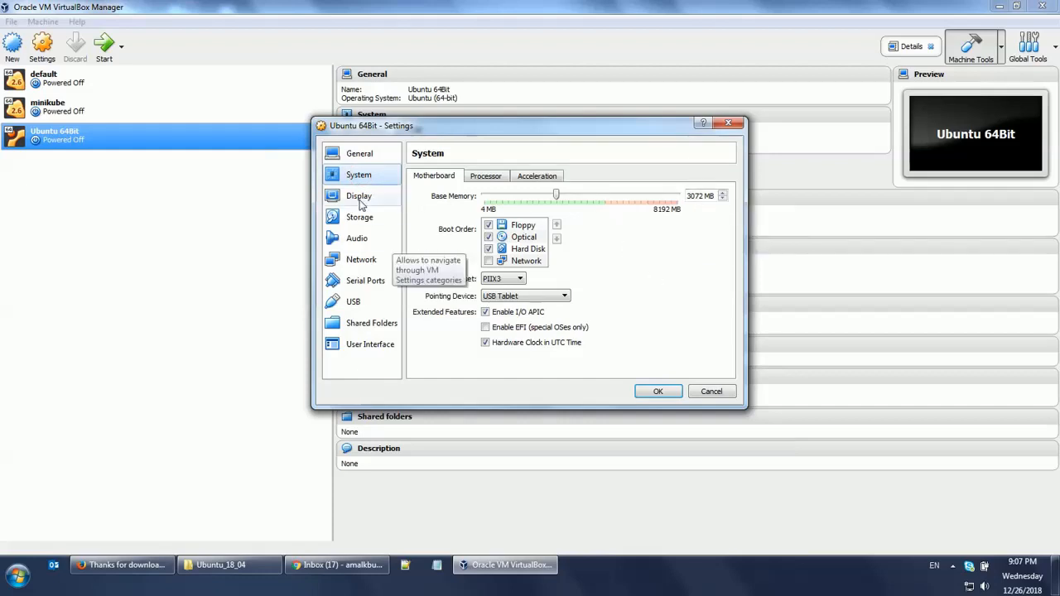
pyautogui.click(357, 195)
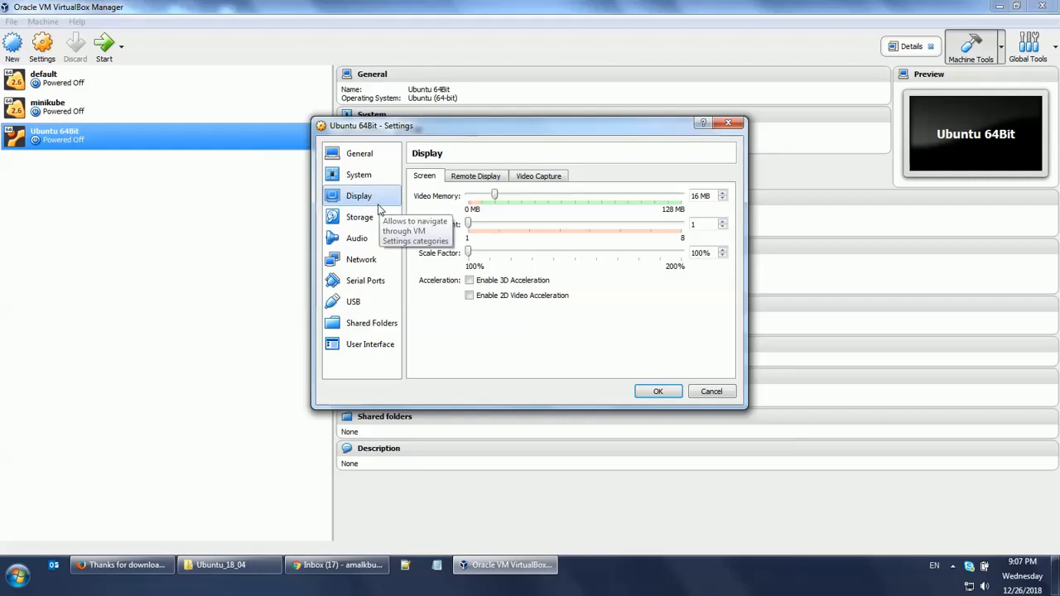
pyautogui.click(359, 217)
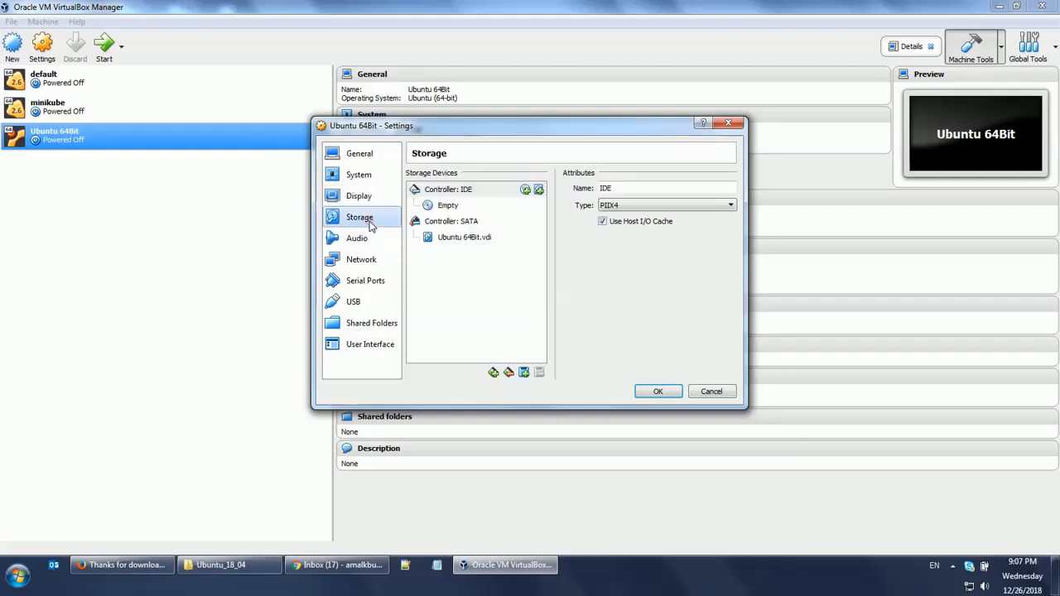
# - Attach ubuntu-18.04.1-desktop-amd64.iso to the empty IDE optical drive
pyautogui.click(448, 205)
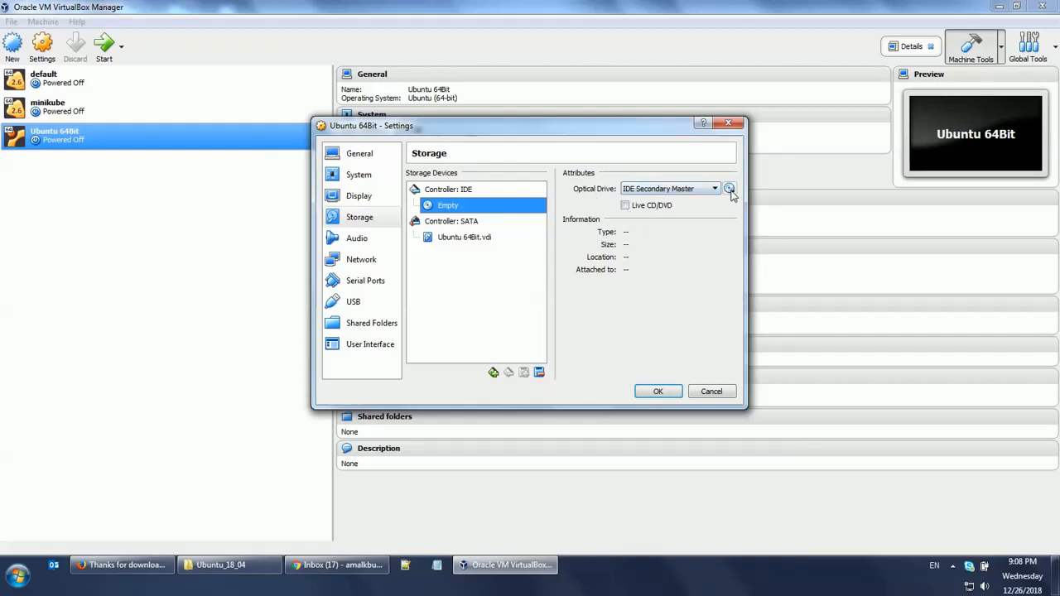
pyautogui.click(729, 189)
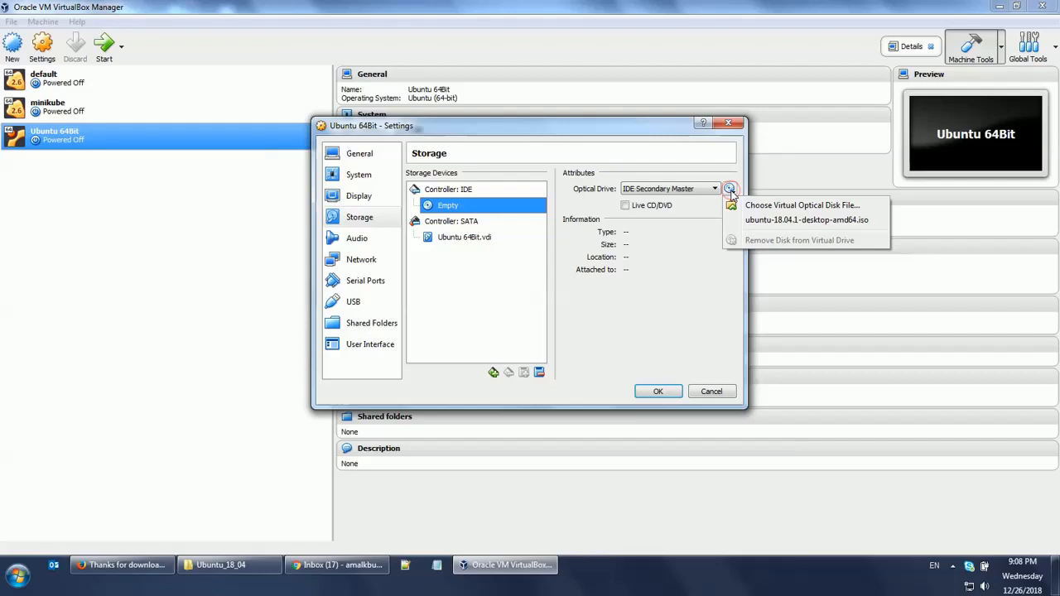
pyautogui.moveTo(801, 206)
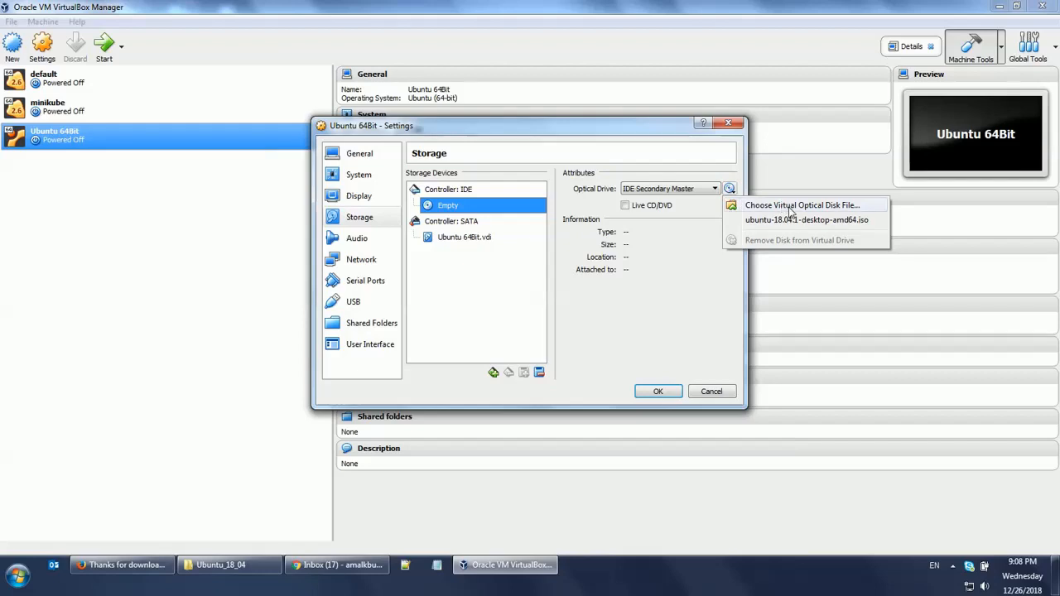
pyautogui.click(802, 205)
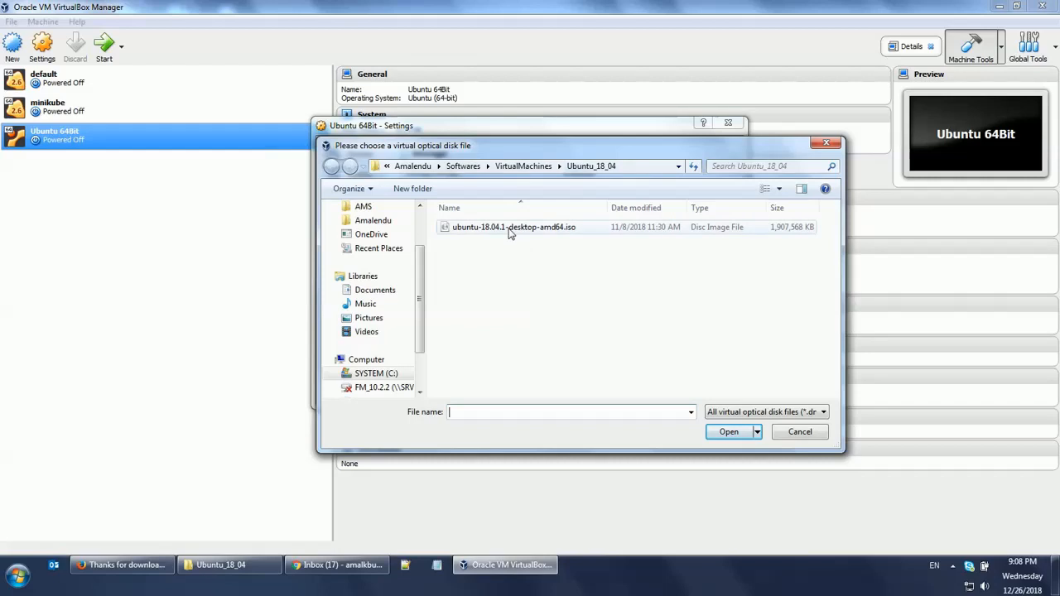
pyautogui.click(513, 227)
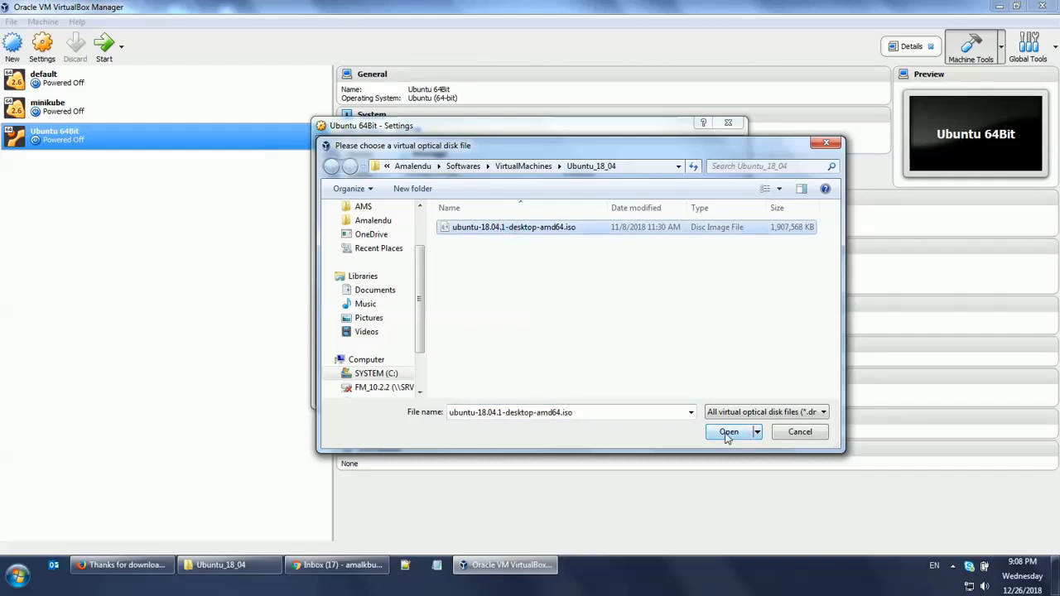
pyautogui.click(729, 430)
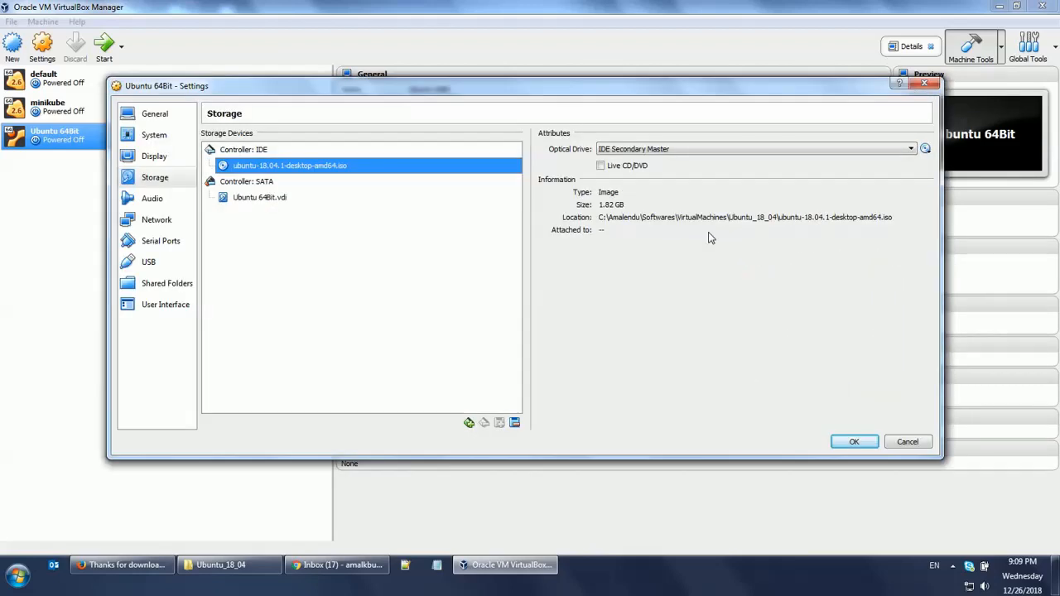
pyautogui.moveTo(759, 231)
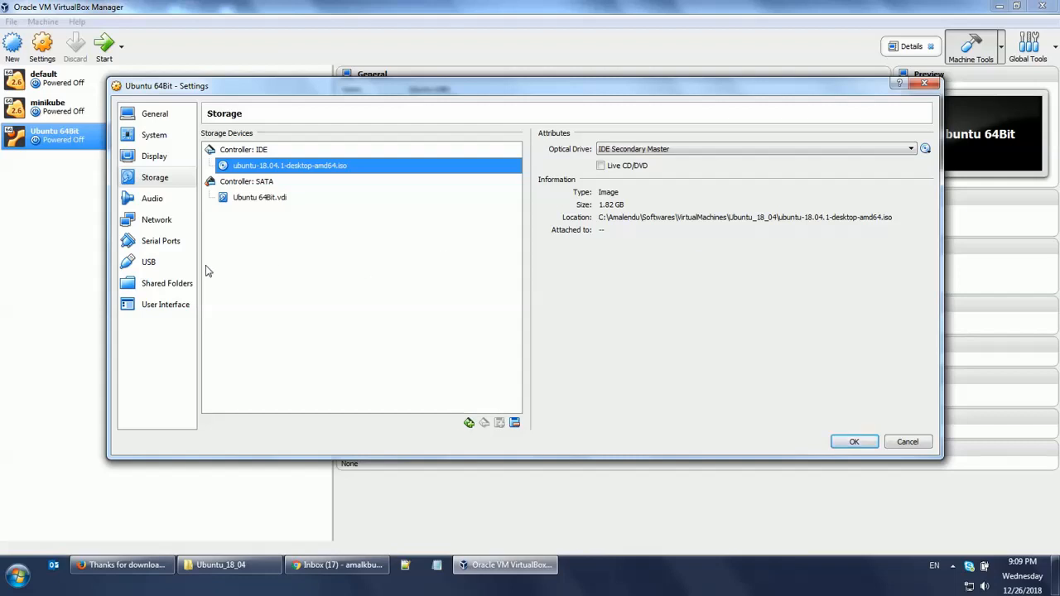
pyautogui.moveTo(166, 291)
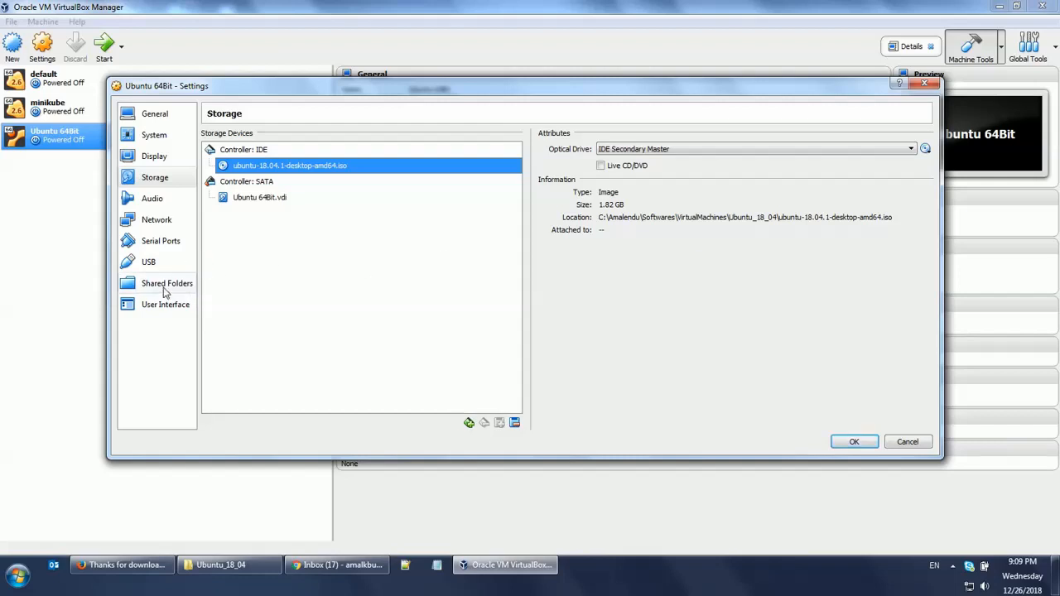
# - Glance at Shared Folders, return to Storage and save the settings with OK
pyautogui.click(165, 283)
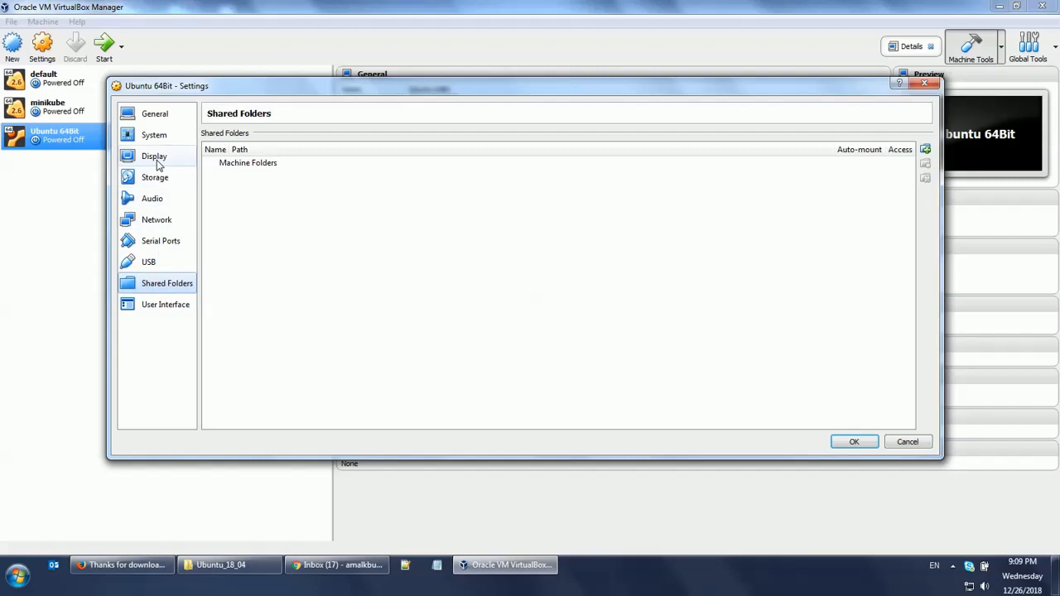
pyautogui.click(154, 178)
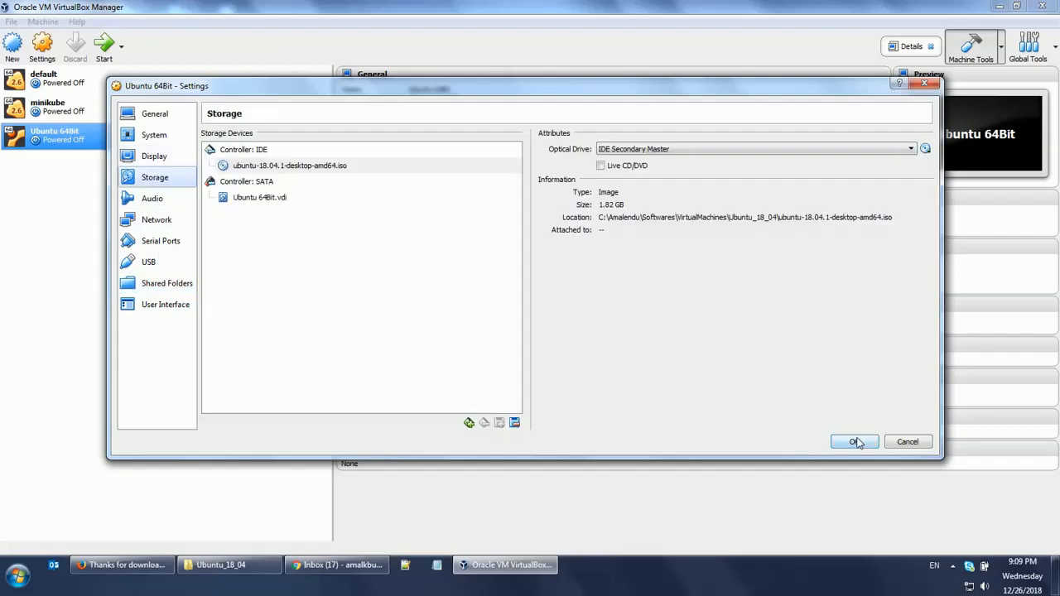
pyautogui.click(854, 440)
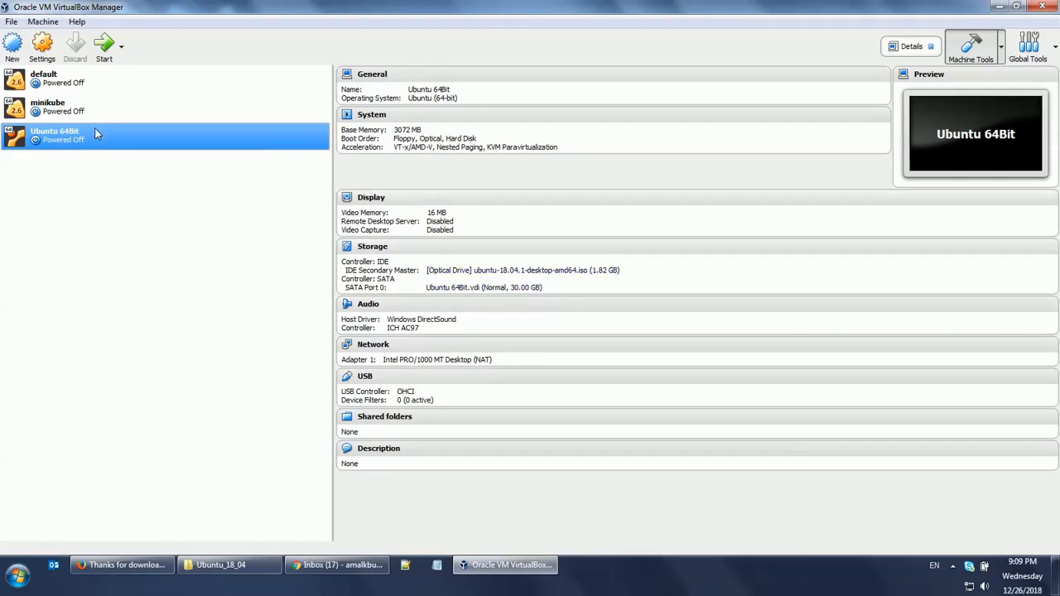
# - Select the Ubuntu 64Bit machine and start it booting in its own window
pyautogui.rightClick(96, 134)
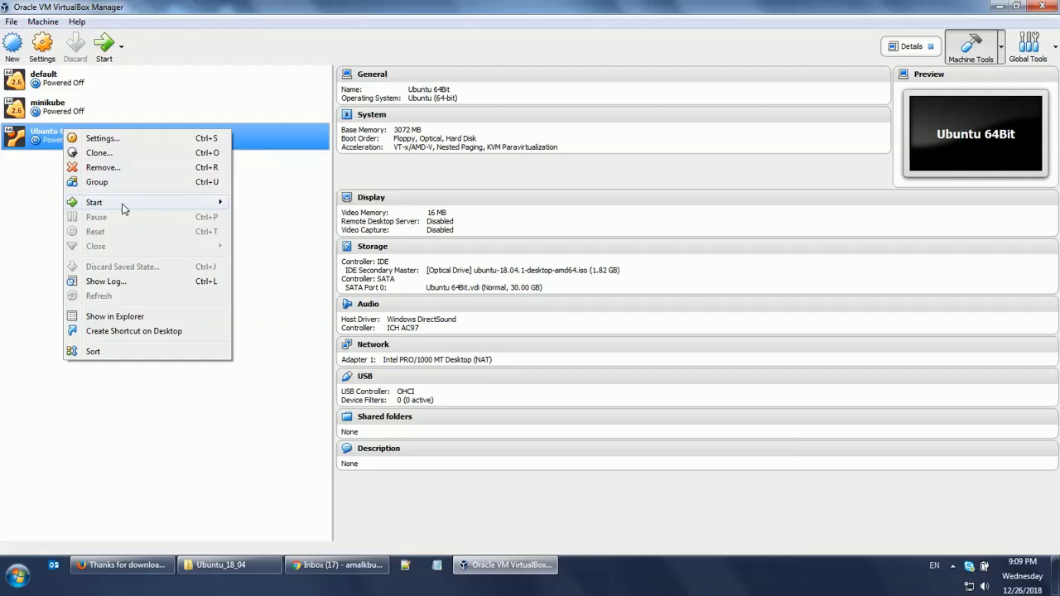
pyautogui.moveTo(93, 202)
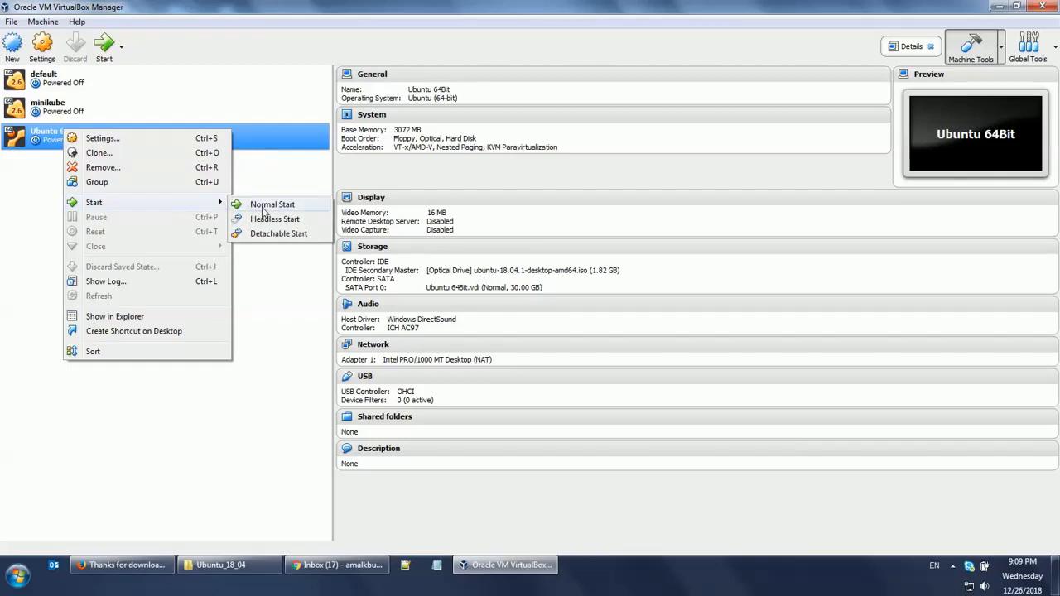
pyautogui.click(262, 208)
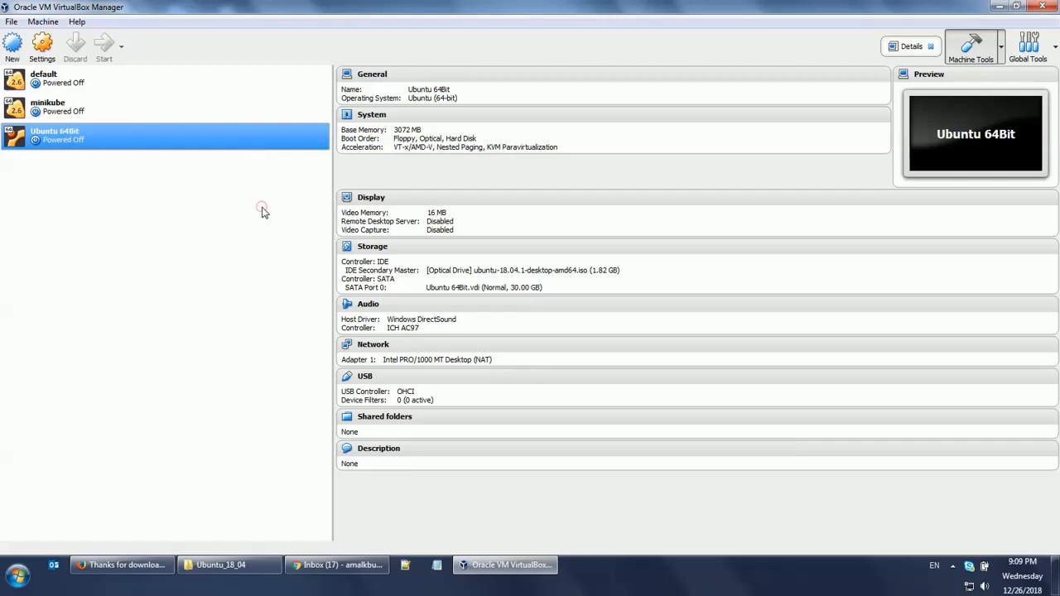
pyautogui.click(102, 47)
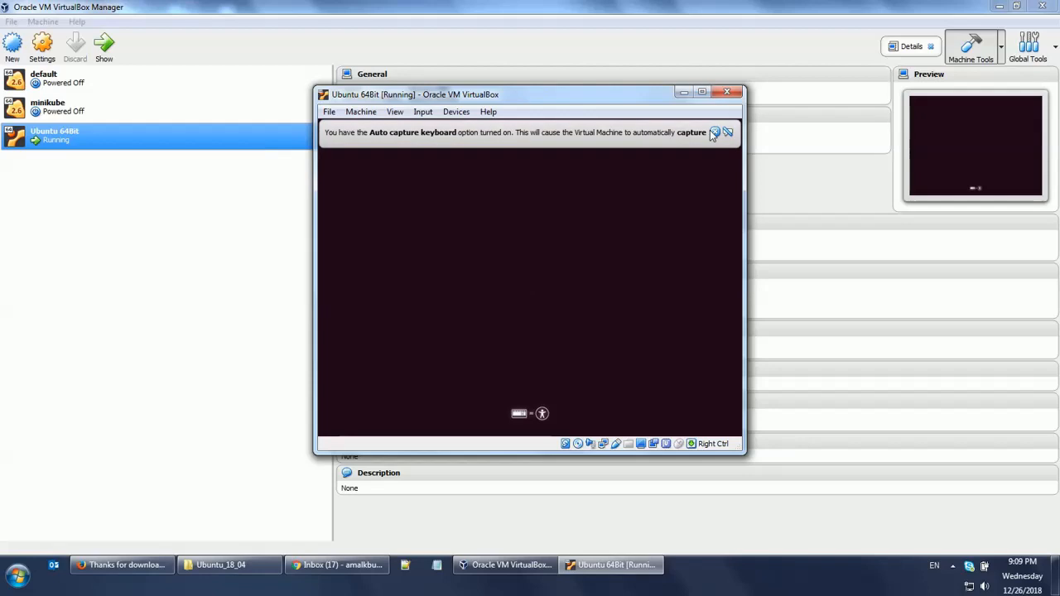
pyautogui.moveTo(715, 132)
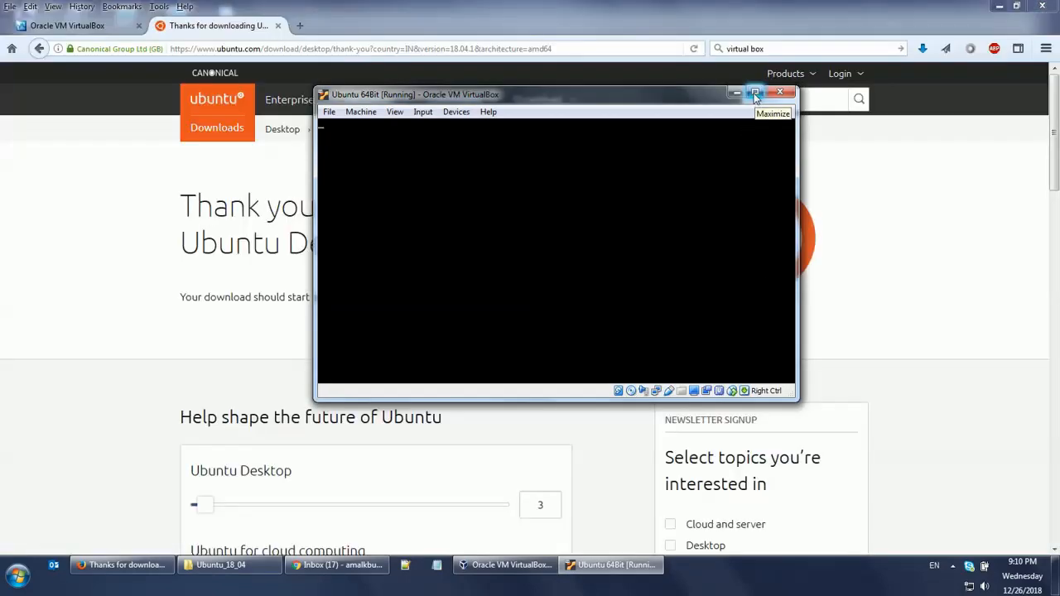
# - Maximize the VM window, choose Install Ubuntu, keep English (US) keyboard and normal installation with updates
pyautogui.click(755, 92)
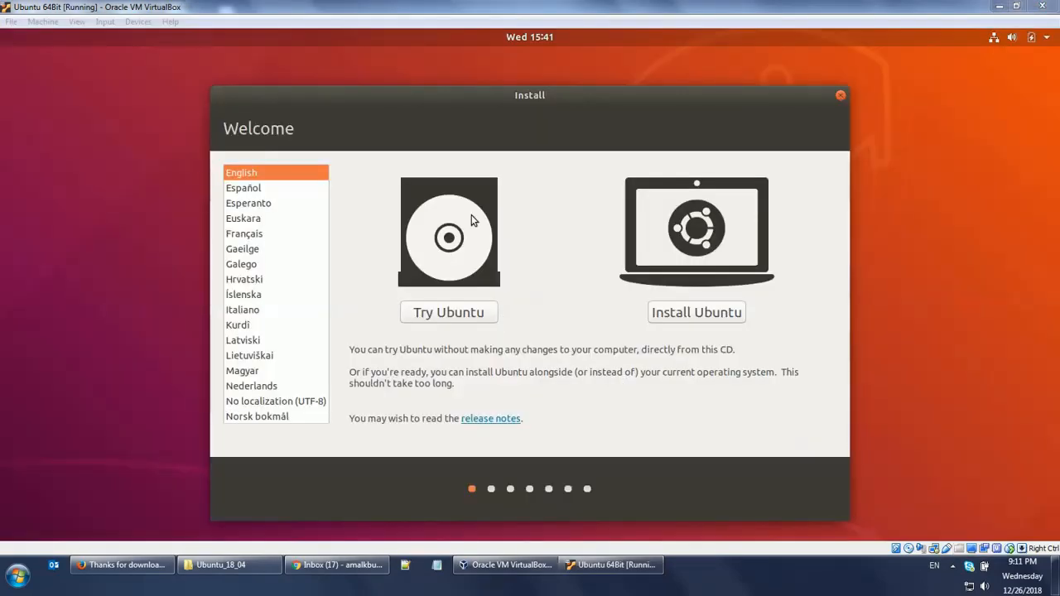
pyautogui.moveTo(869, 384)
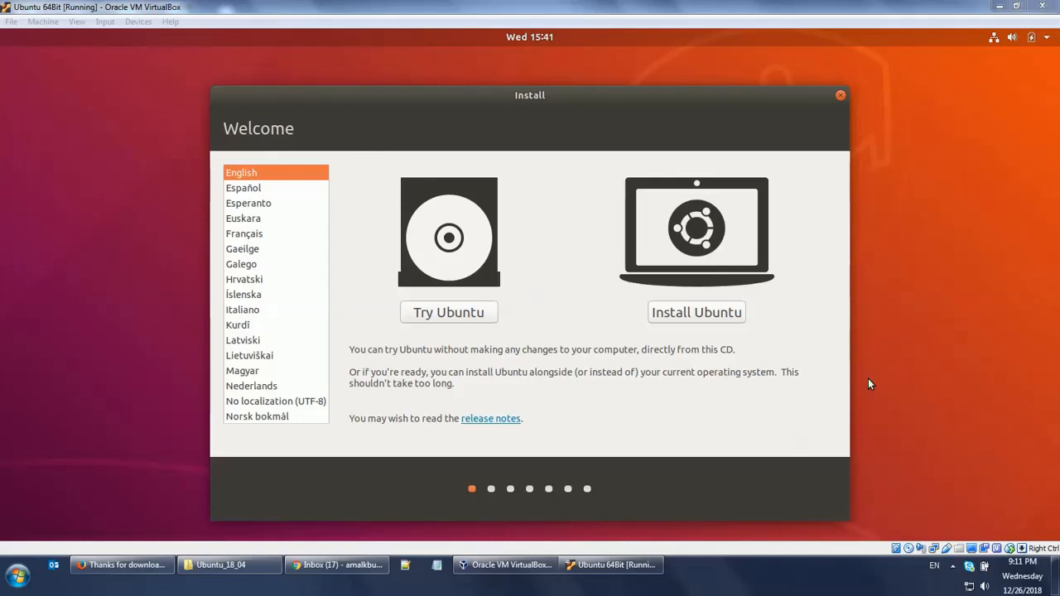
pyautogui.moveTo(378, 301)
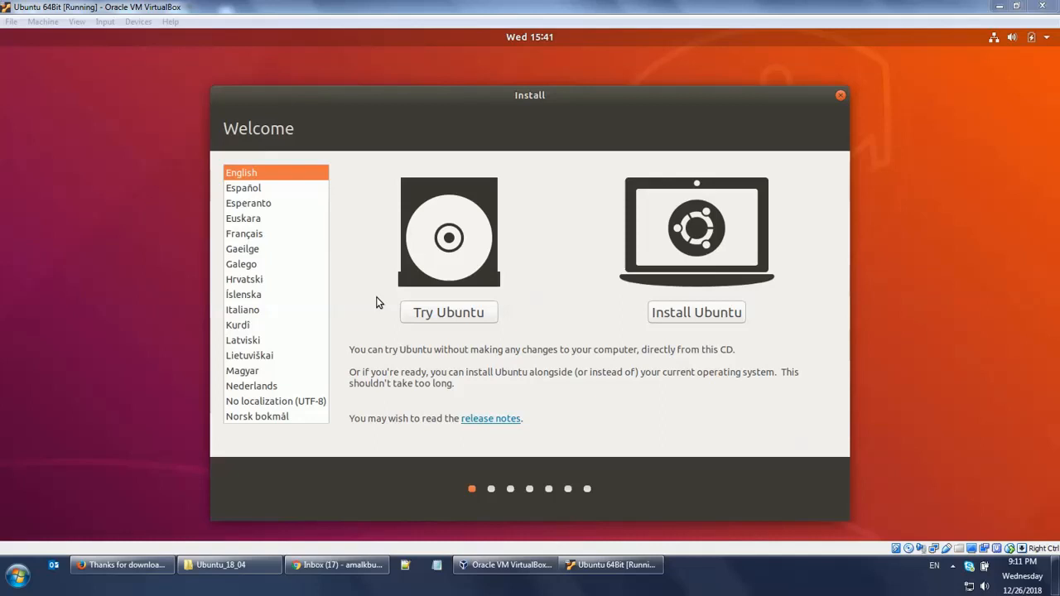
pyautogui.moveTo(695, 312)
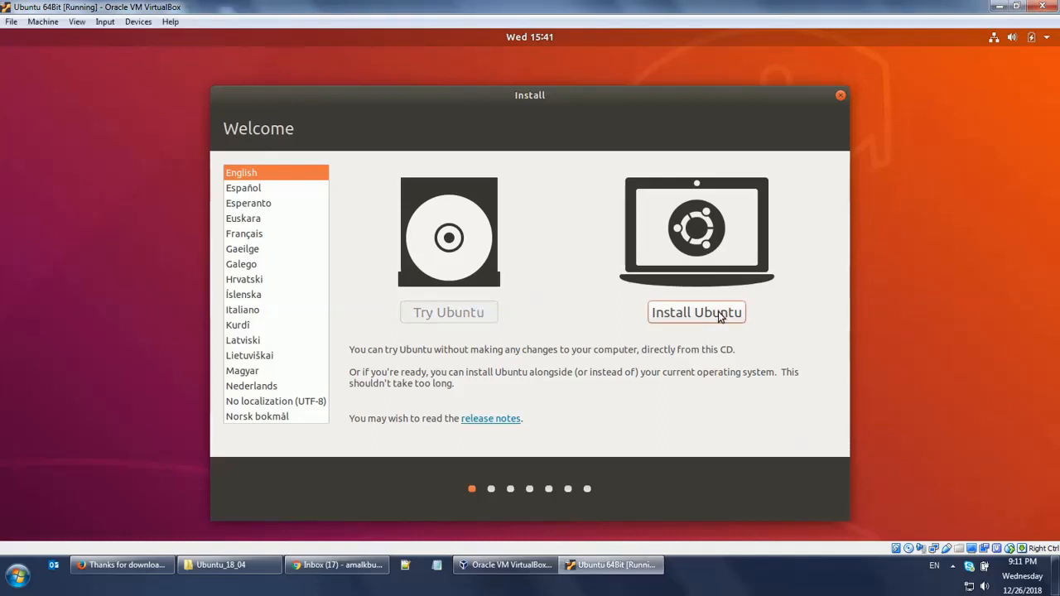
pyautogui.click(695, 311)
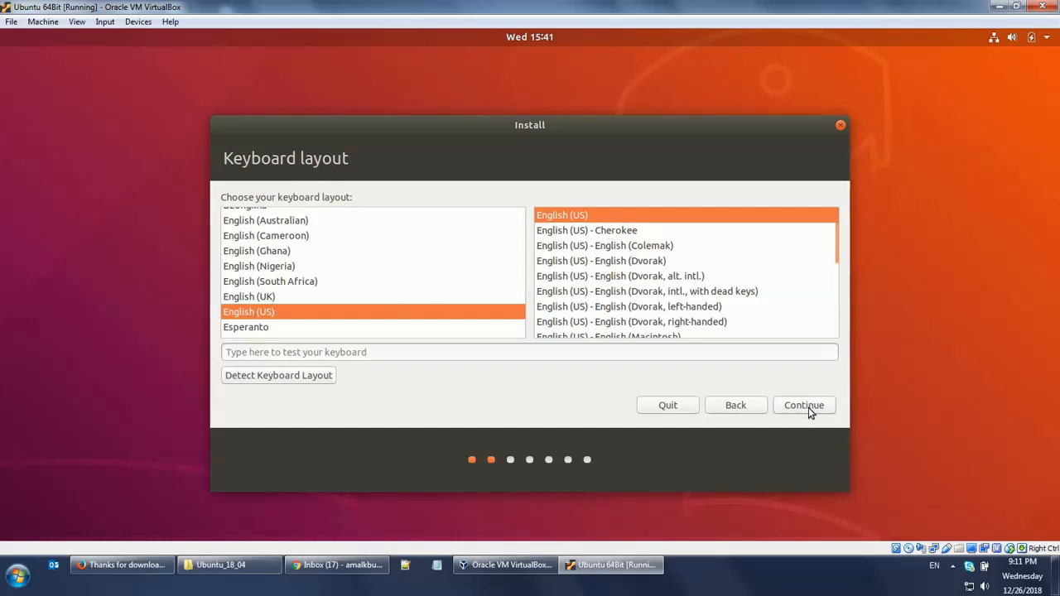
pyautogui.click(803, 404)
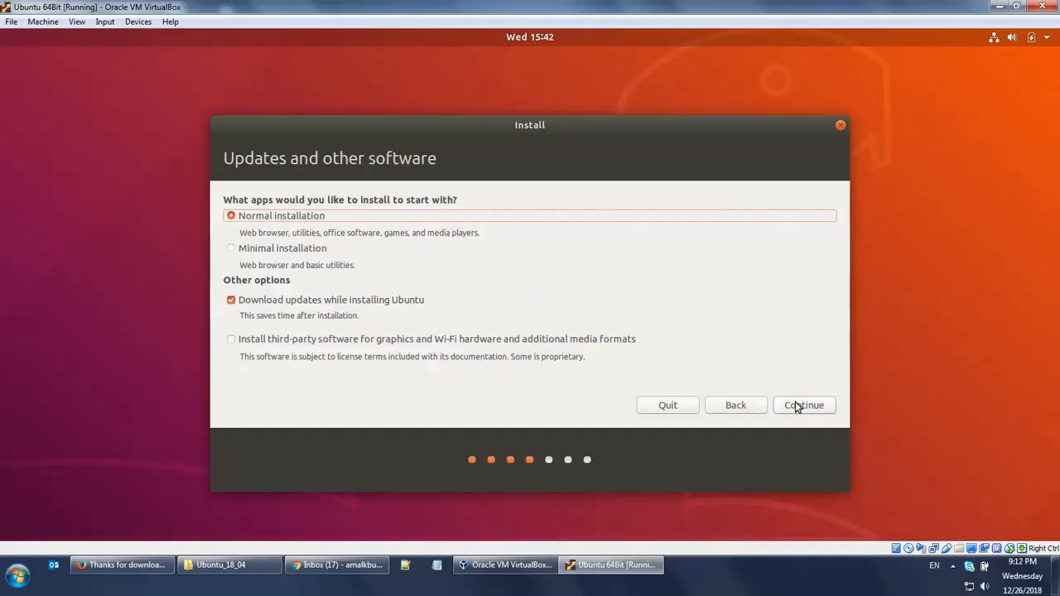
pyautogui.moveTo(252, 217)
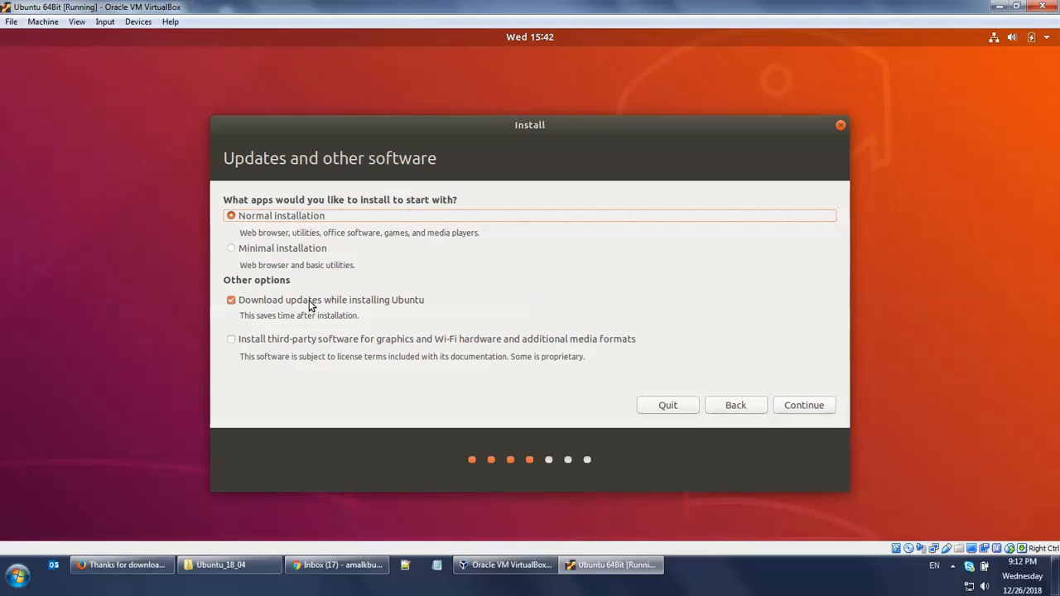
pyautogui.moveTo(412, 310)
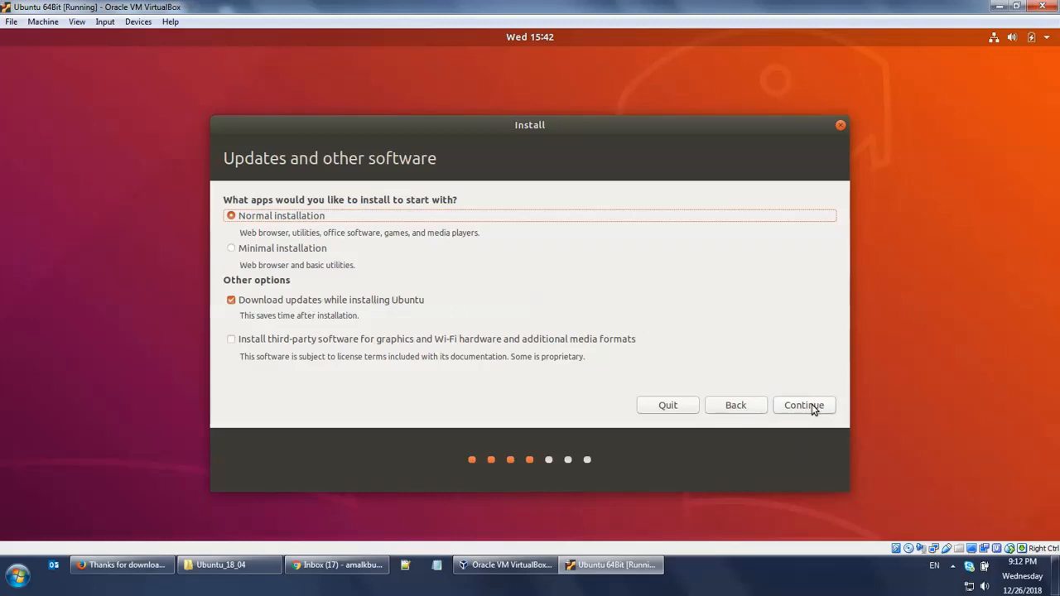
pyautogui.click(801, 404)
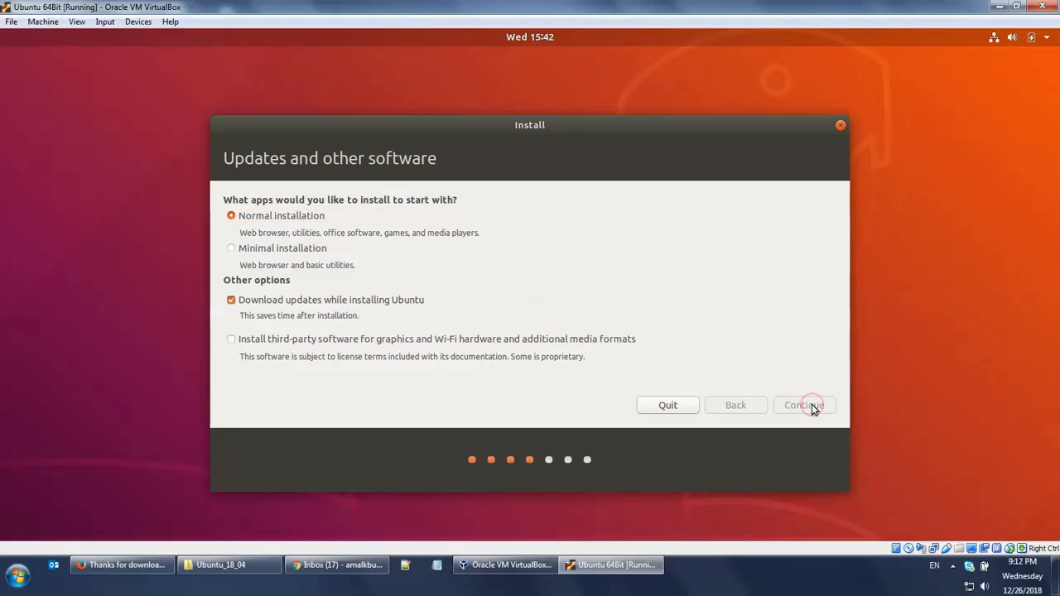
# - Choose 'Erase disk and install Ubuntu', start Install Now and confirm writing changes to disks
pyautogui.click(801, 404)
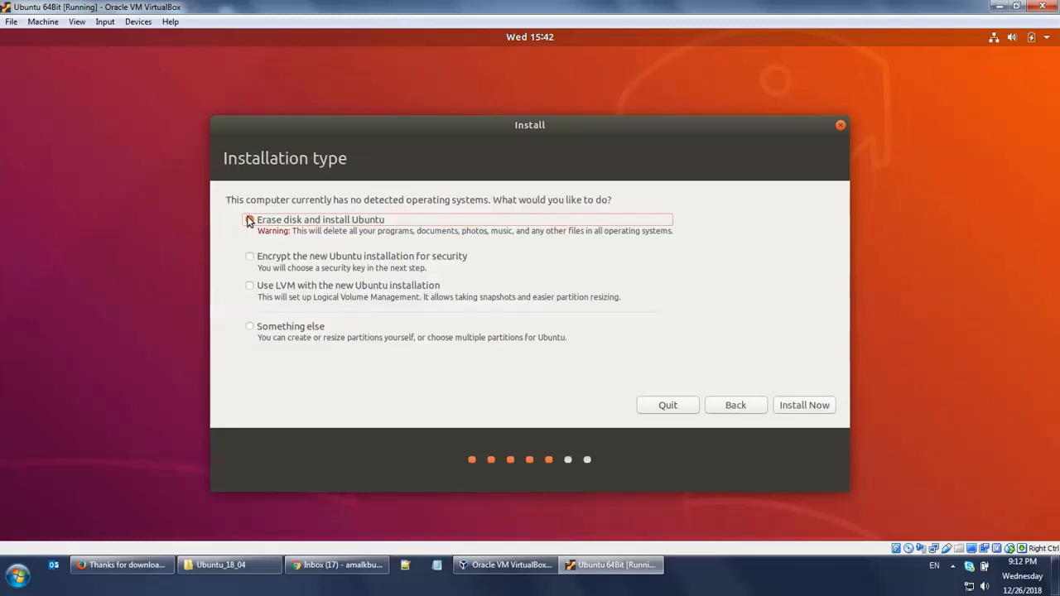
pyautogui.click(249, 218)
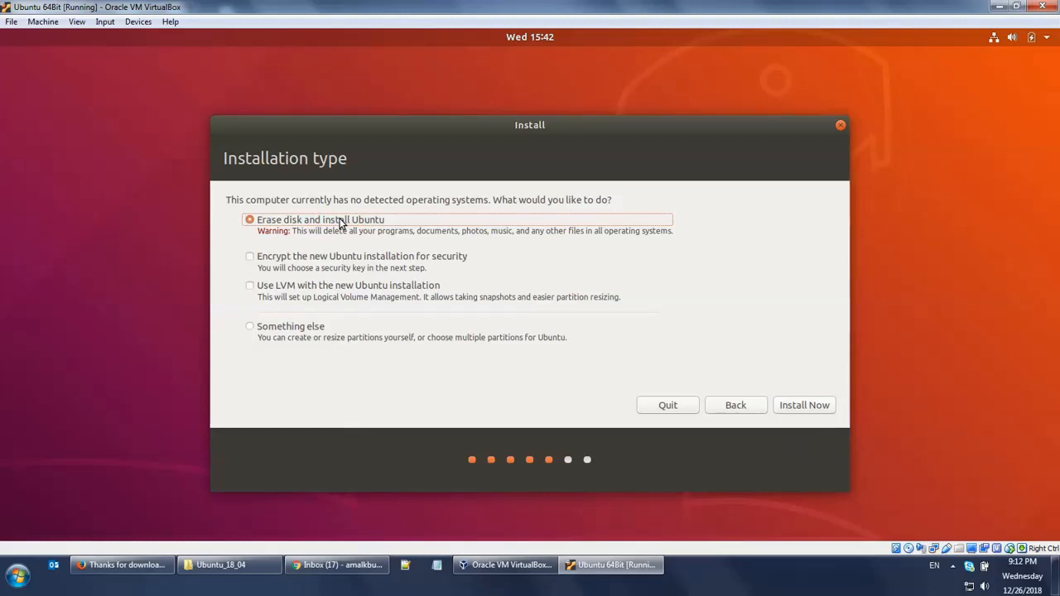
pyautogui.moveTo(765, 379)
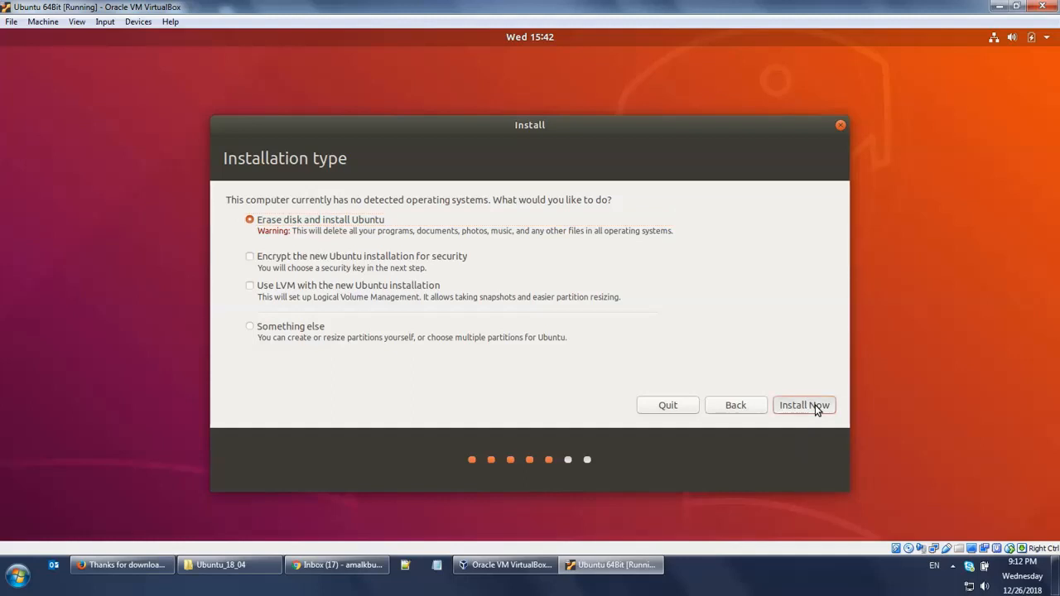
pyautogui.click(803, 404)
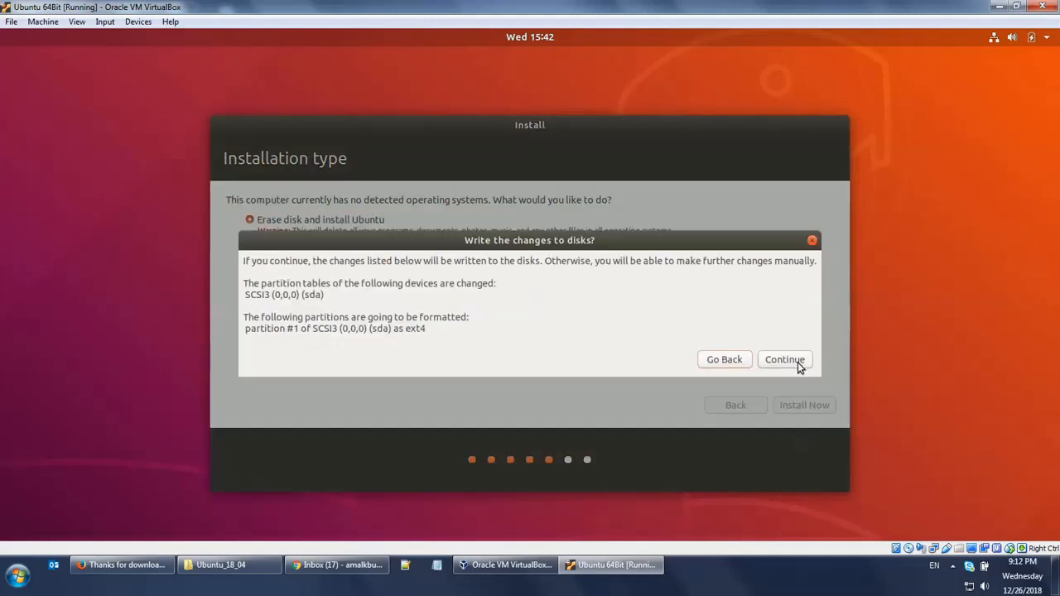
pyautogui.click(783, 358)
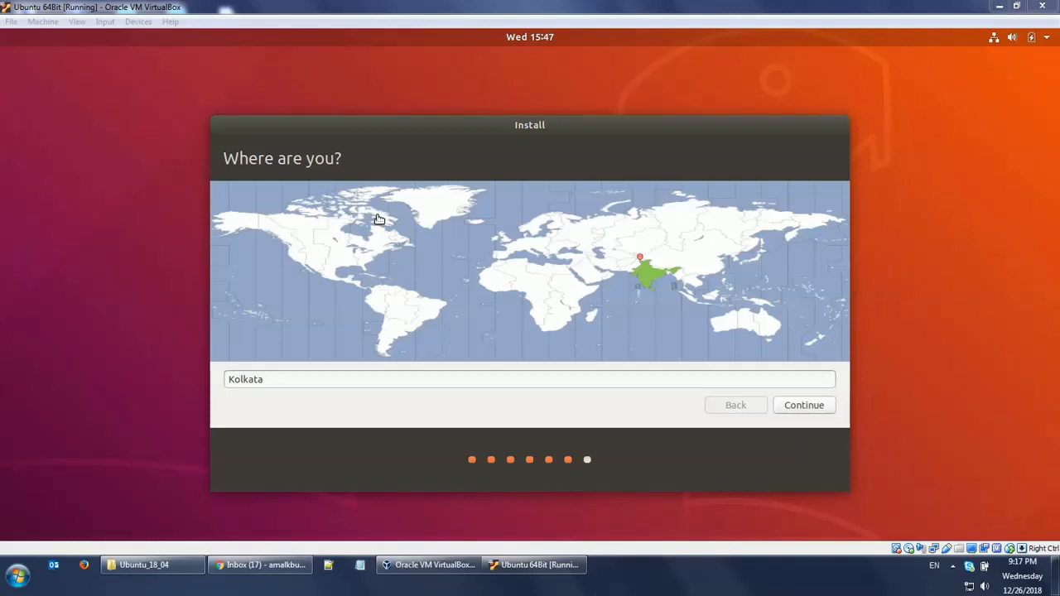
pyautogui.moveTo(356, 341)
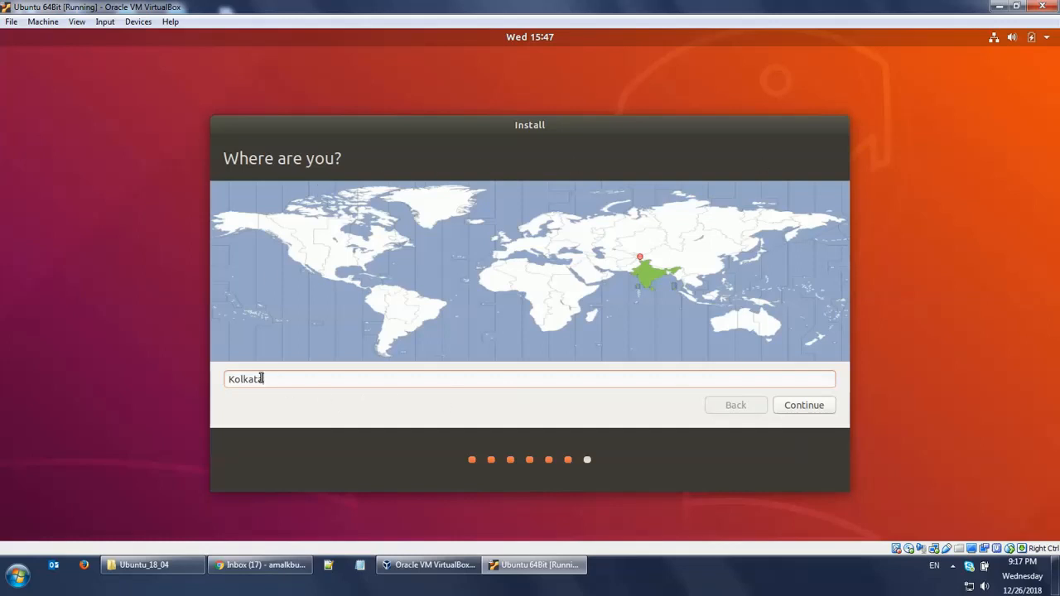
pyautogui.moveTo(803, 404)
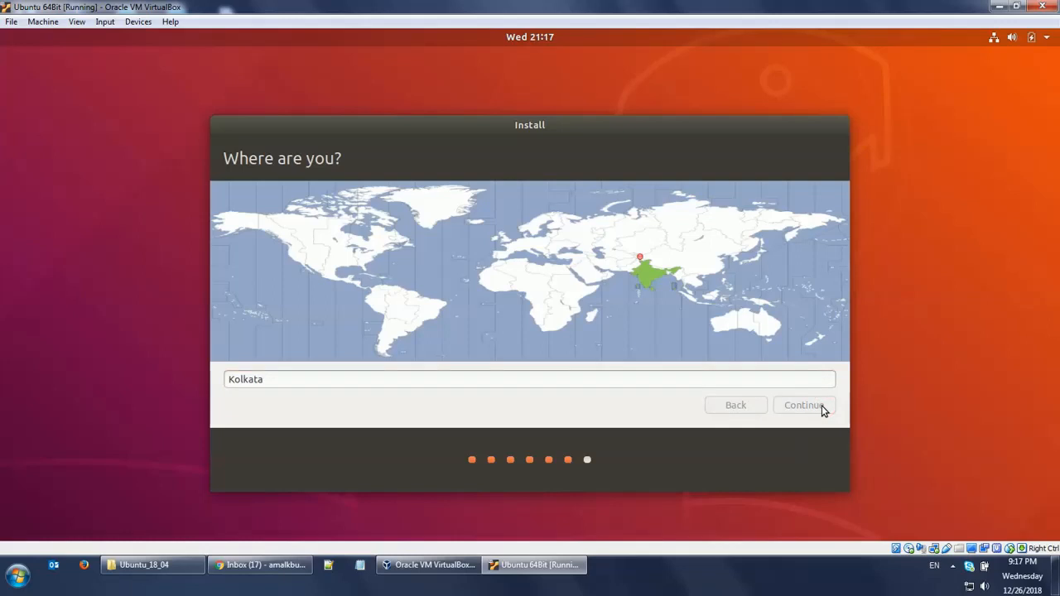
# - Keep Kolkata time zone, enter name AK, computer name ak-vm and a password, and begin installing
pyautogui.click(802, 404)
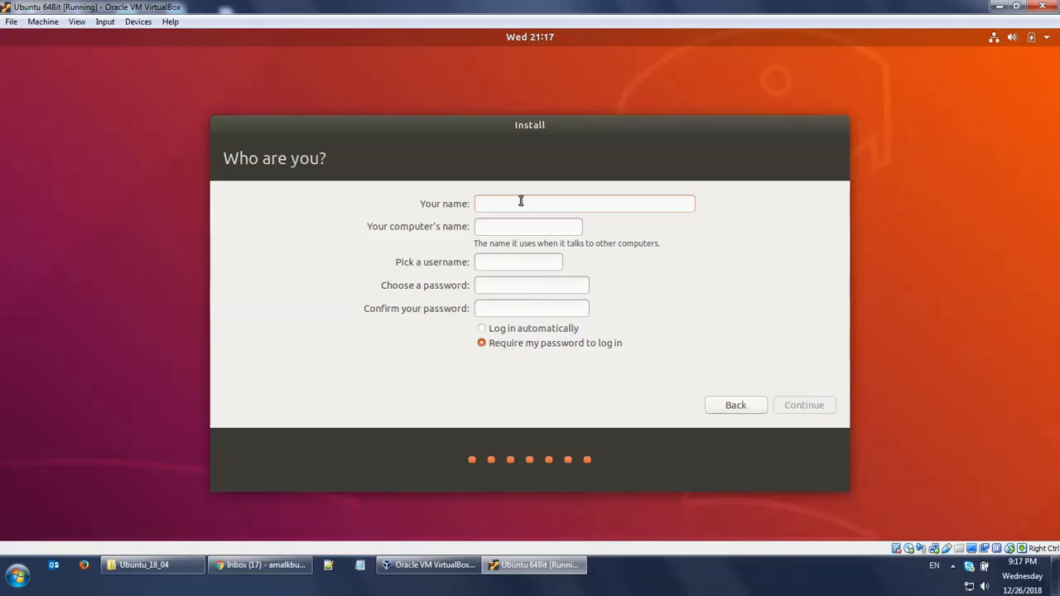
pyautogui.click(583, 204)
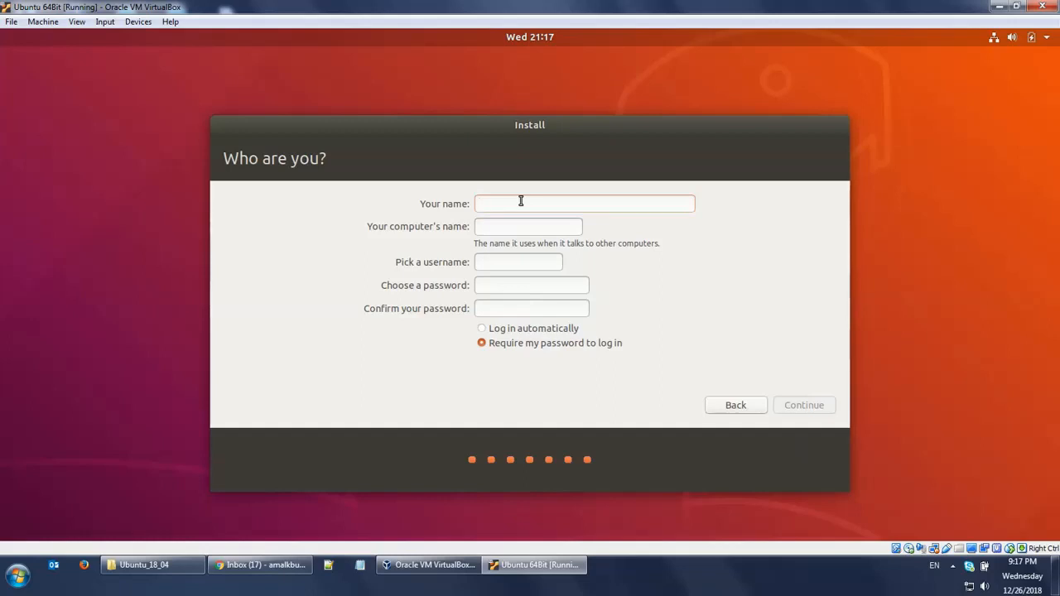
pyautogui.write('AK')
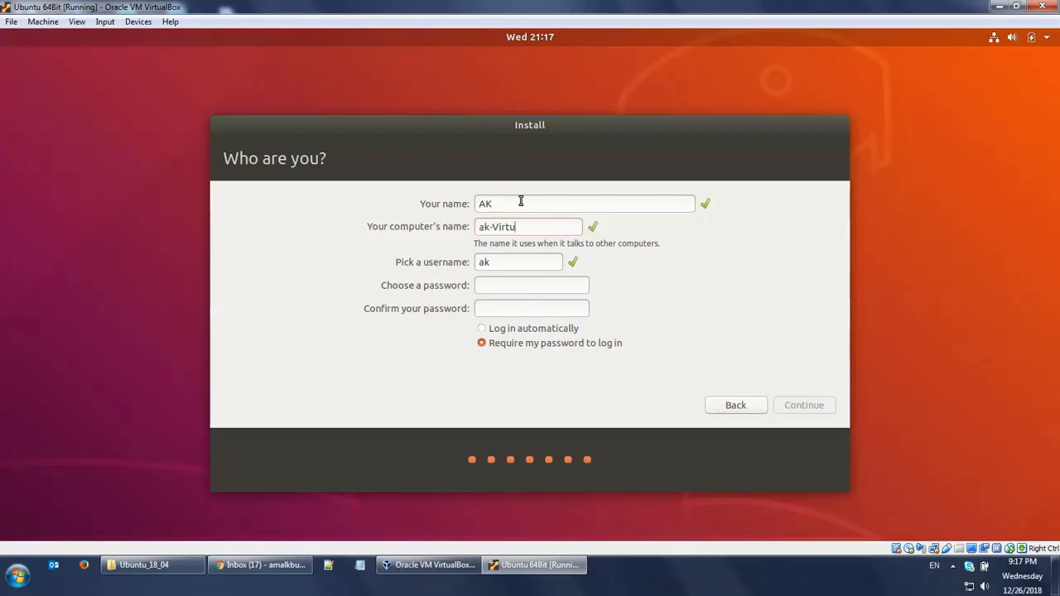
pyautogui.press('BackSpace')
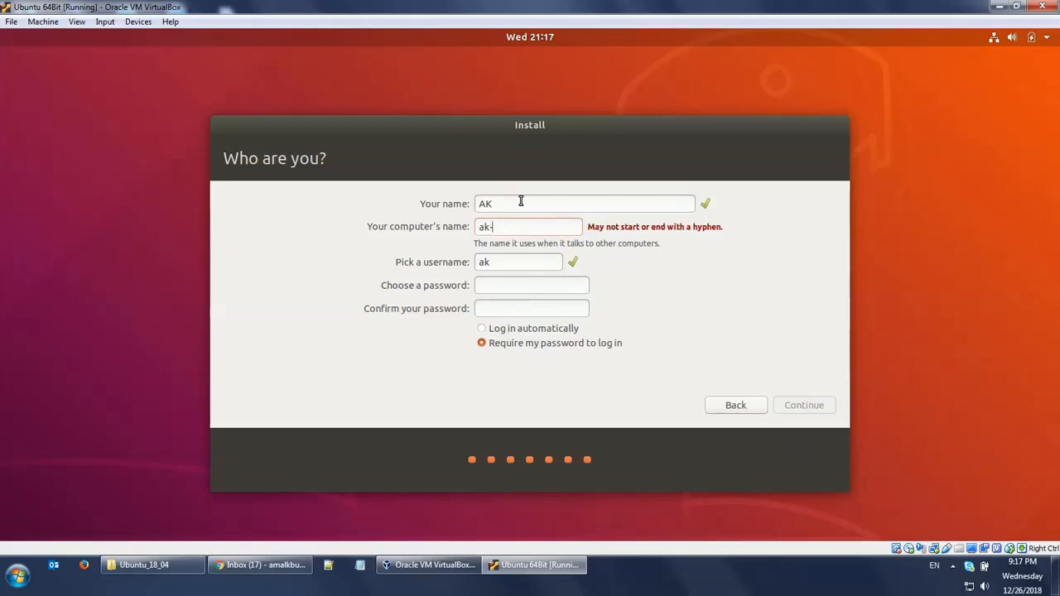
pyautogui.write('vm')
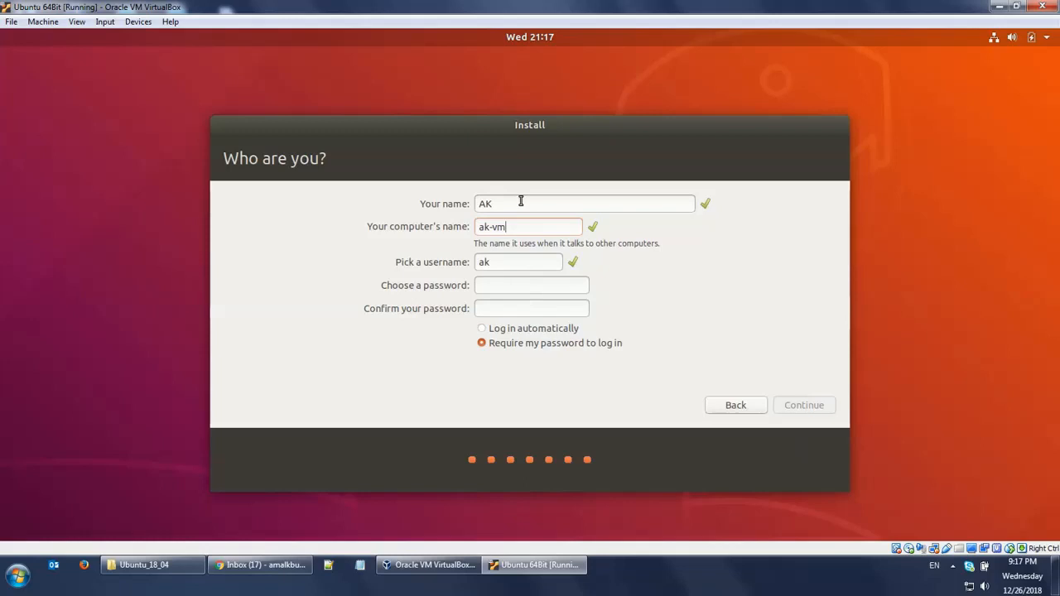
pyautogui.doubleClick(483, 262)
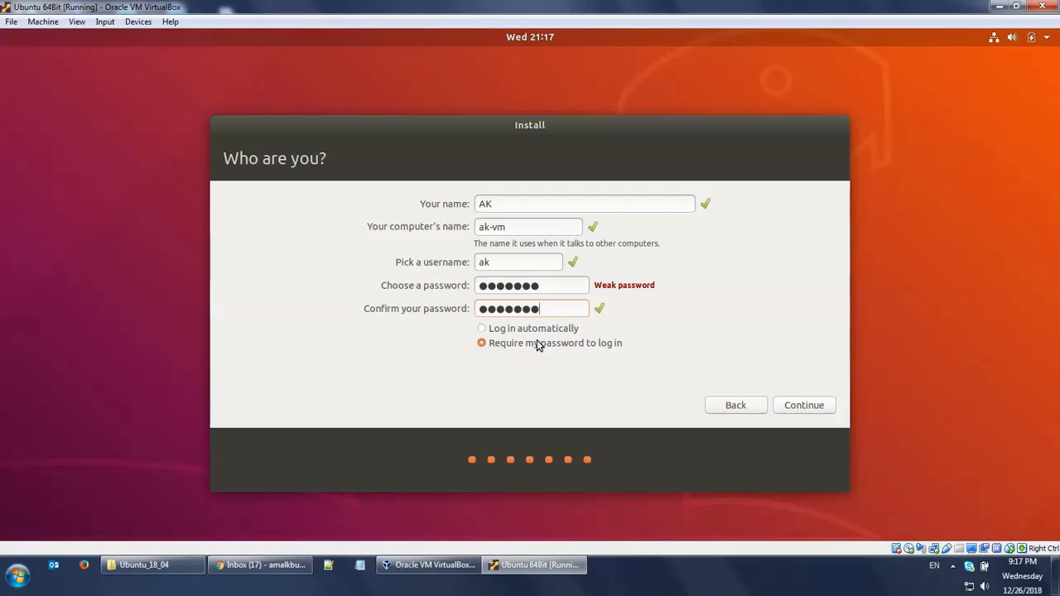
pyautogui.moveTo(599, 351)
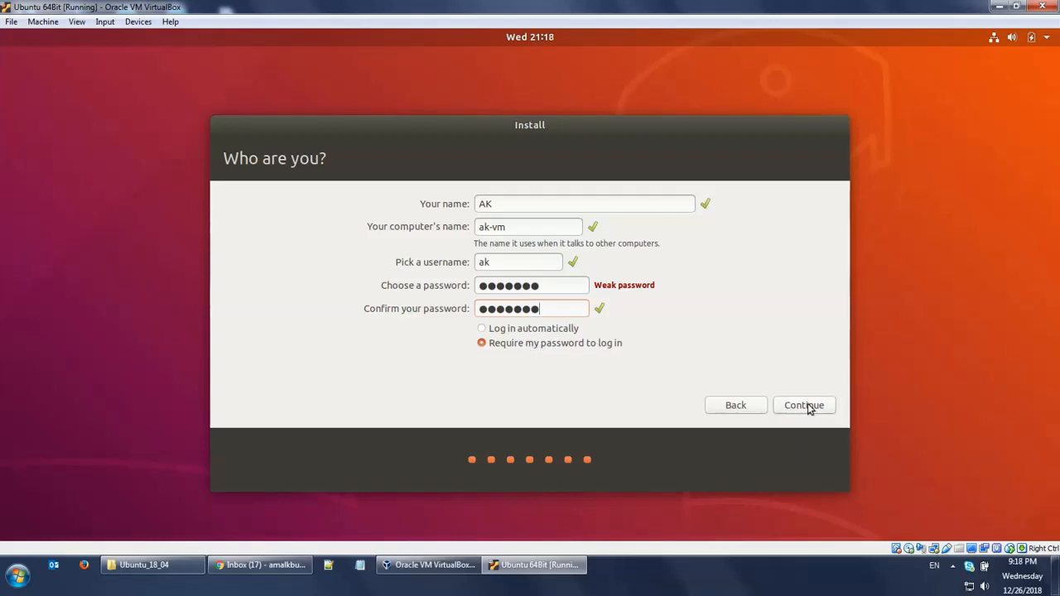
pyautogui.click(801, 404)
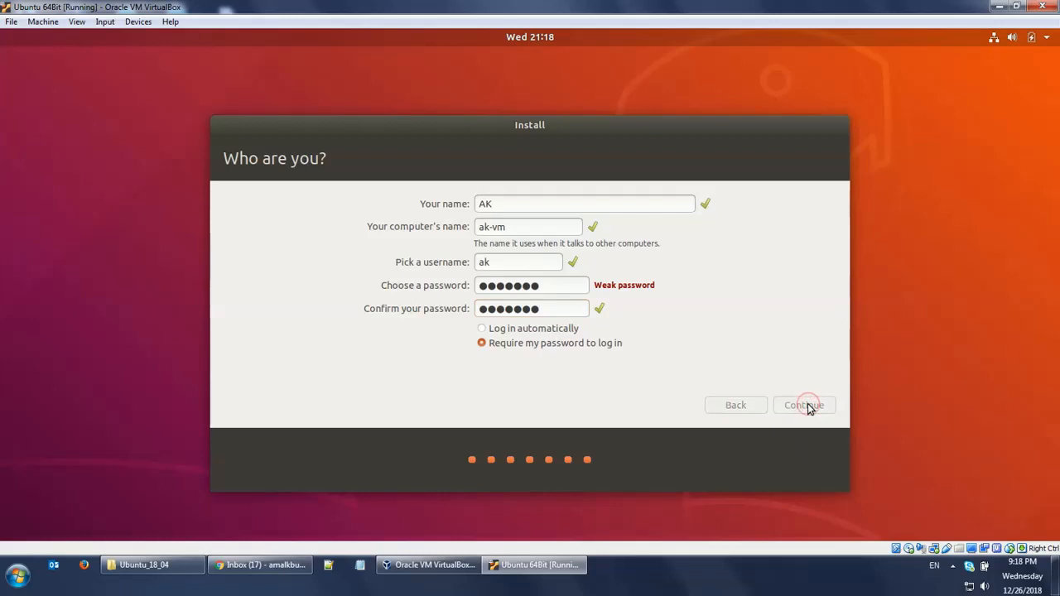
pyautogui.click(802, 404)
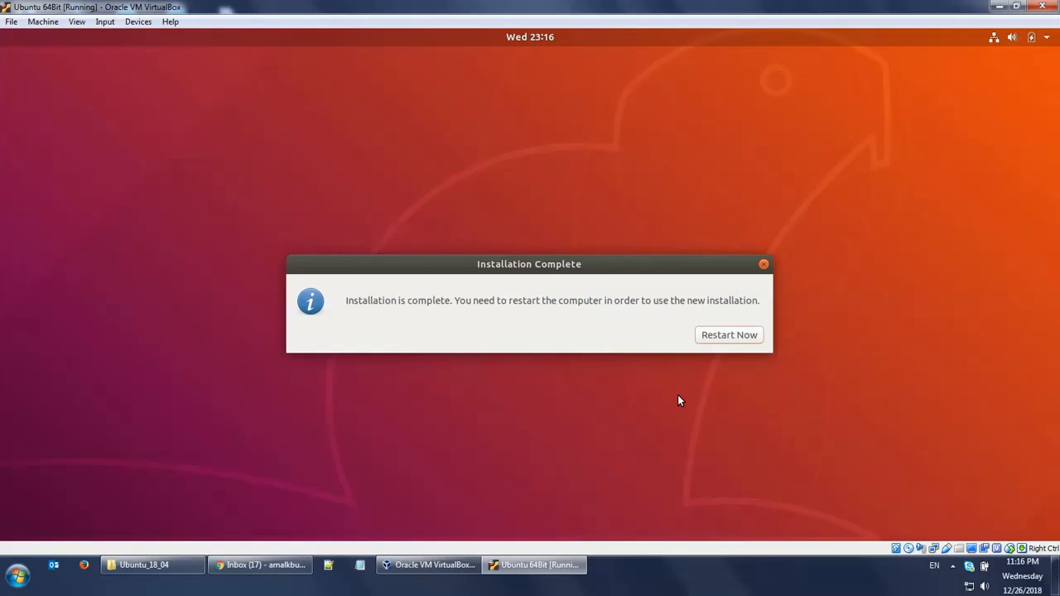
pyautogui.moveTo(520, 365)
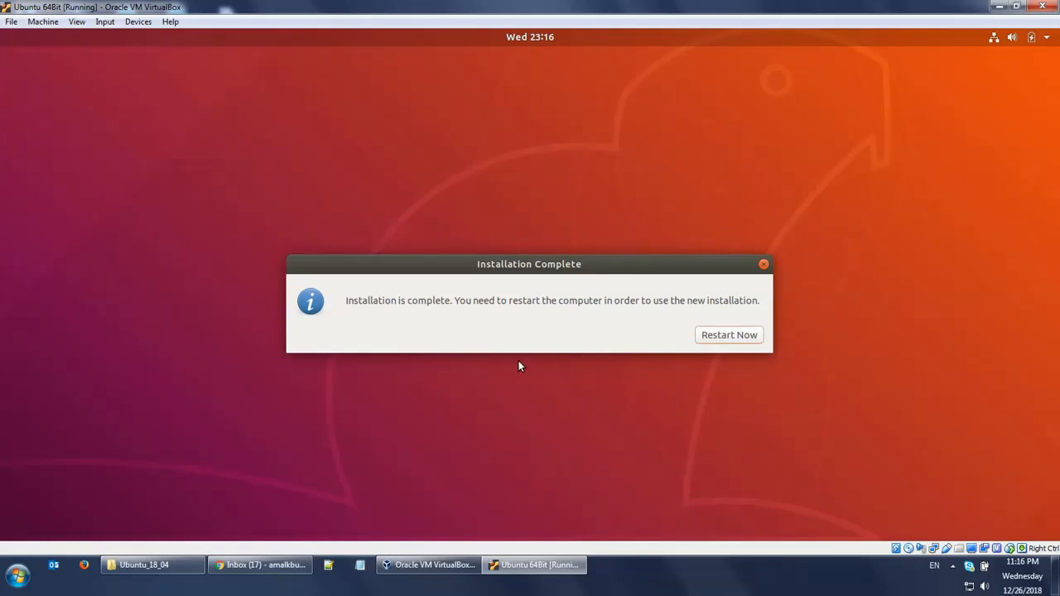
pyautogui.moveTo(612, 335)
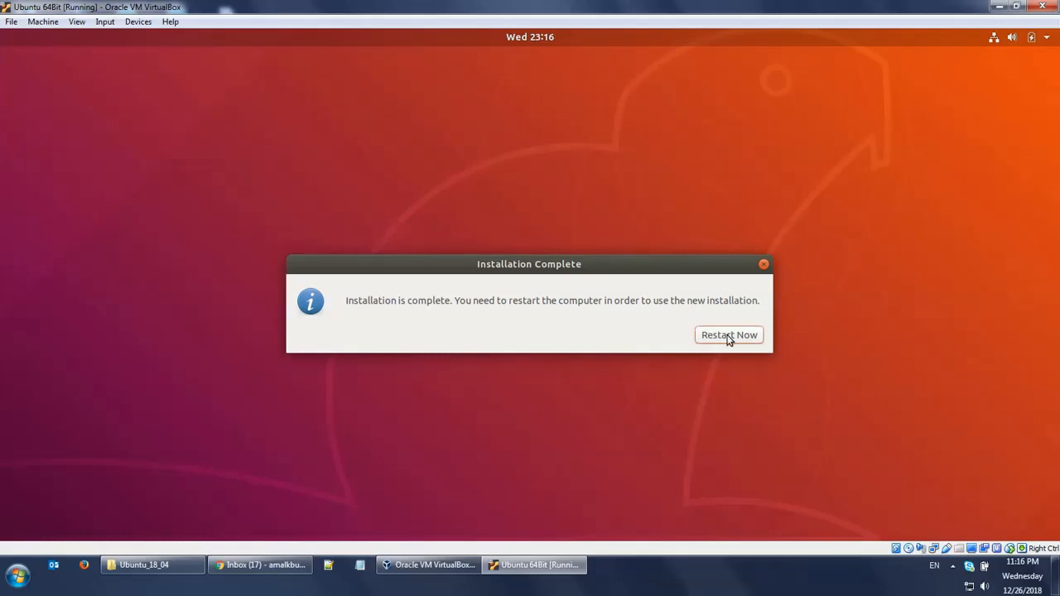
# - Restart into the new installation, then close the VM window choosing 'Power off the machine'
pyautogui.click(729, 334)
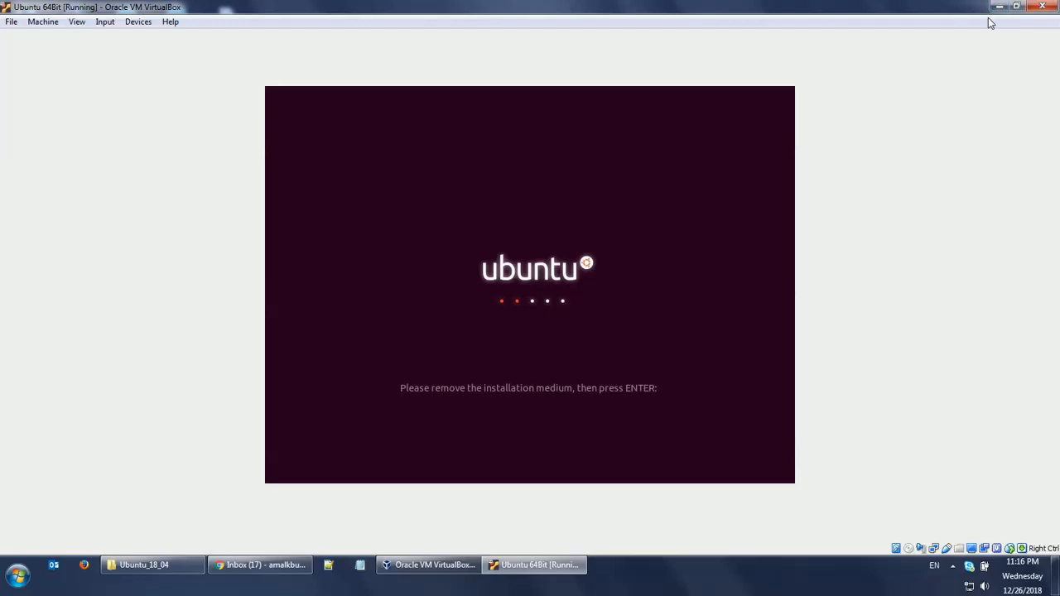
pyautogui.moveTo(1043, 7)
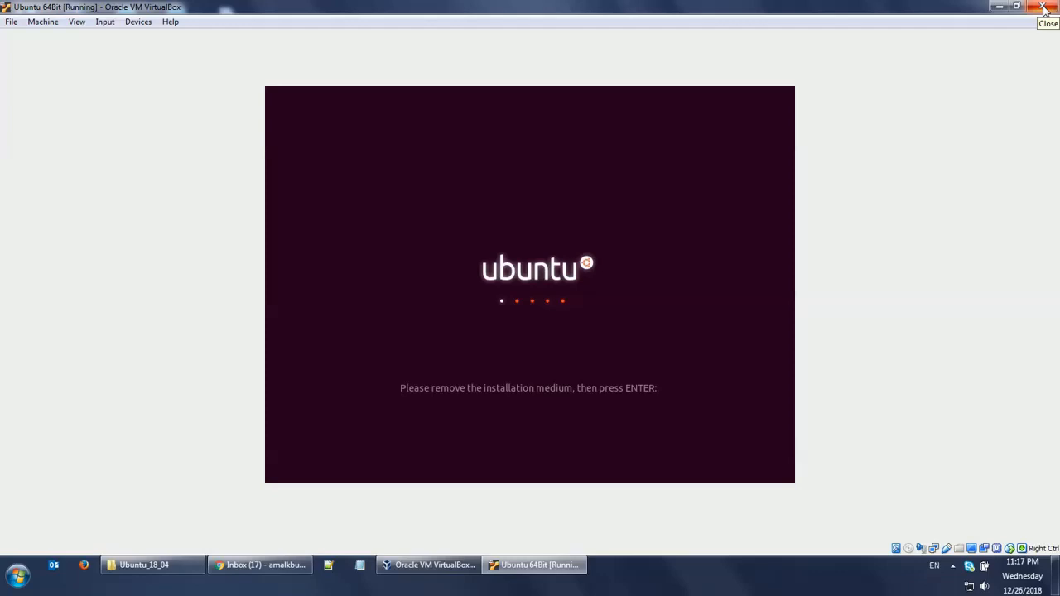
pyautogui.click(1043, 7)
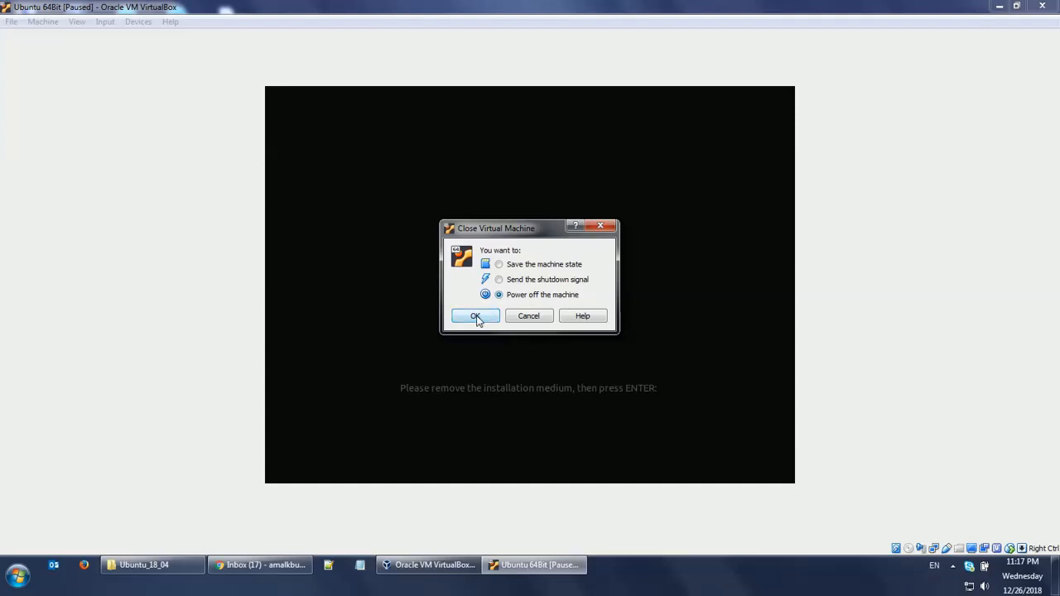
pyautogui.click(475, 314)
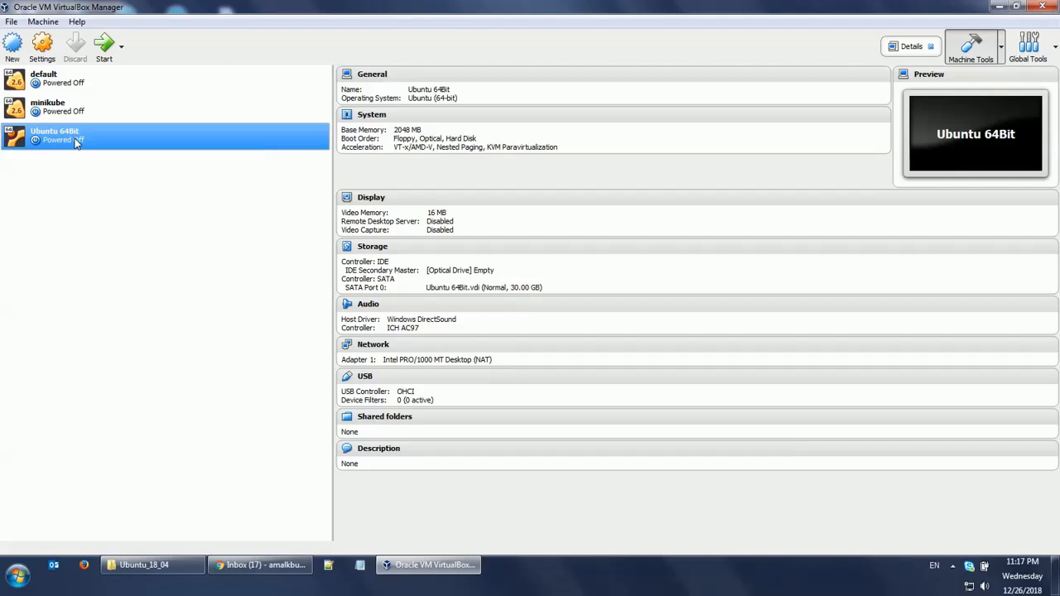
pyautogui.moveTo(63, 139)
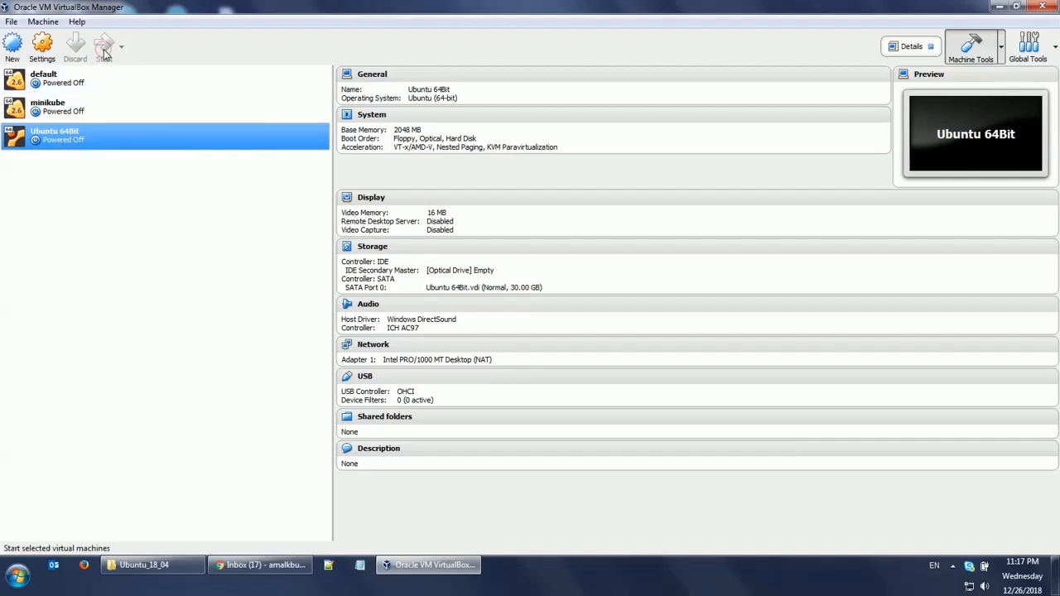
# - Start the Ubuntu 64Bit VM, select the AK account and sign in with the password
pyautogui.click(103, 47)
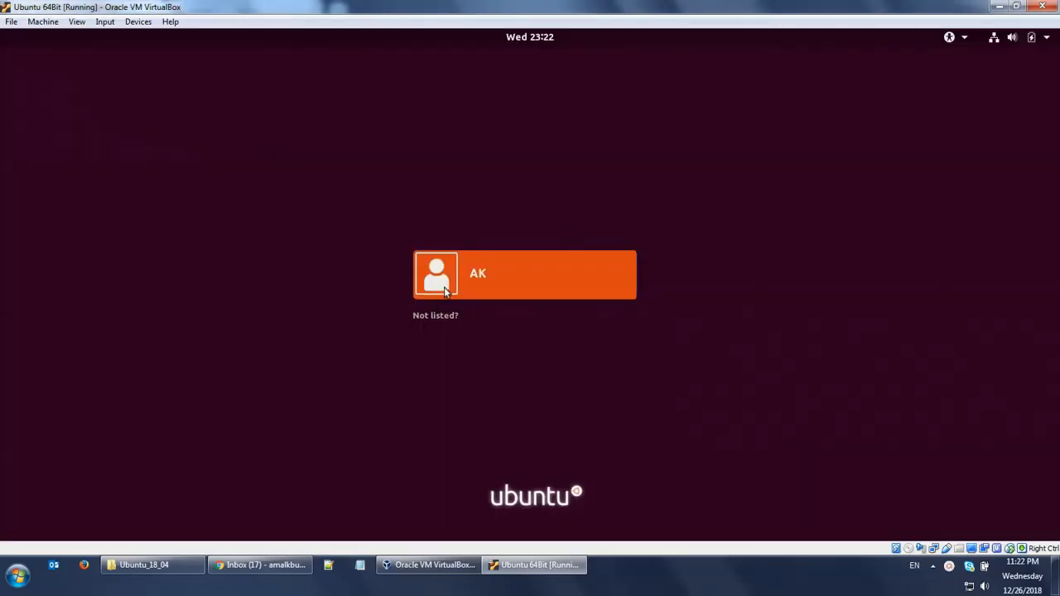
pyautogui.moveTo(528, 199)
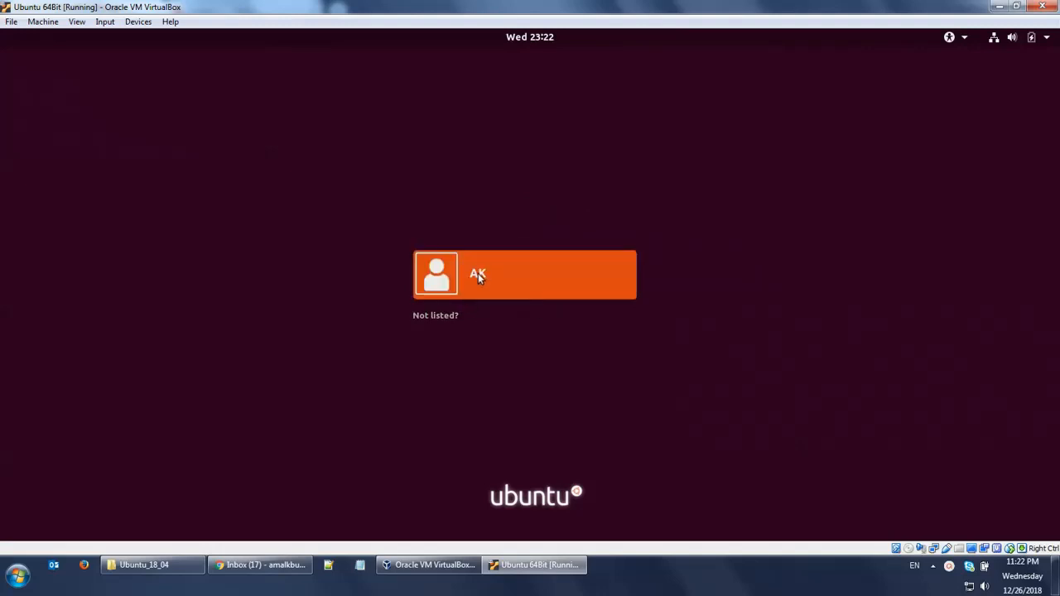
pyautogui.click(523, 275)
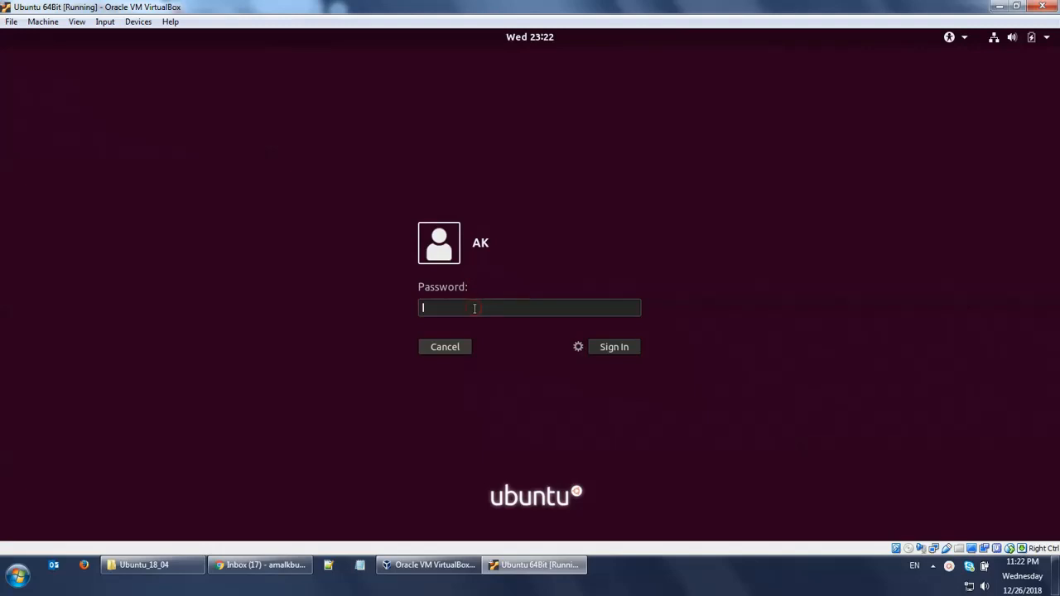
pyautogui.write('password')
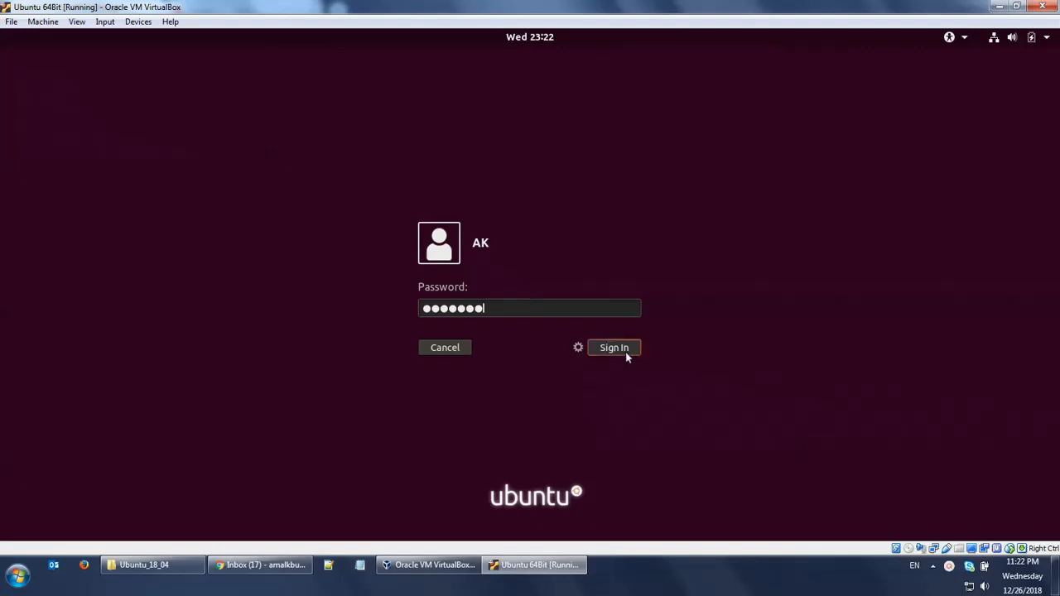
pyautogui.moveTo(626, 355)
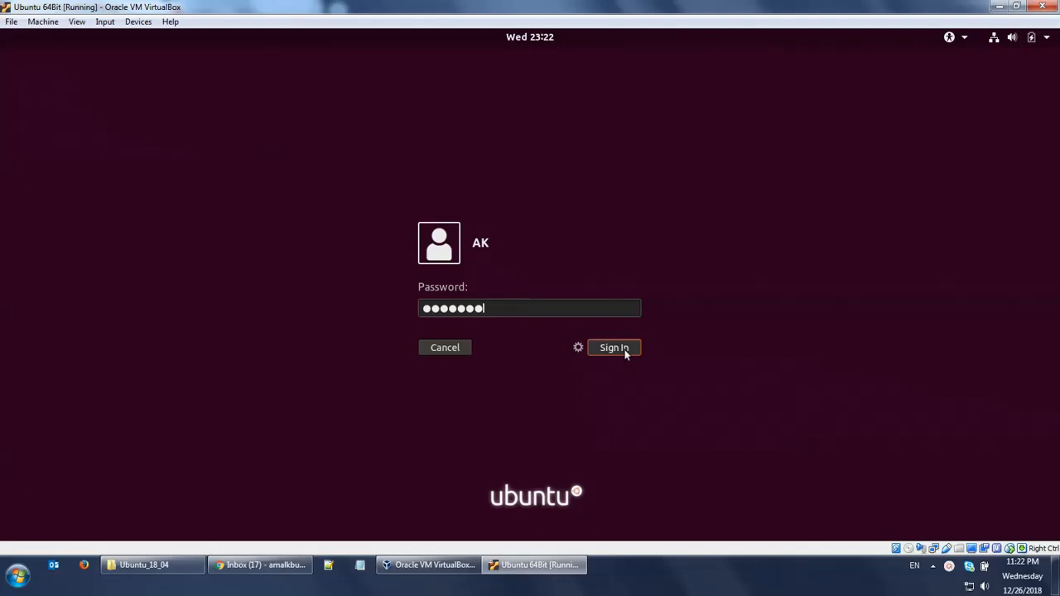
pyautogui.click(613, 348)
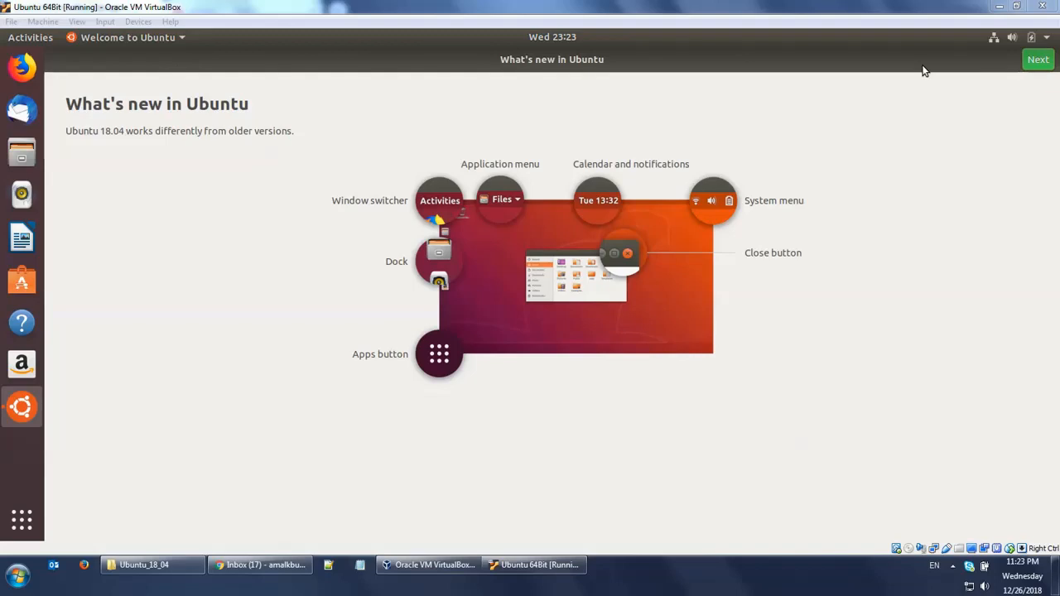
pyautogui.moveTo(917, 149)
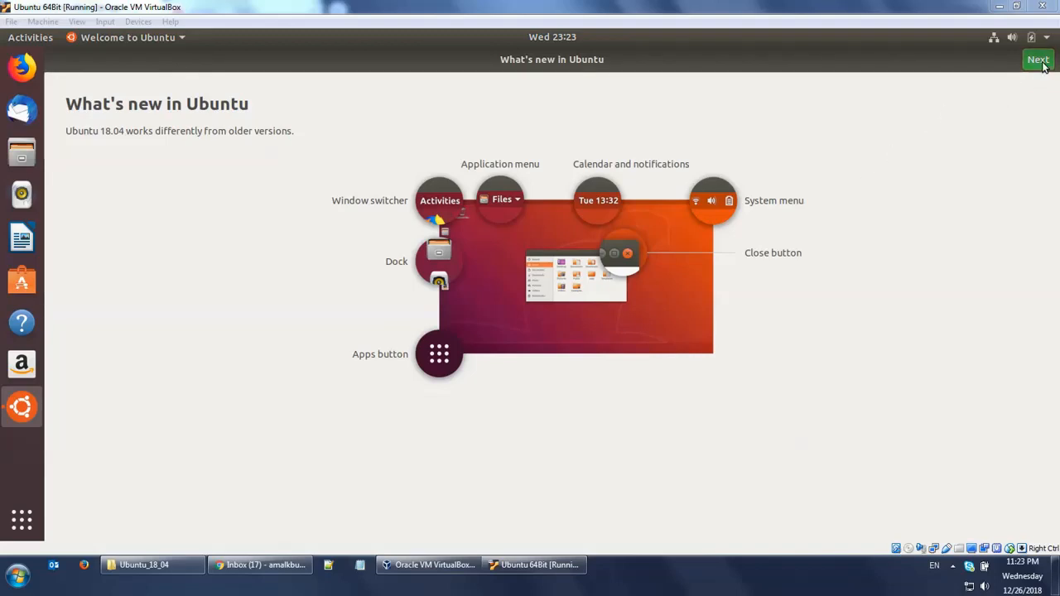
# - Go through What's new and Livepatch, choose 'No, don't send system info' and finish with Done
pyautogui.click(1037, 60)
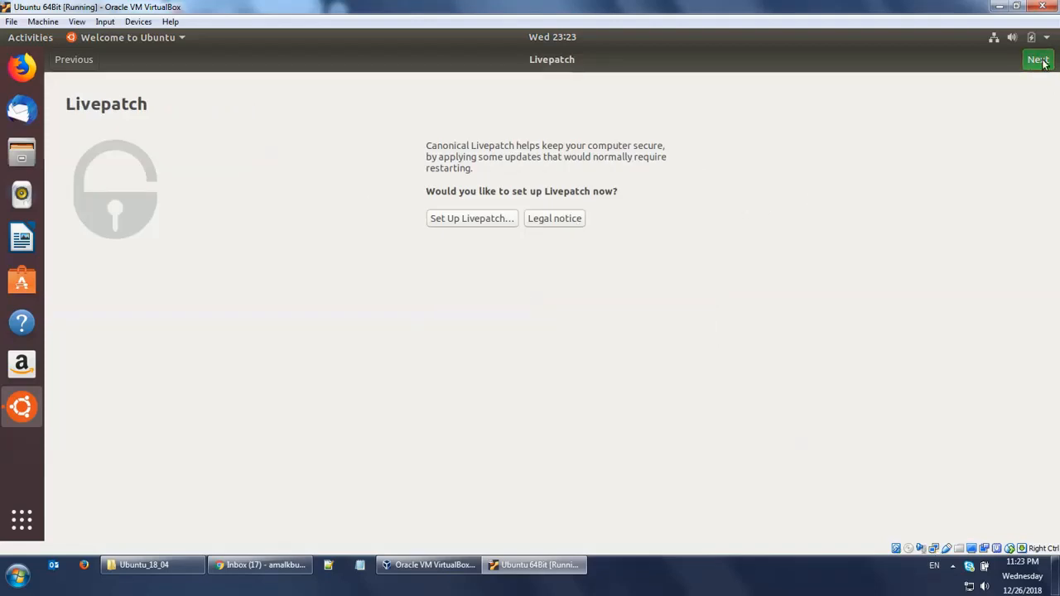
pyautogui.click(1036, 59)
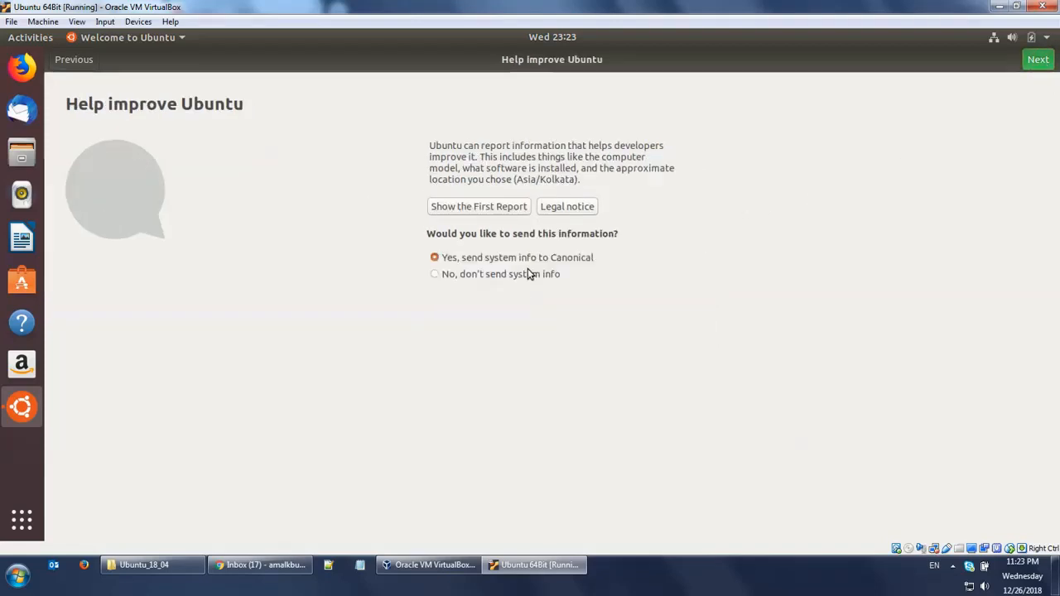
pyautogui.click(434, 275)
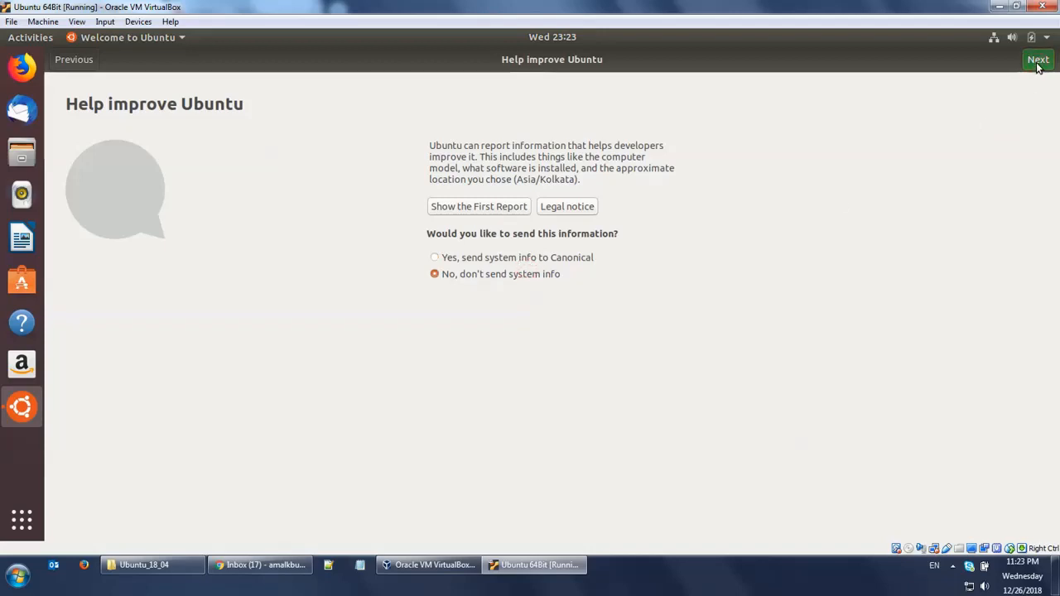
pyautogui.click(1037, 60)
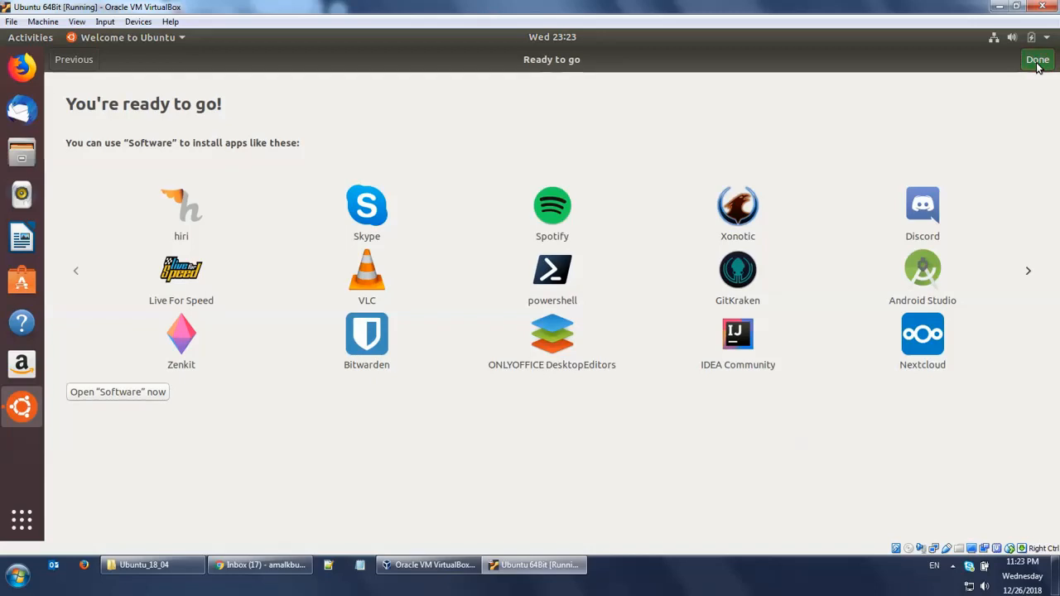
pyautogui.click(1036, 60)
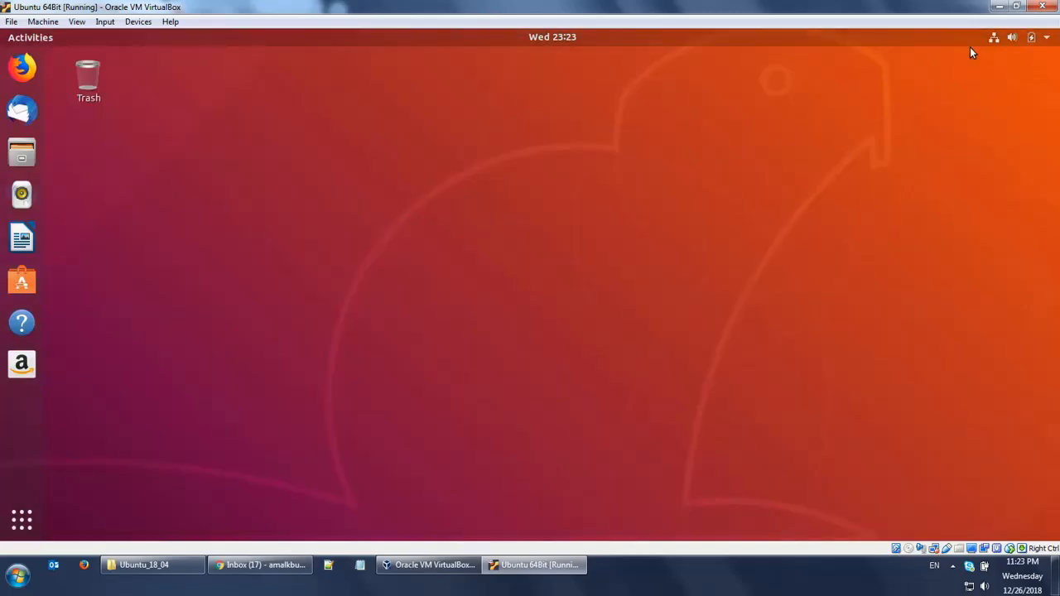
pyautogui.moveTo(430, 106)
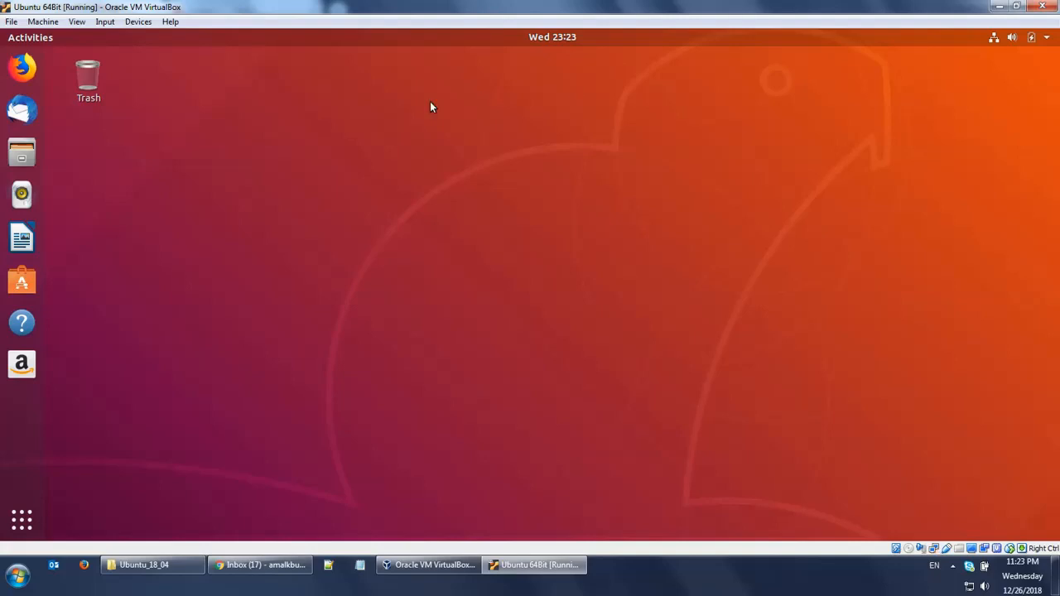
pyautogui.moveTo(21, 520)
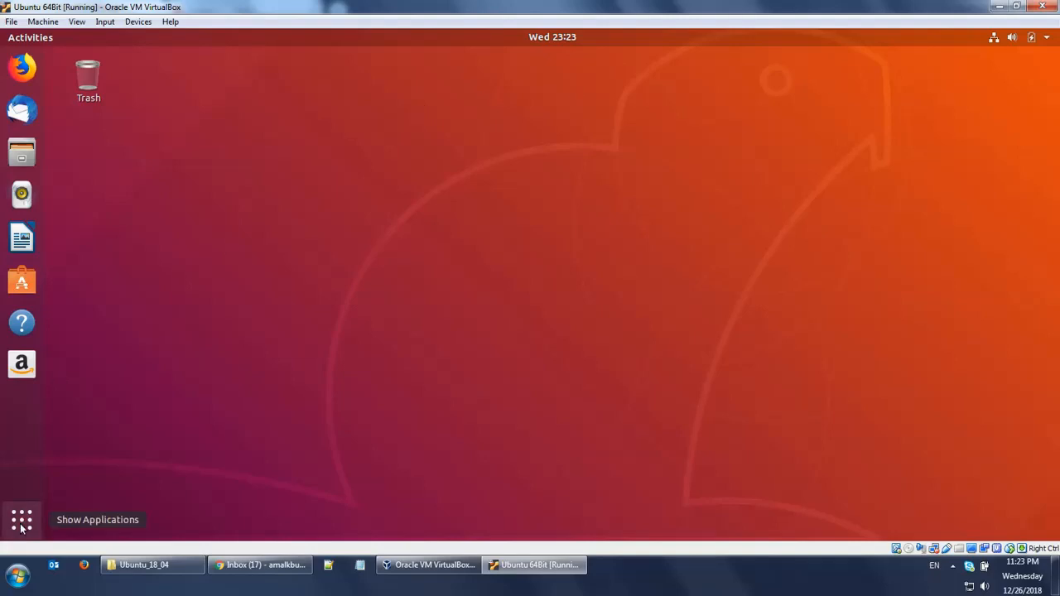
pyautogui.moveTo(50, 486)
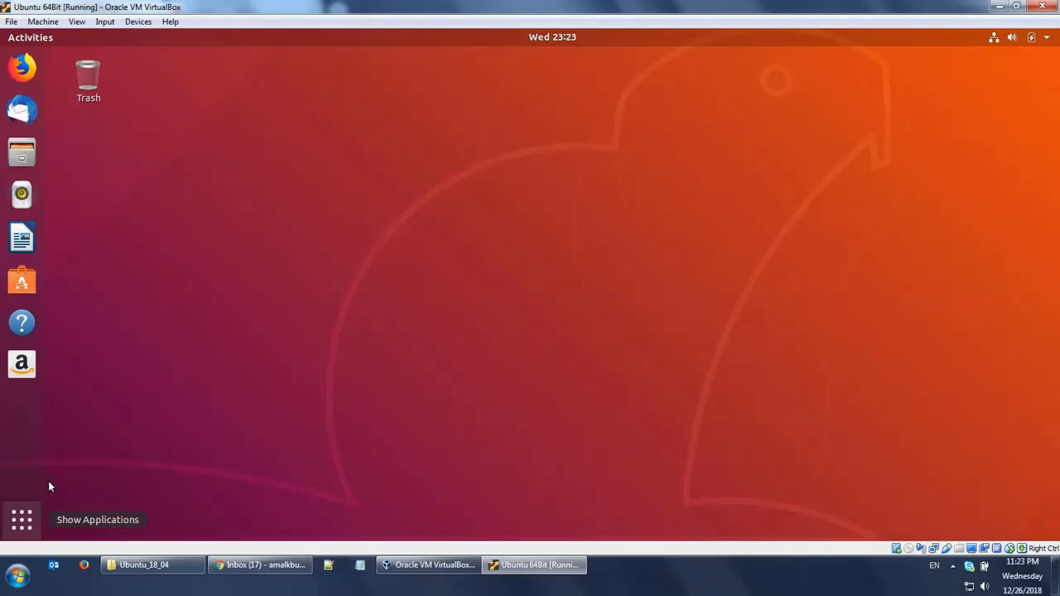
pyautogui.moveTo(23, 520)
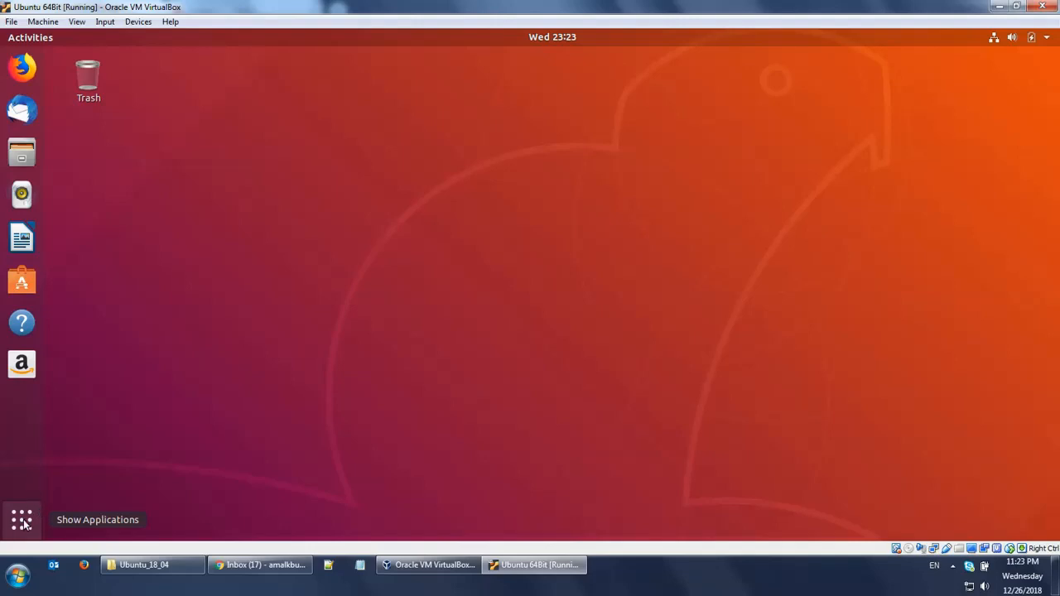
# - Launch Terminal via Show Applications searching 'ter' and move its window toward the centre
pyautogui.click(21, 520)
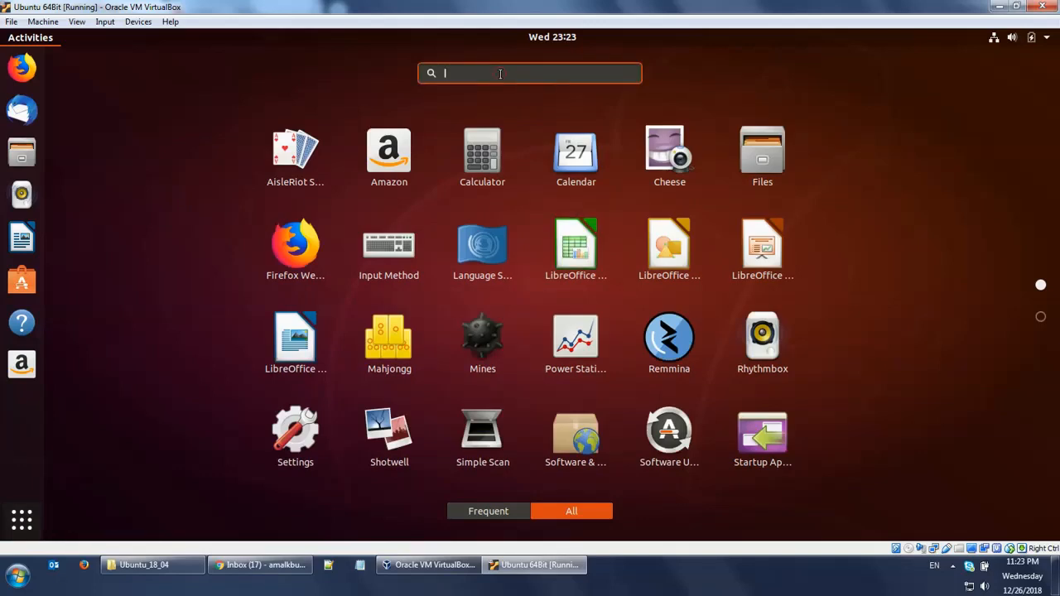
pyautogui.write('ter')
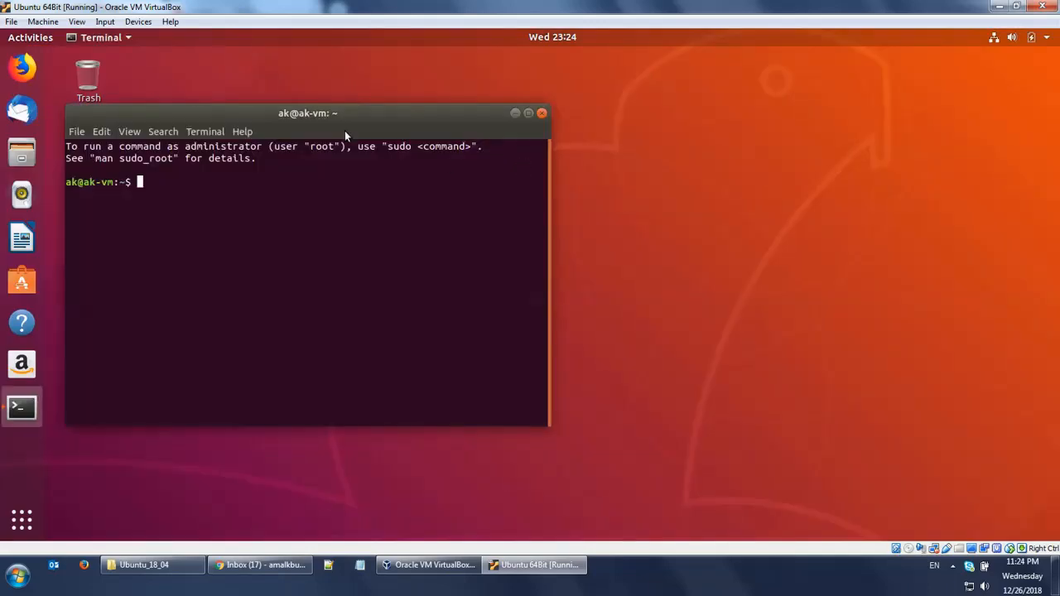
pyautogui.moveTo(308, 113); pyautogui.dragTo(450, 89)
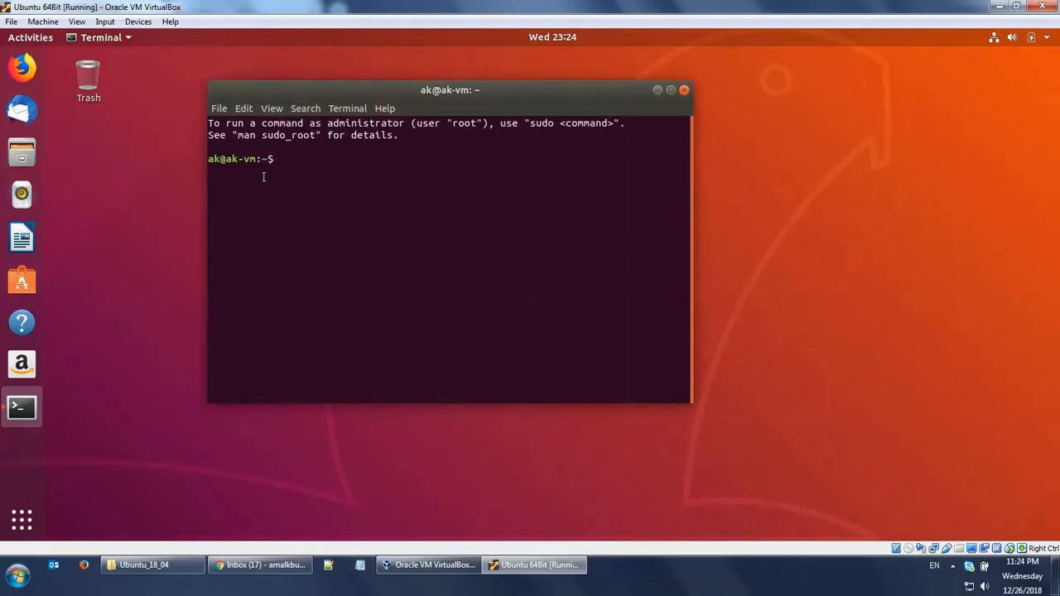
pyautogui.doubleClick(242, 159)
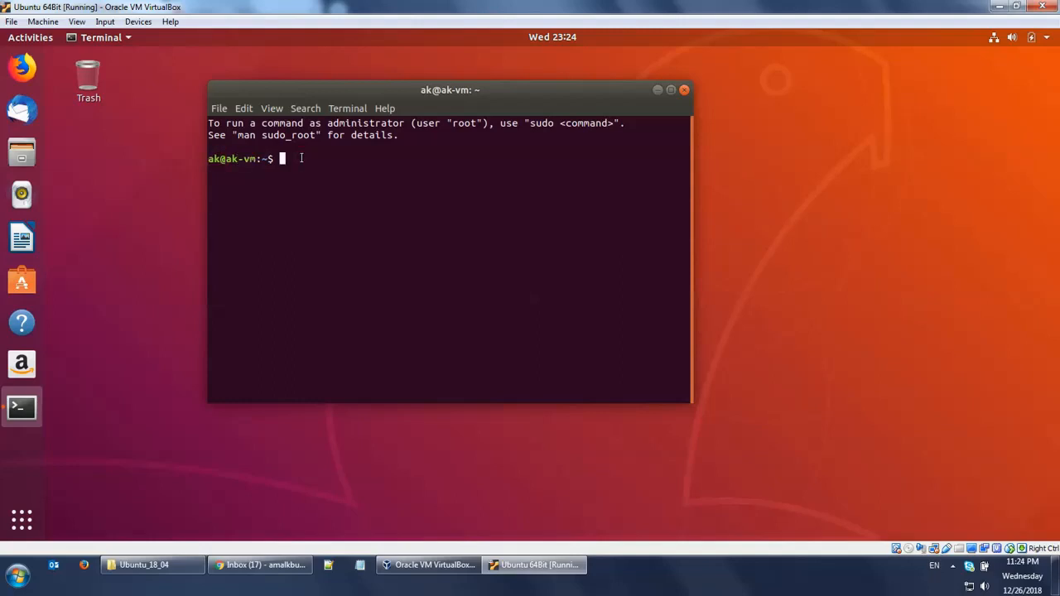
# - Run pwd (showing /home/ak) and ls -l, then close the terminal
pyautogui.write('pwd')
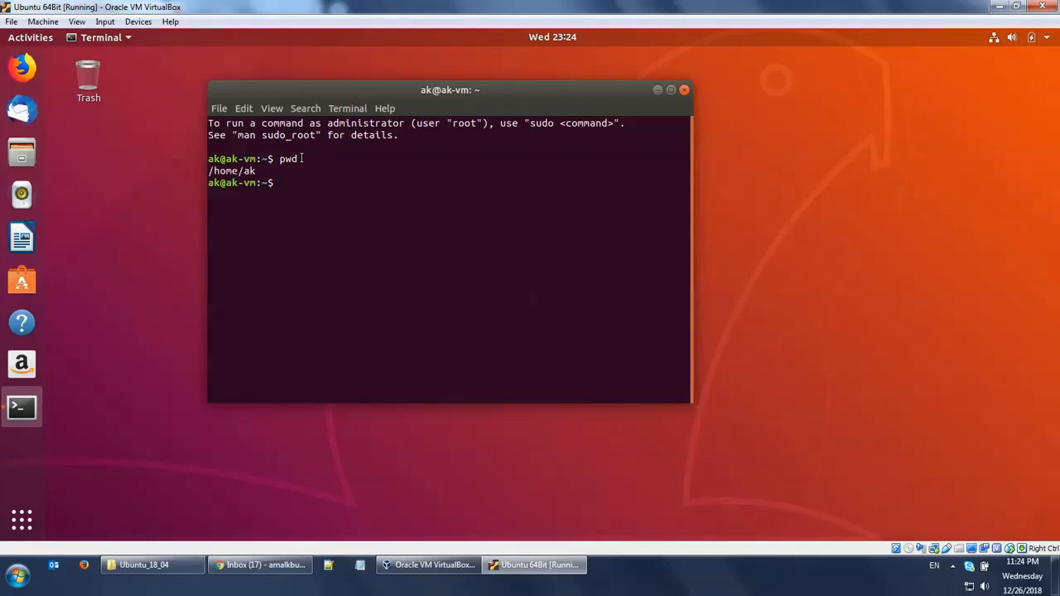
pyautogui.write('ls -l')
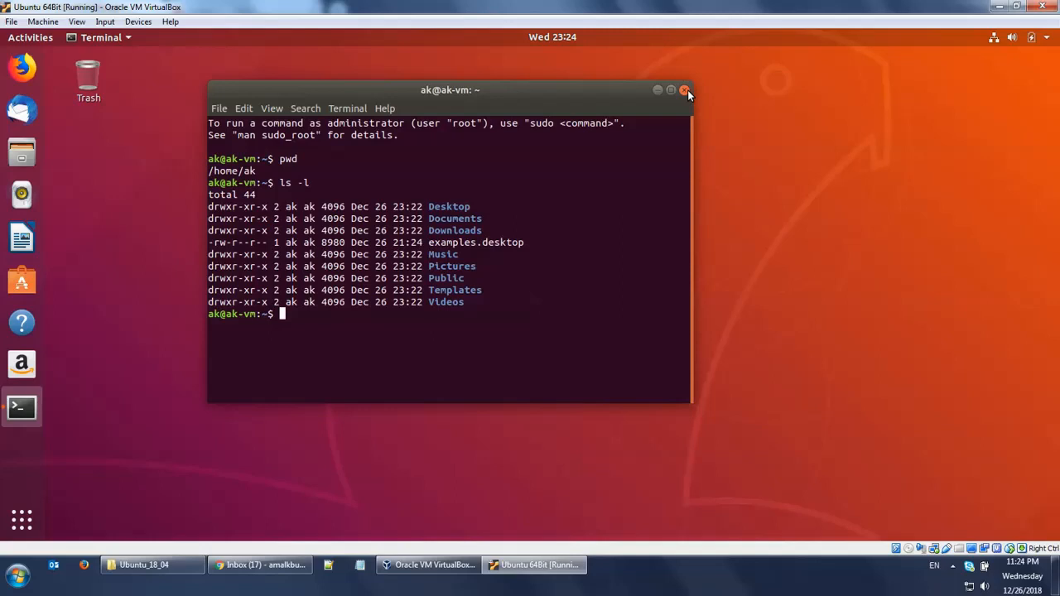
pyautogui.click(686, 90)
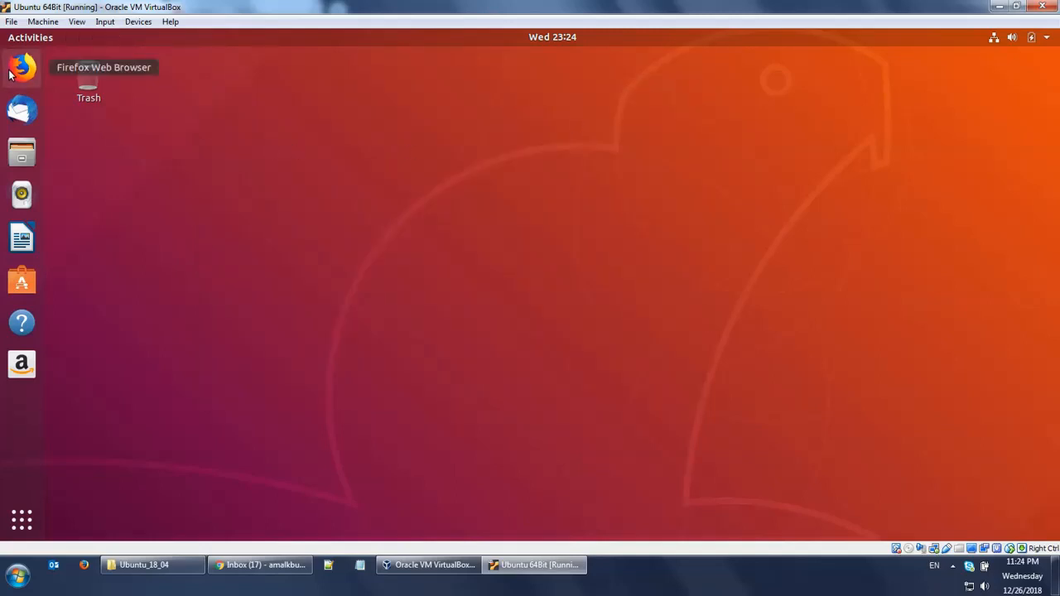
# - Launch Firefox from the dock and enter myonlineedu.com in a new tab's address bar
pyautogui.click(20, 68)
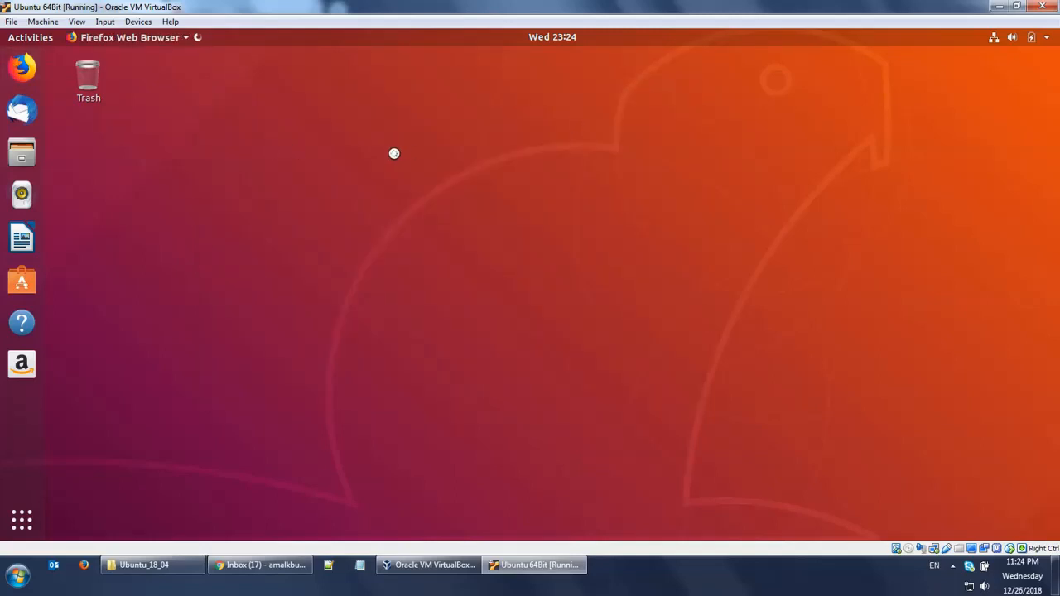
pyautogui.click(22, 66)
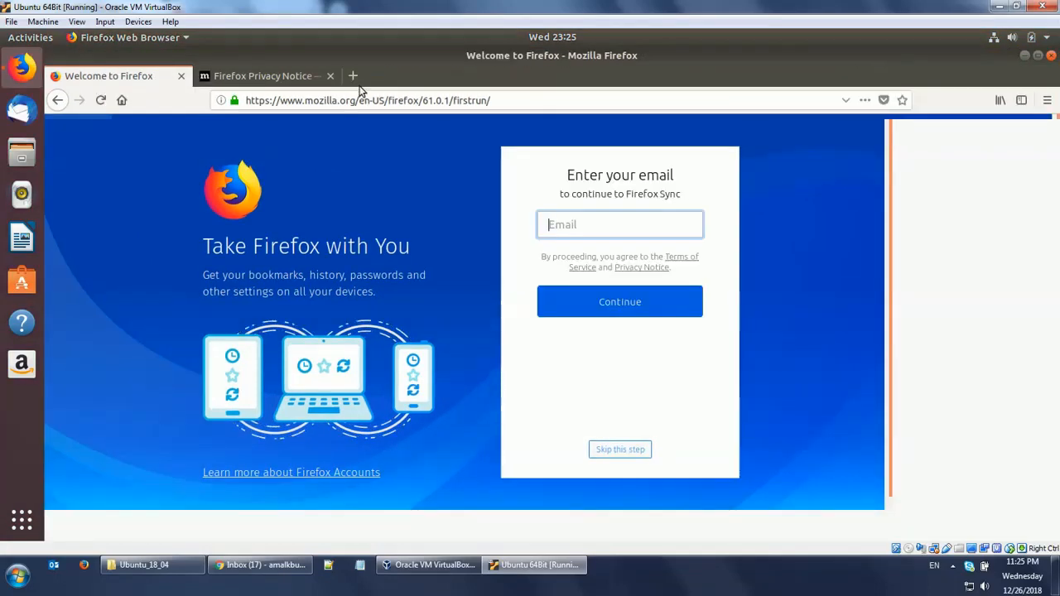
pyautogui.click(501, 76)
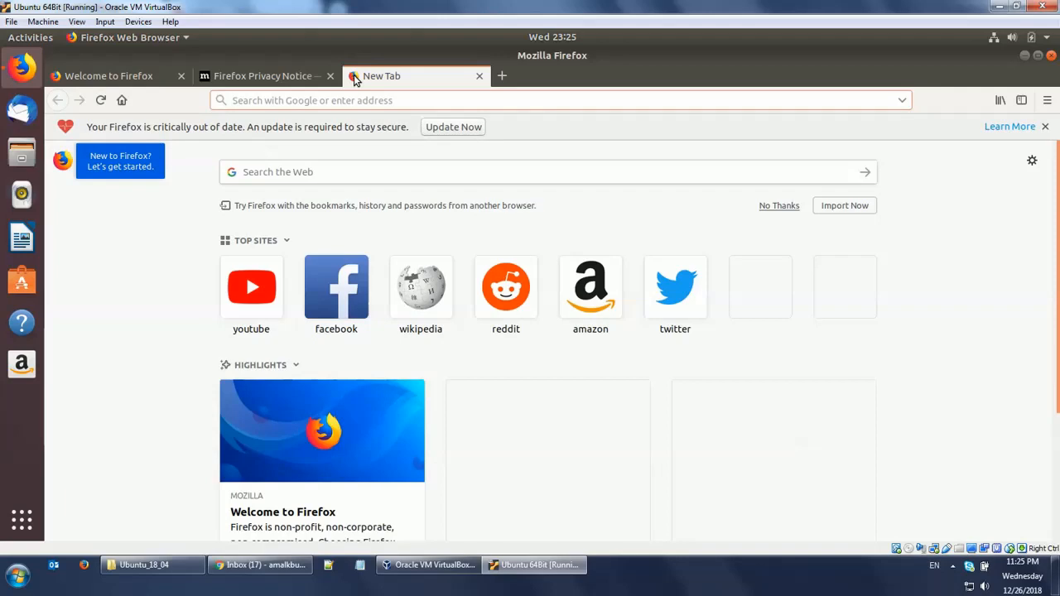
pyautogui.write('myonlineedu')
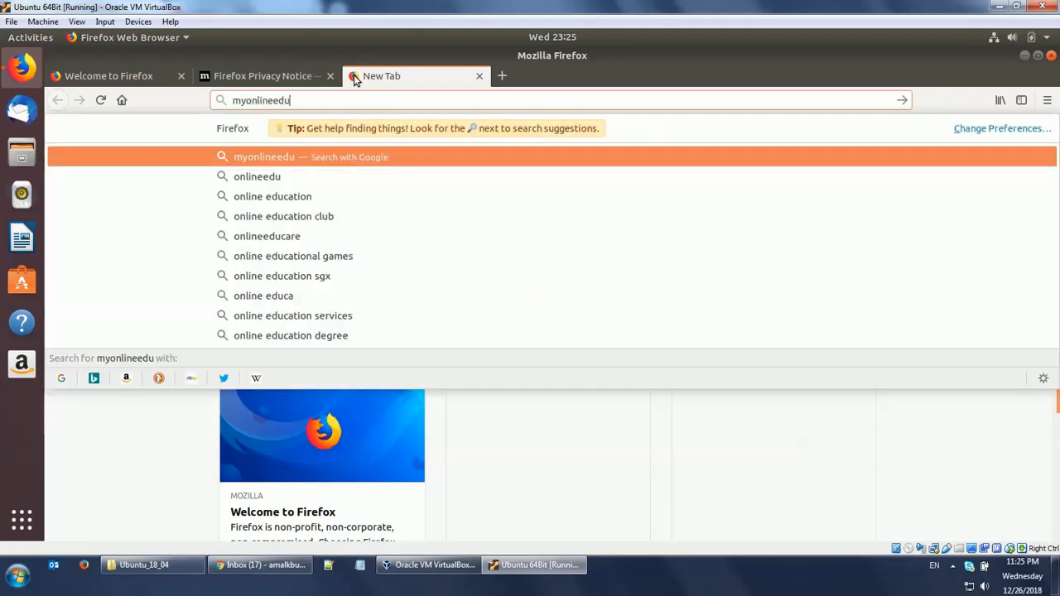
pyautogui.write('.com')
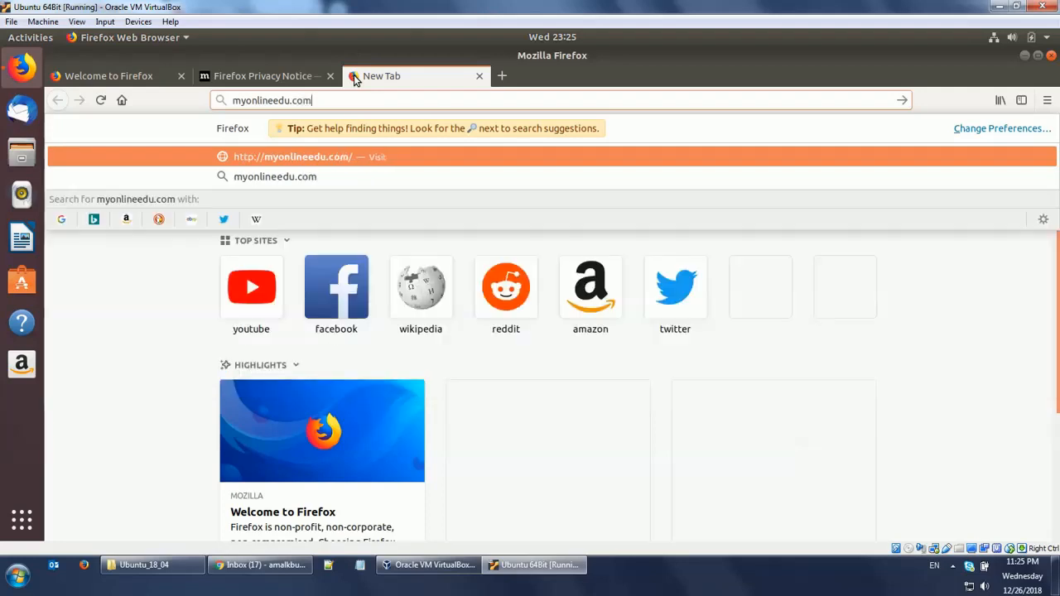